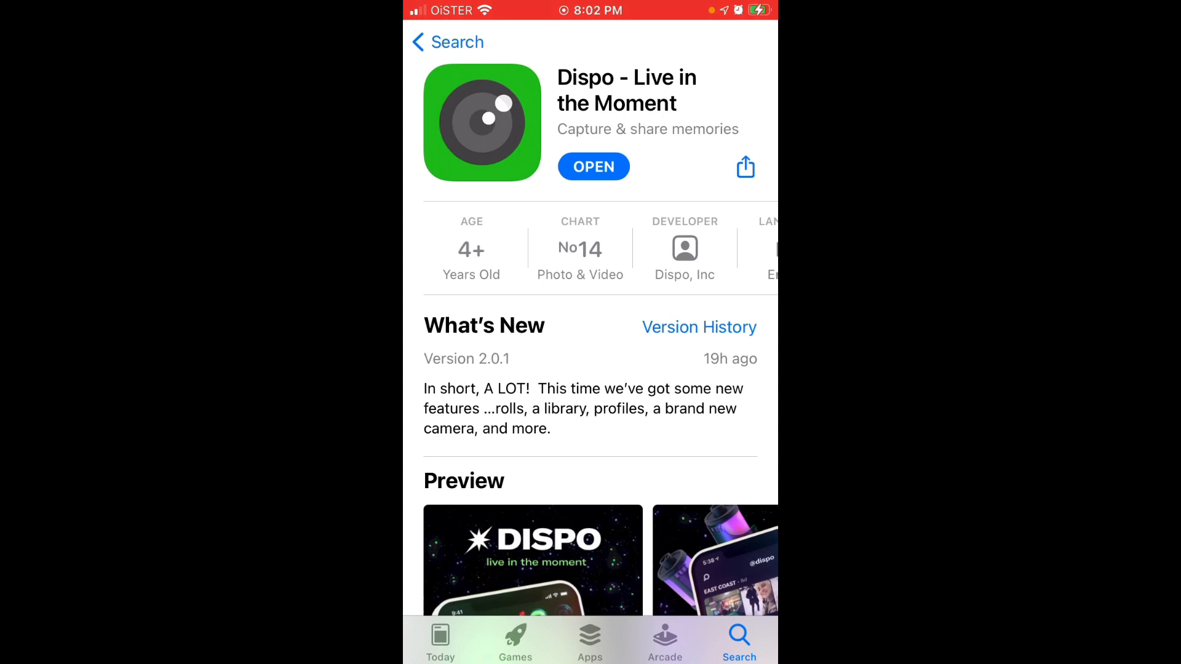
Step: Scroll through the Dispo product page, expand the full description with 'more', and return to the top
scroll(down, 3)
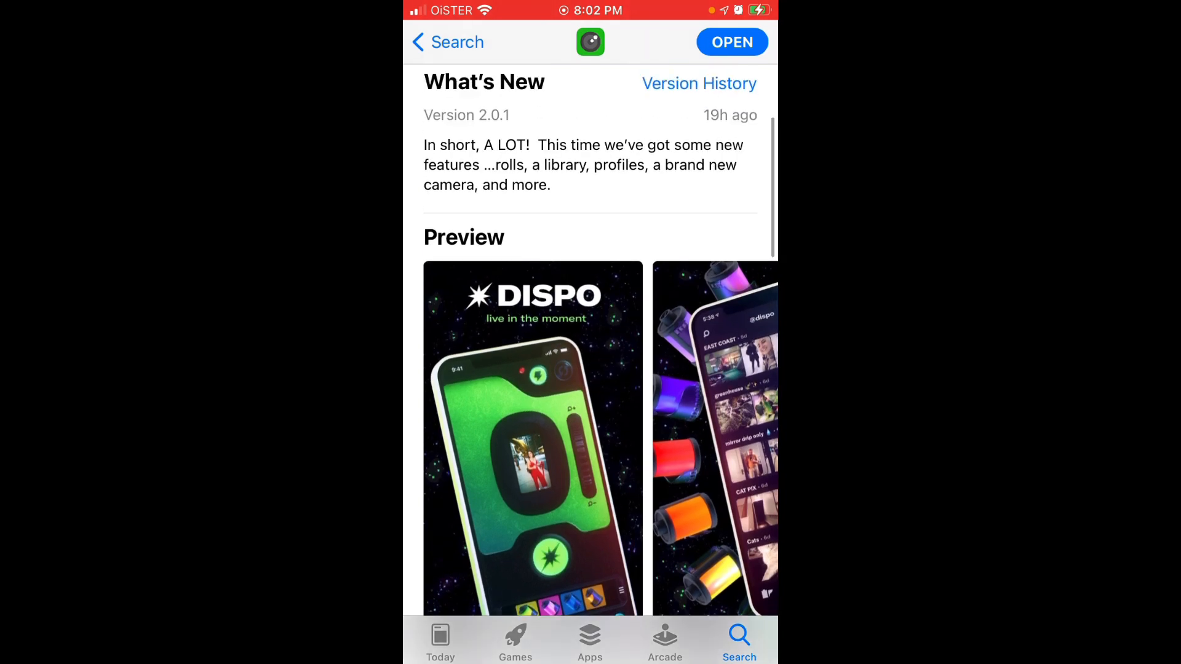
scroll(down, 3)
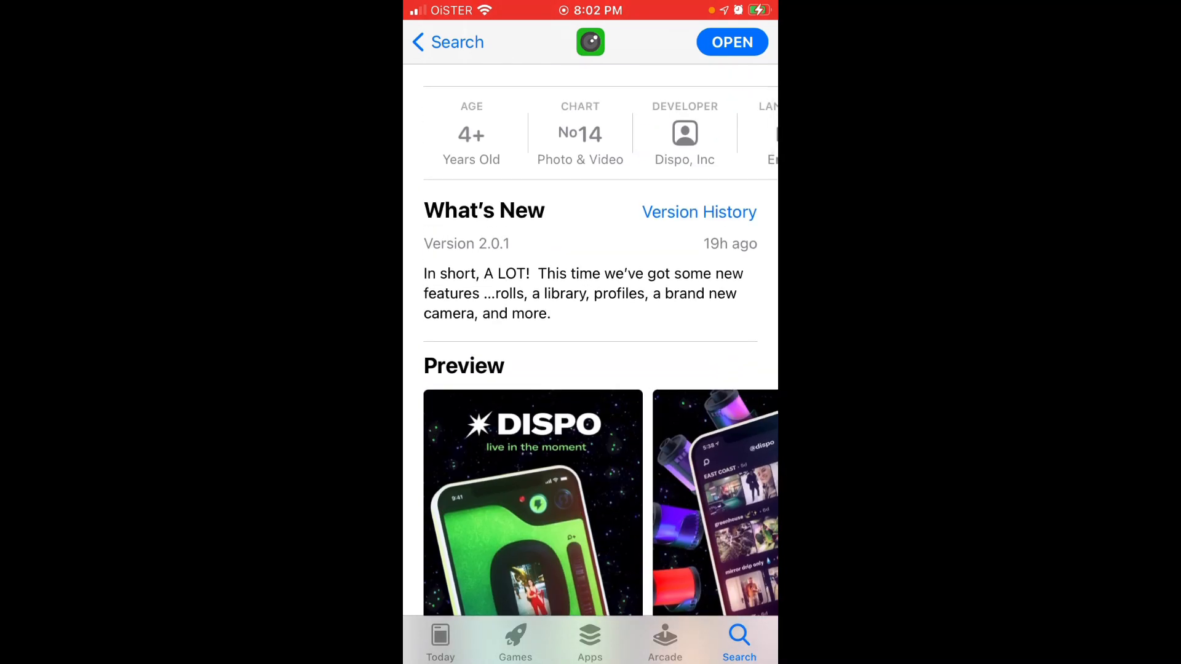
scroll(down, 3)
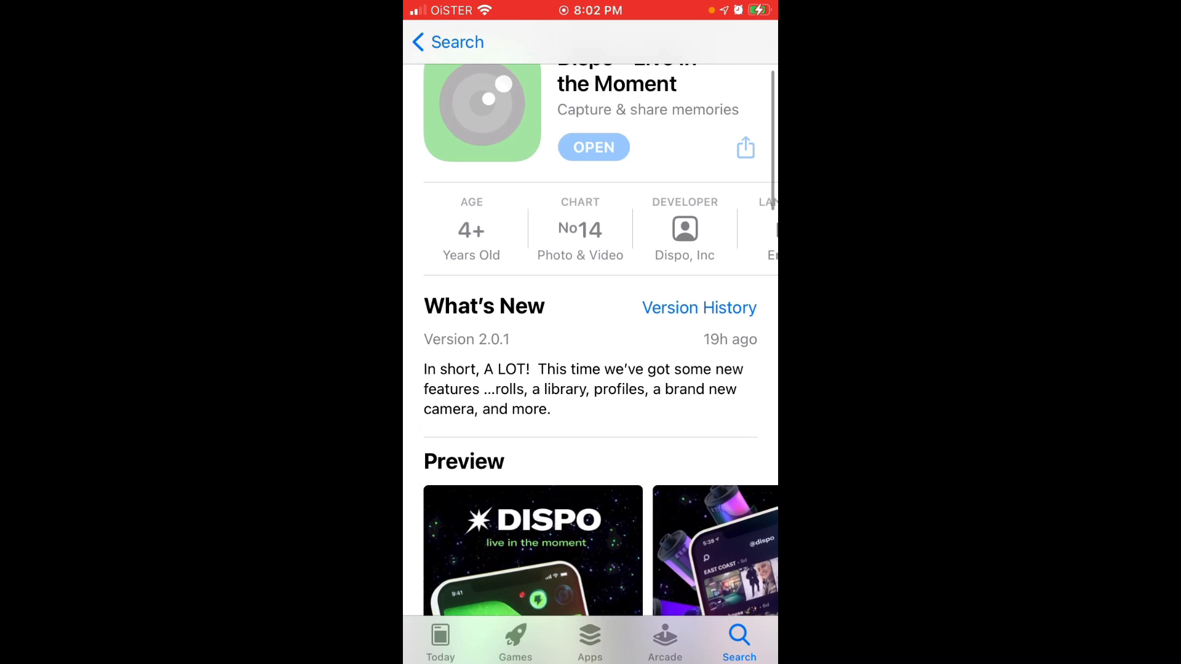
scroll(down, 3)
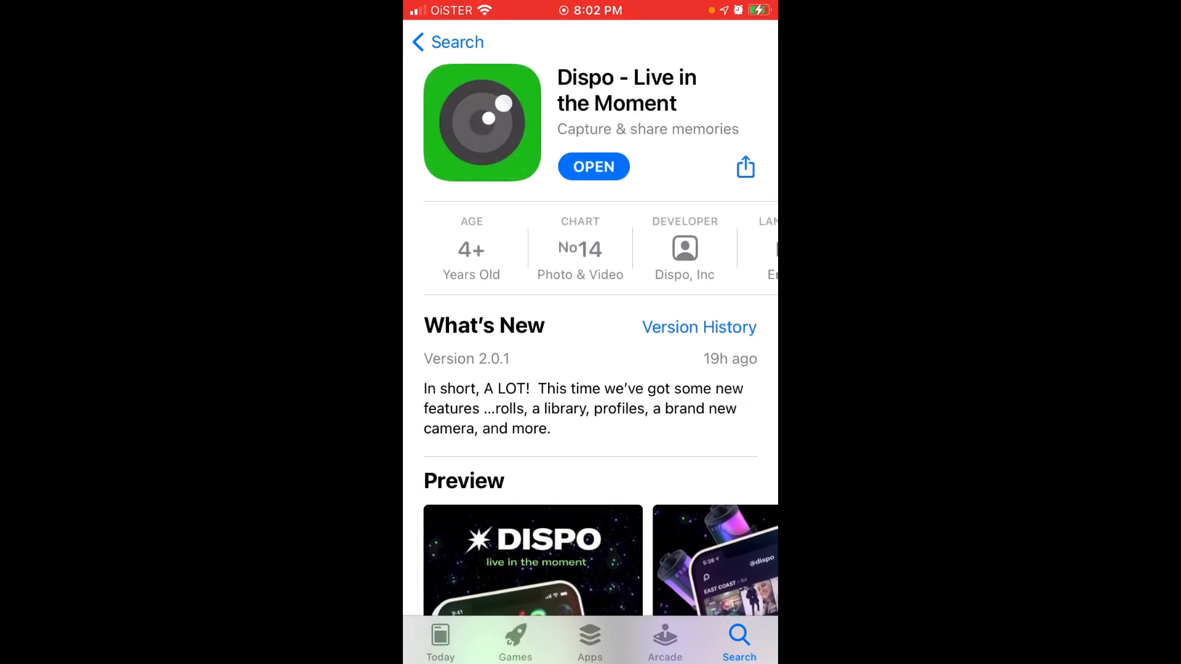
scroll(down, 3)
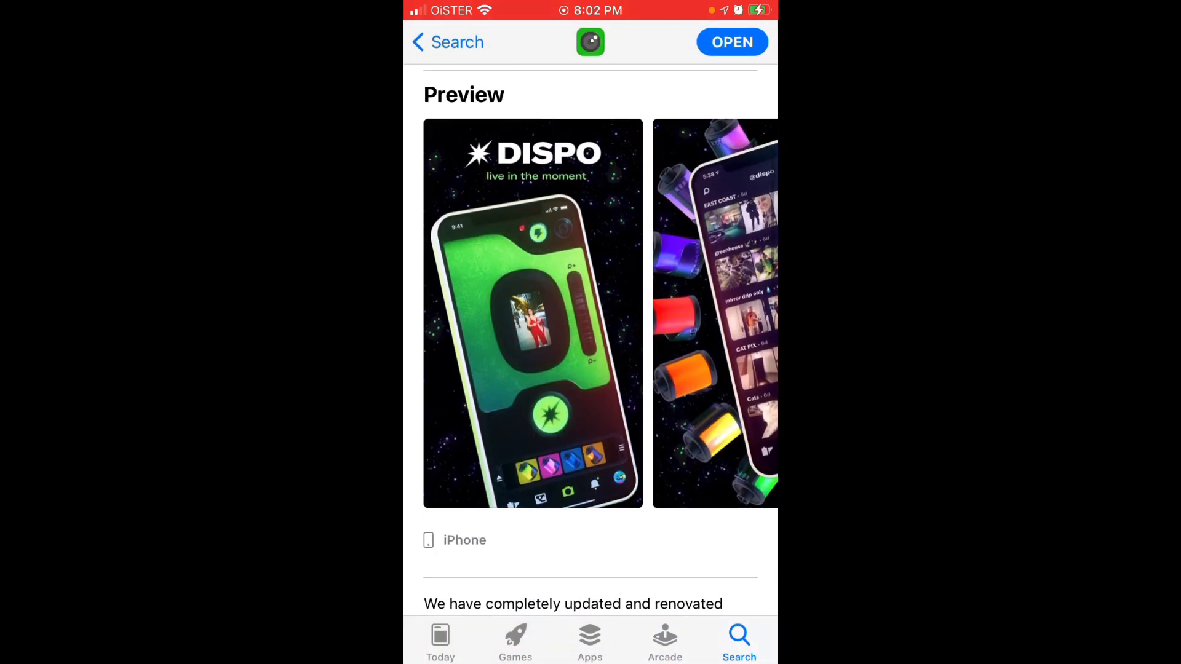
scroll(left, 3)
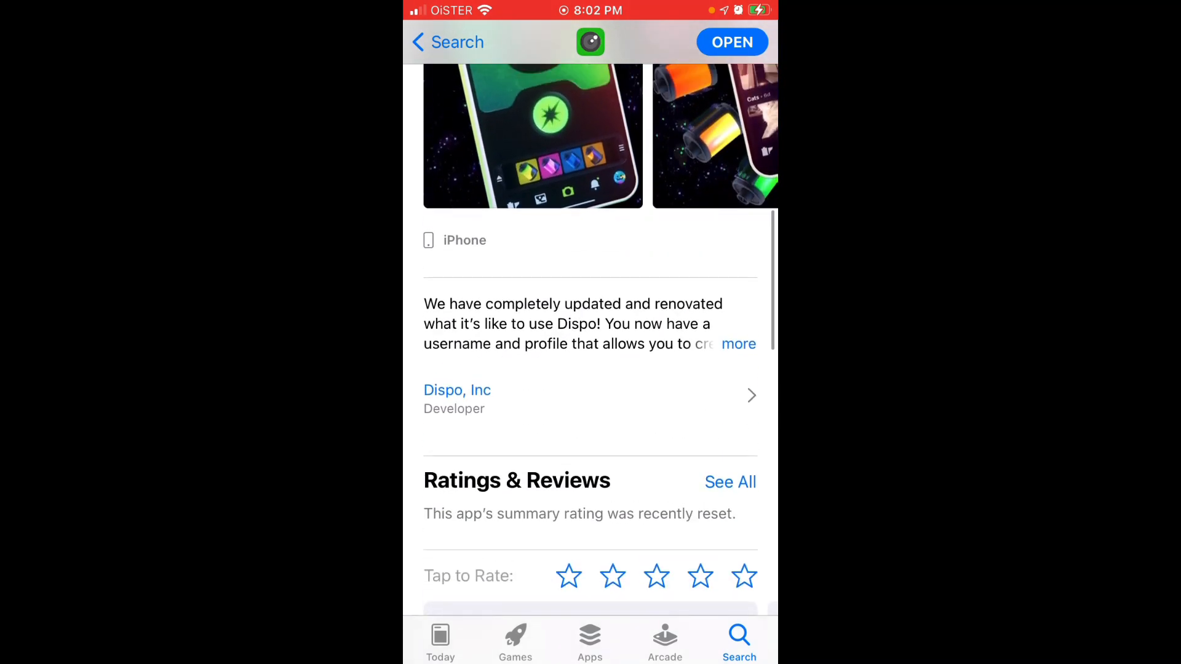
click(738, 344)
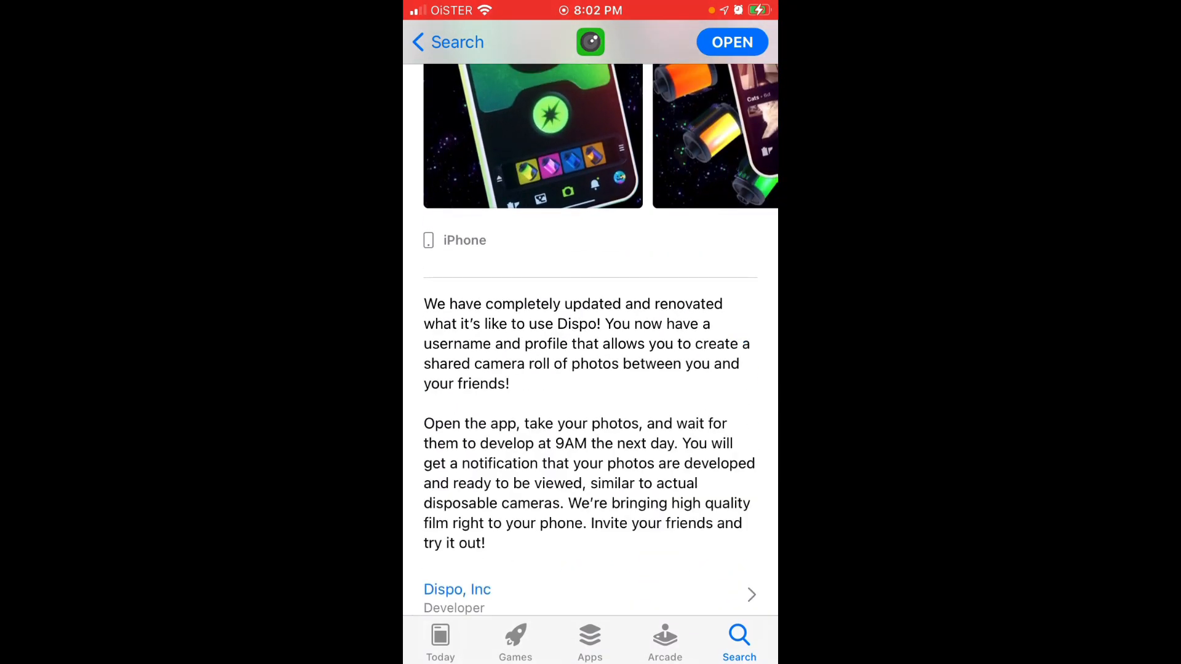
scroll(down, 3)
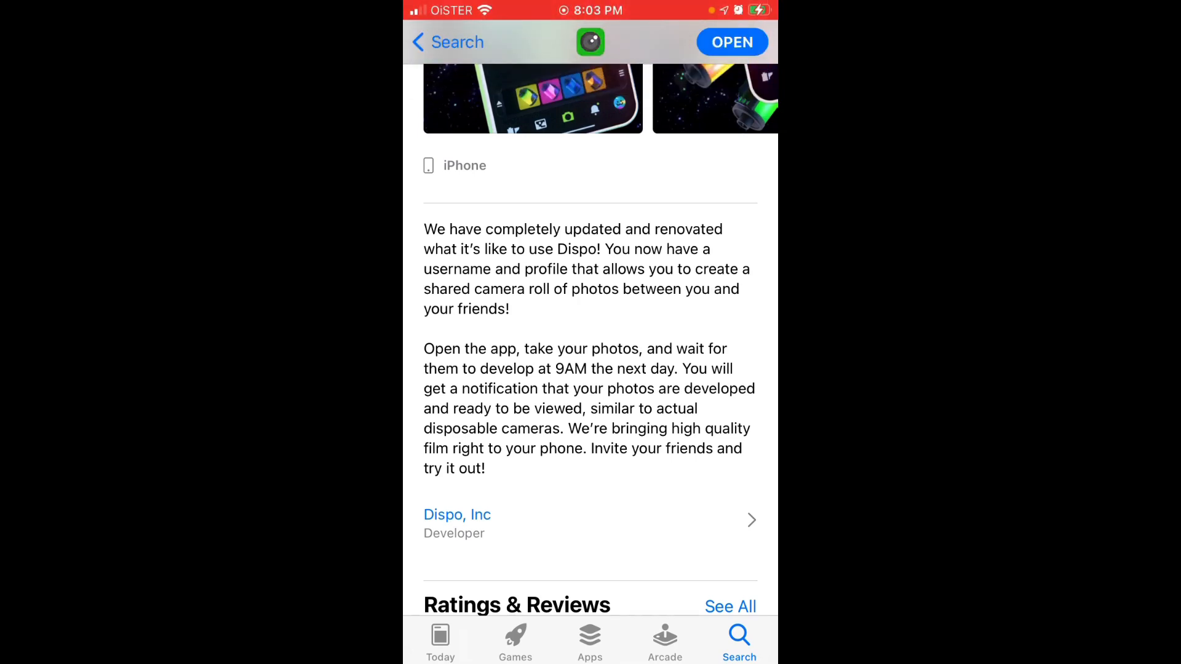
scroll(up, 3)
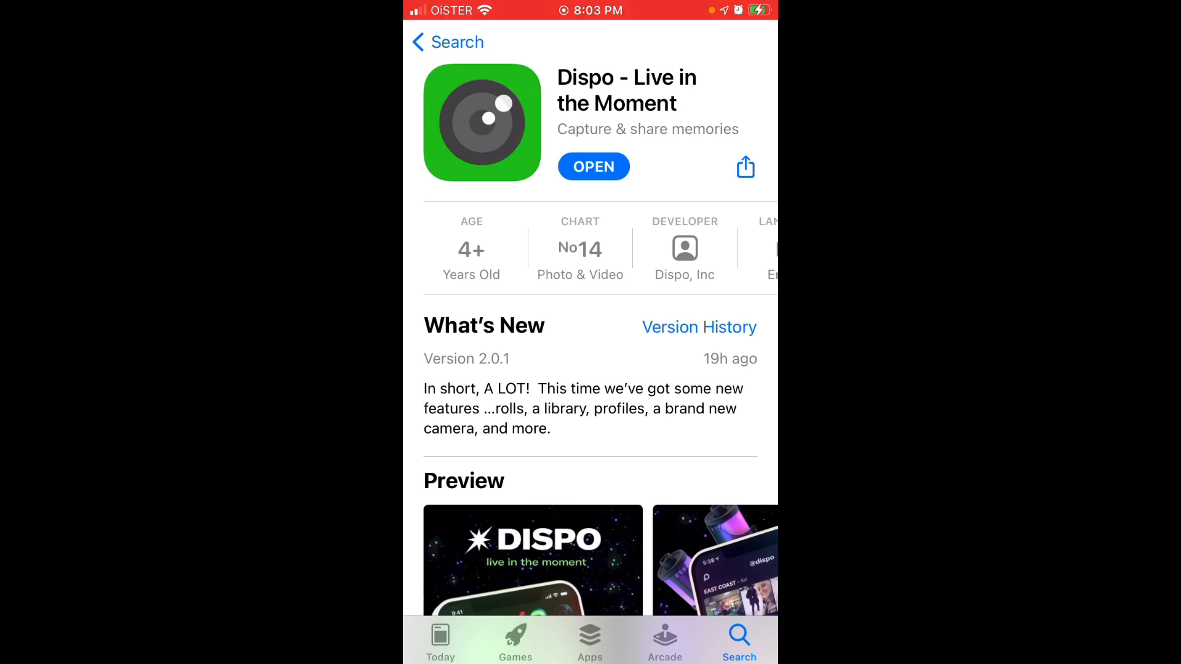
Step: Launch Dispo from the App Store and move from settings through profile and rolls feed to the camera
click(592, 166)
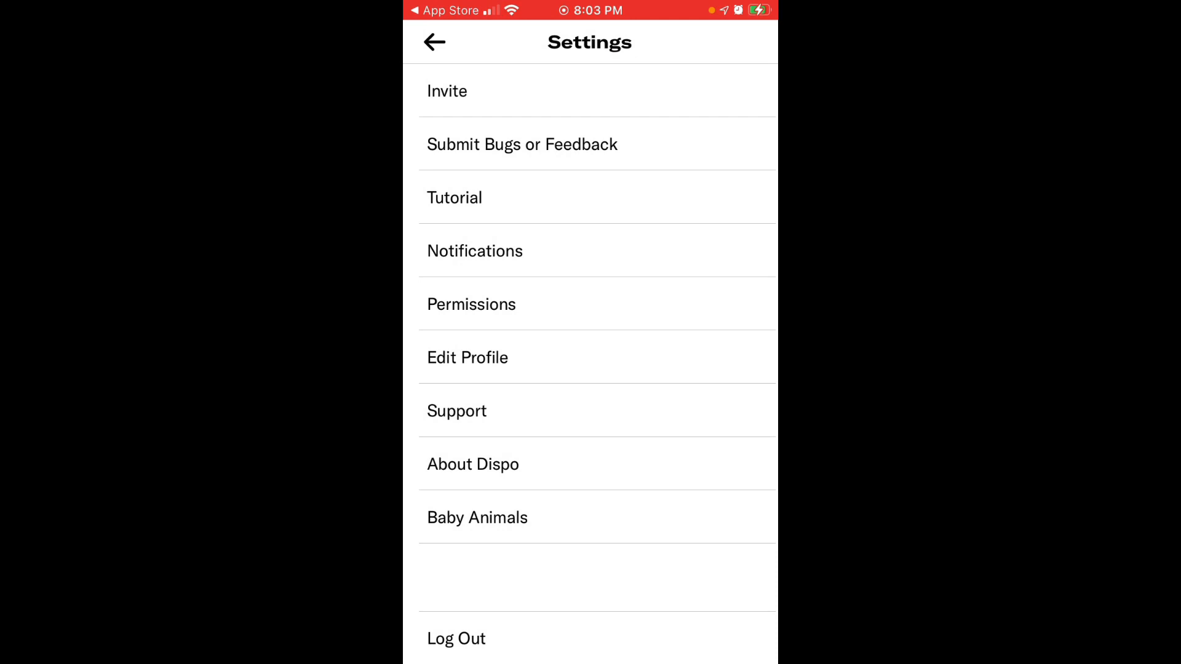
click(434, 42)
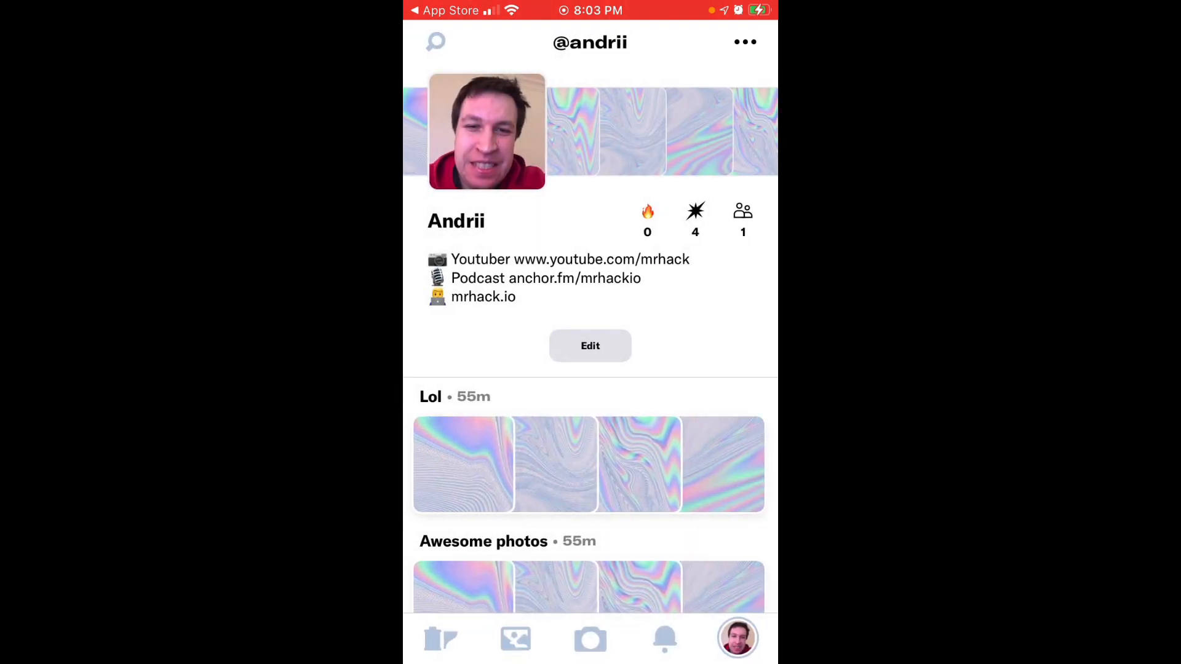
click(440, 638)
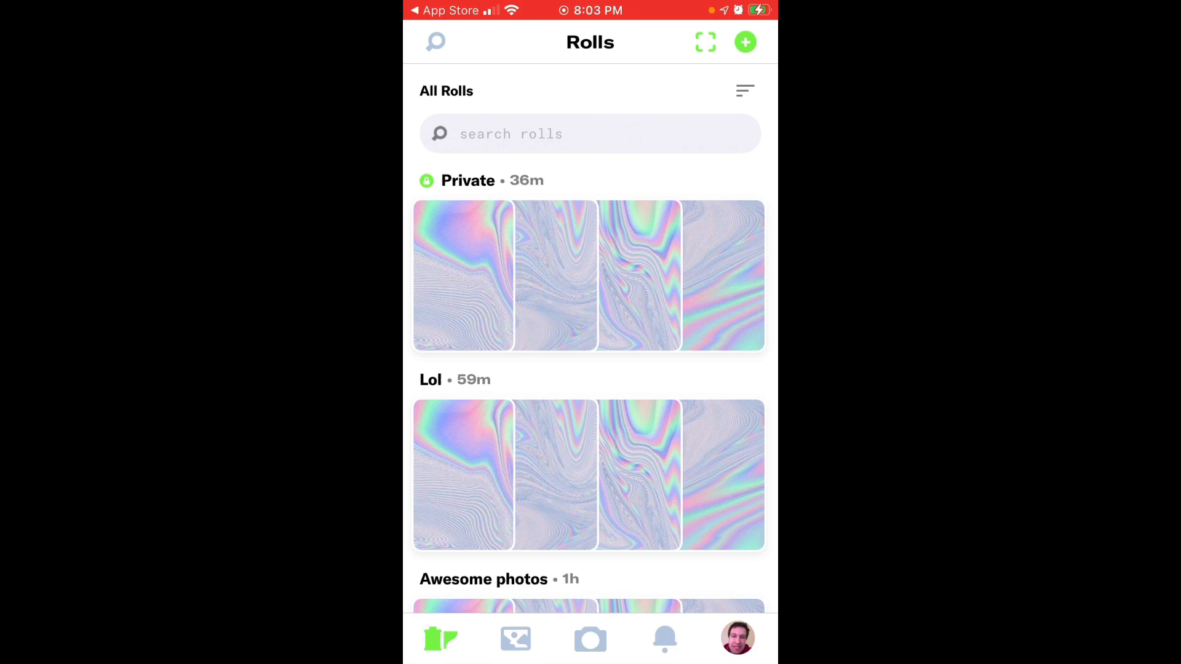
click(589, 639)
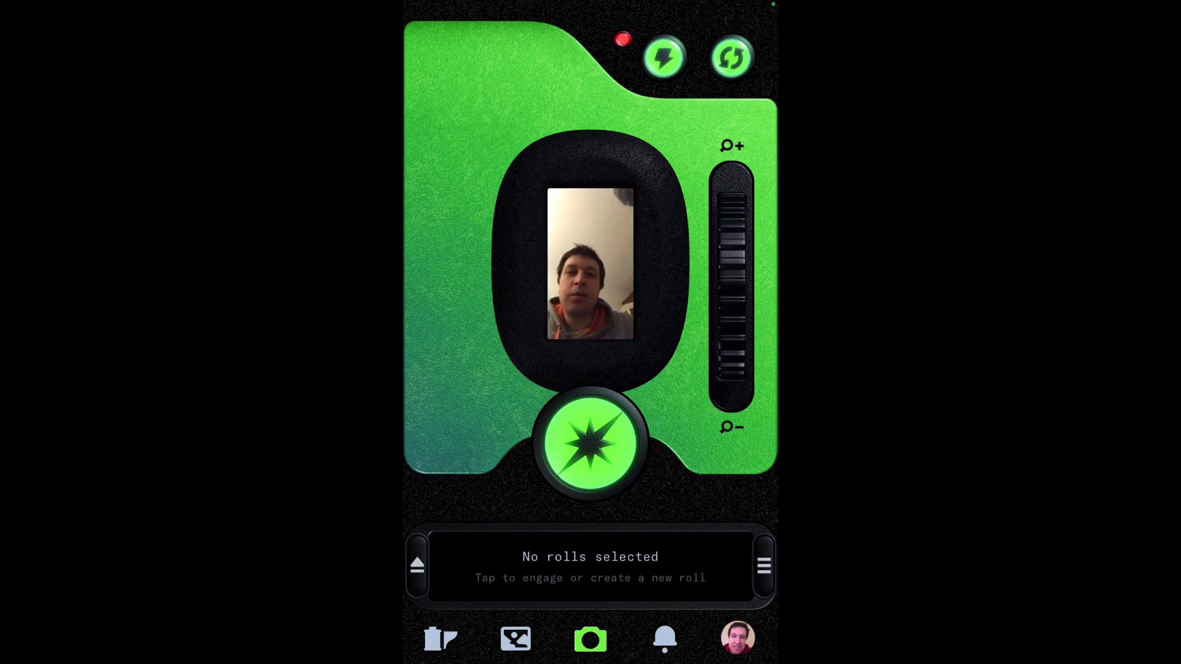
Step: Flip to the rear camera and back to selfie, then bring up the roll picker under the shutter
click(729, 57)
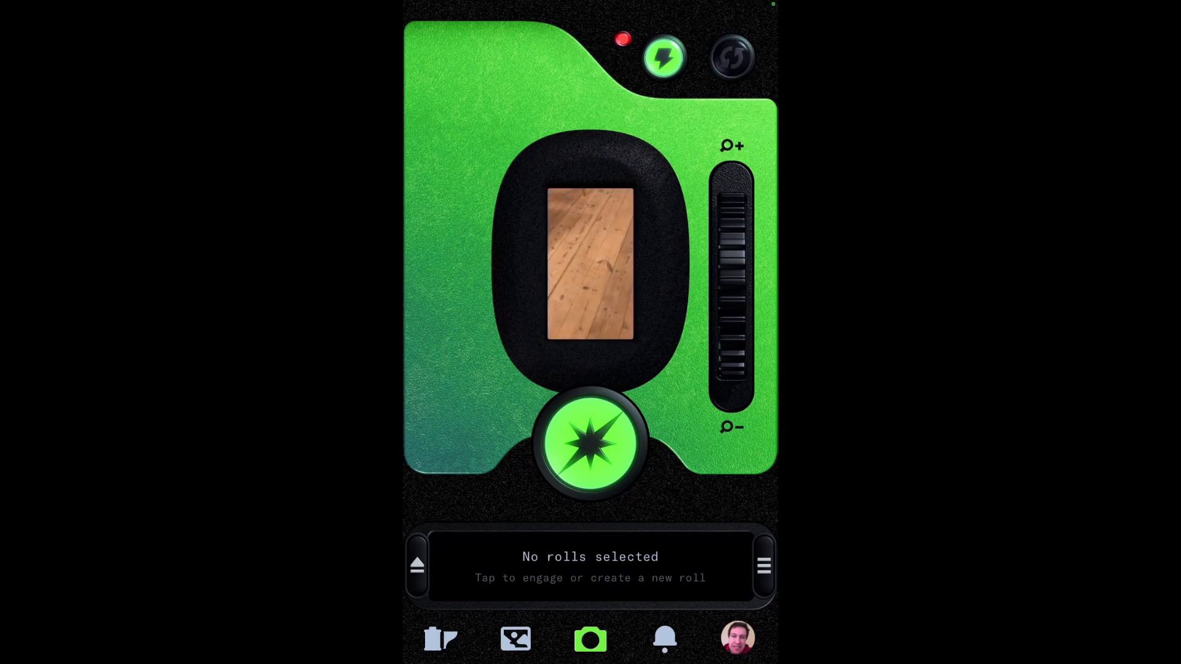
click(729, 57)
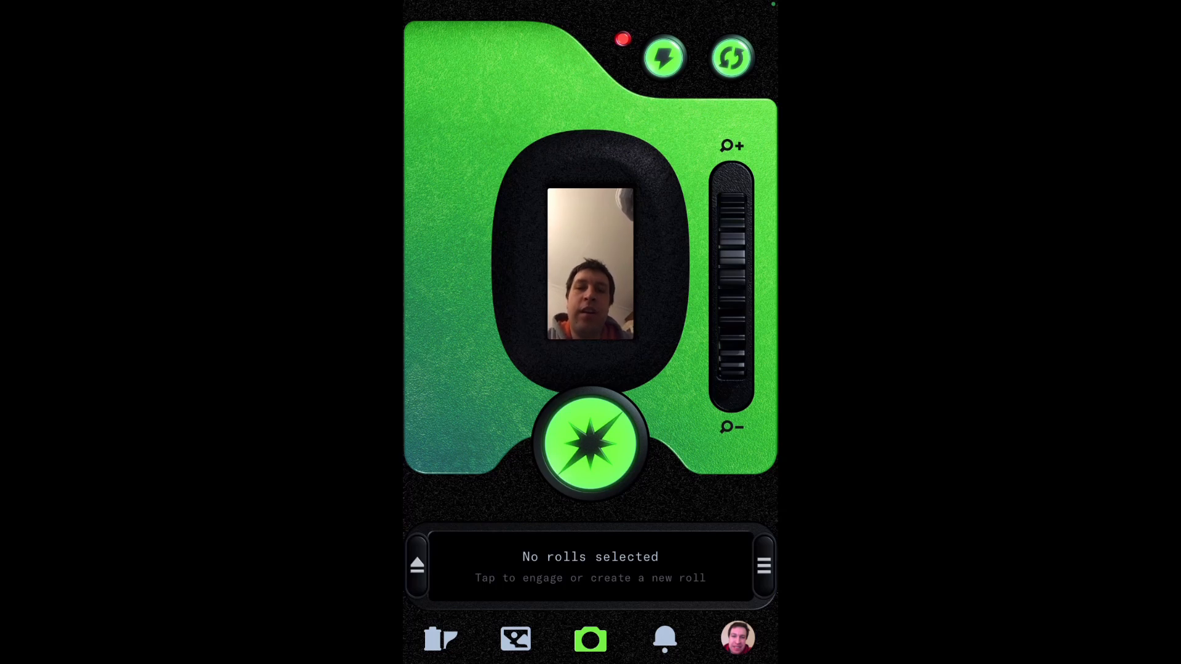
click(589, 565)
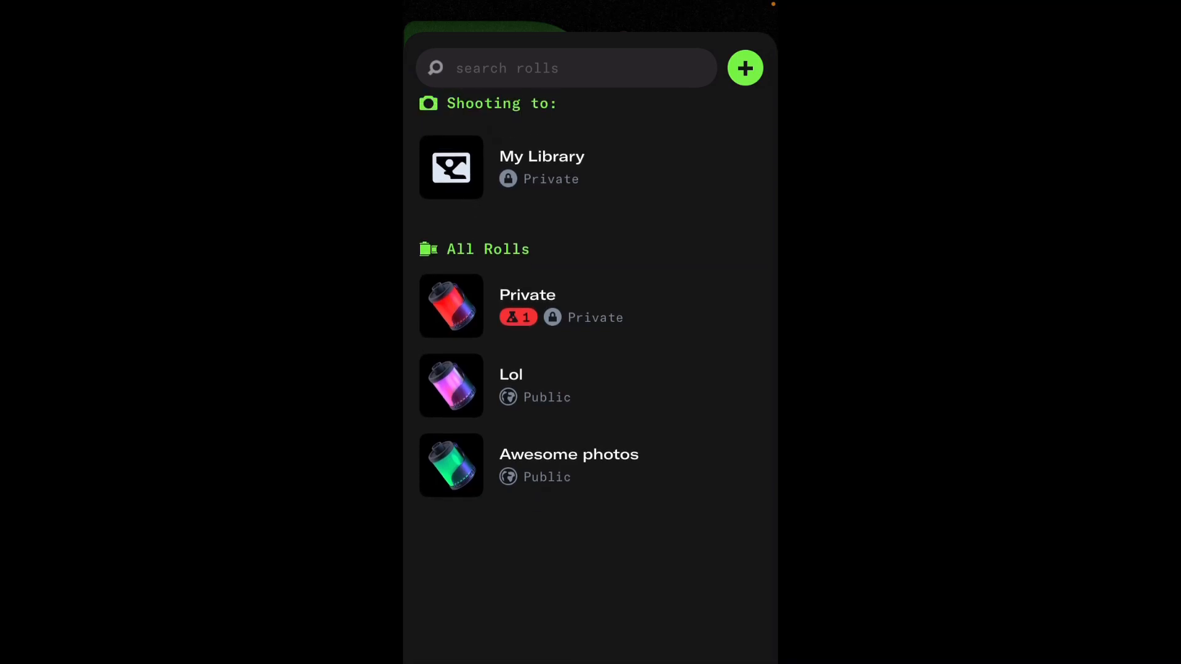
click(452, 385)
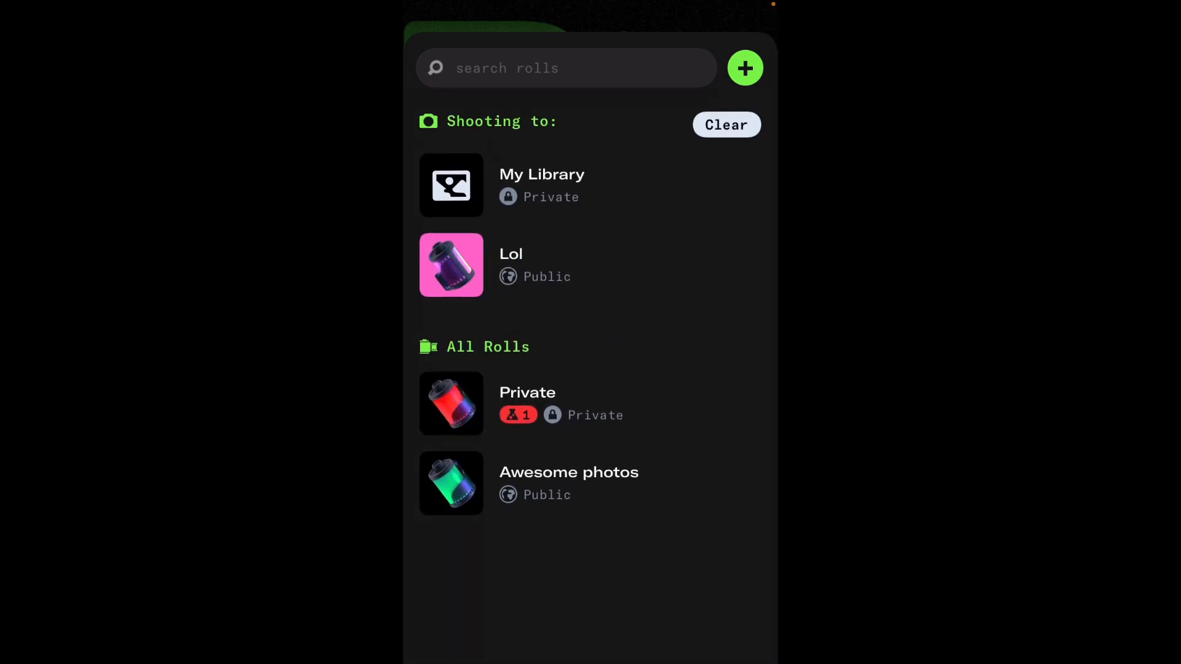
click(726, 124)
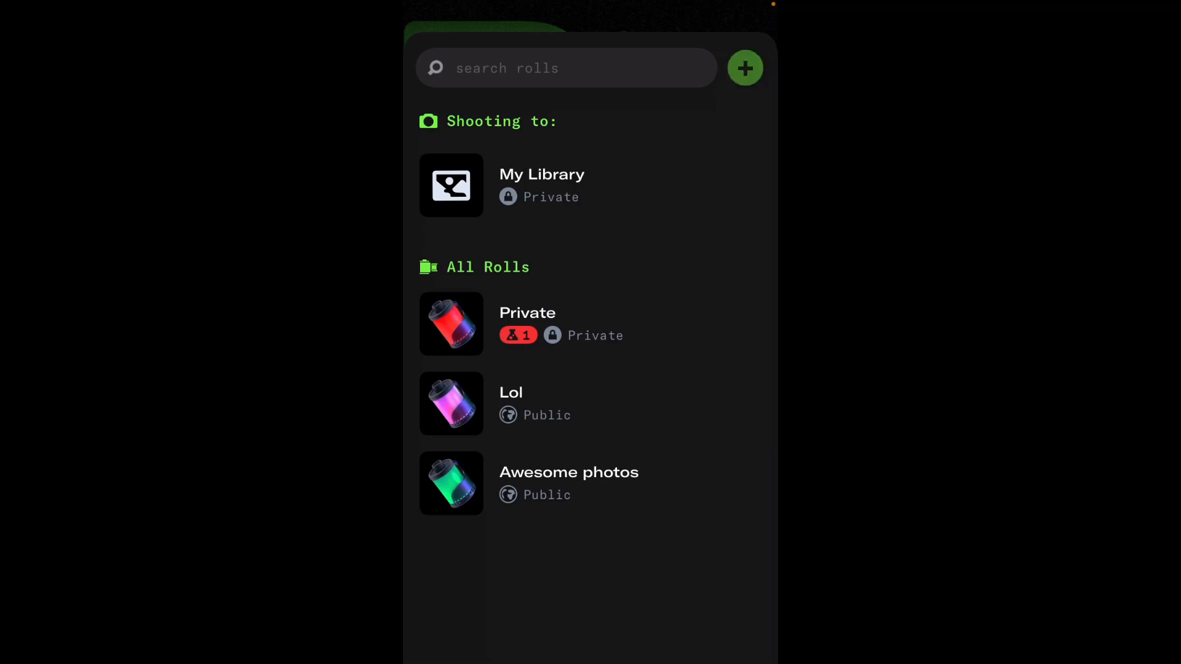
Step: Start a new roll named Fun and try the Public sharing option
click(745, 68)
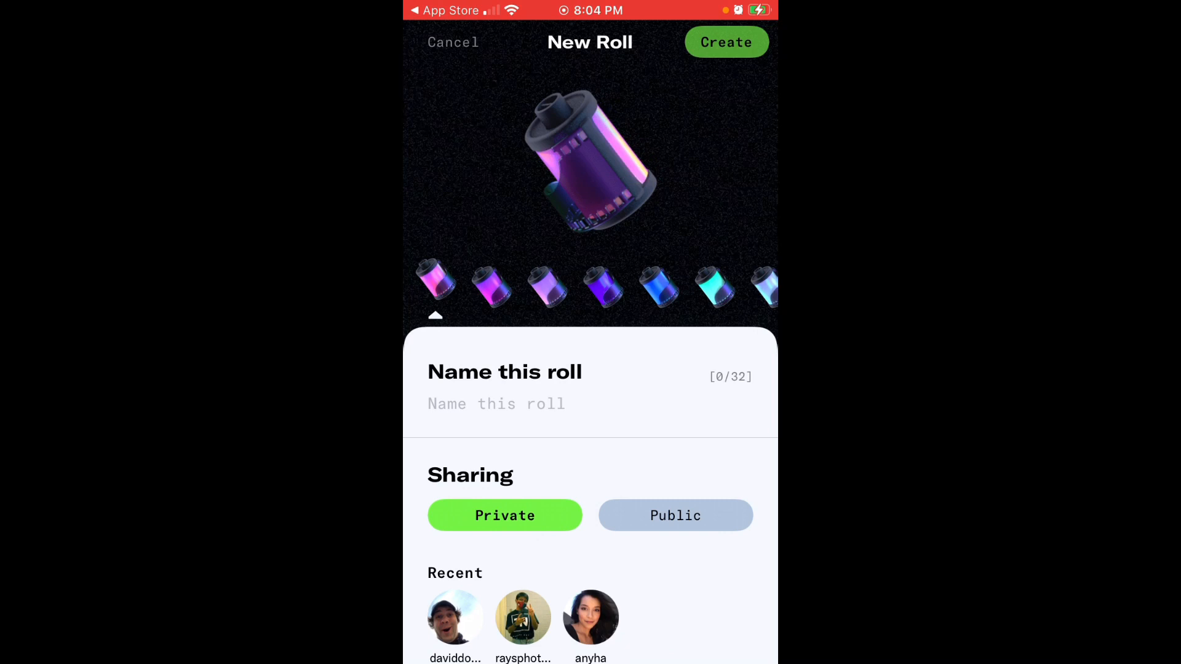
click(495, 403)
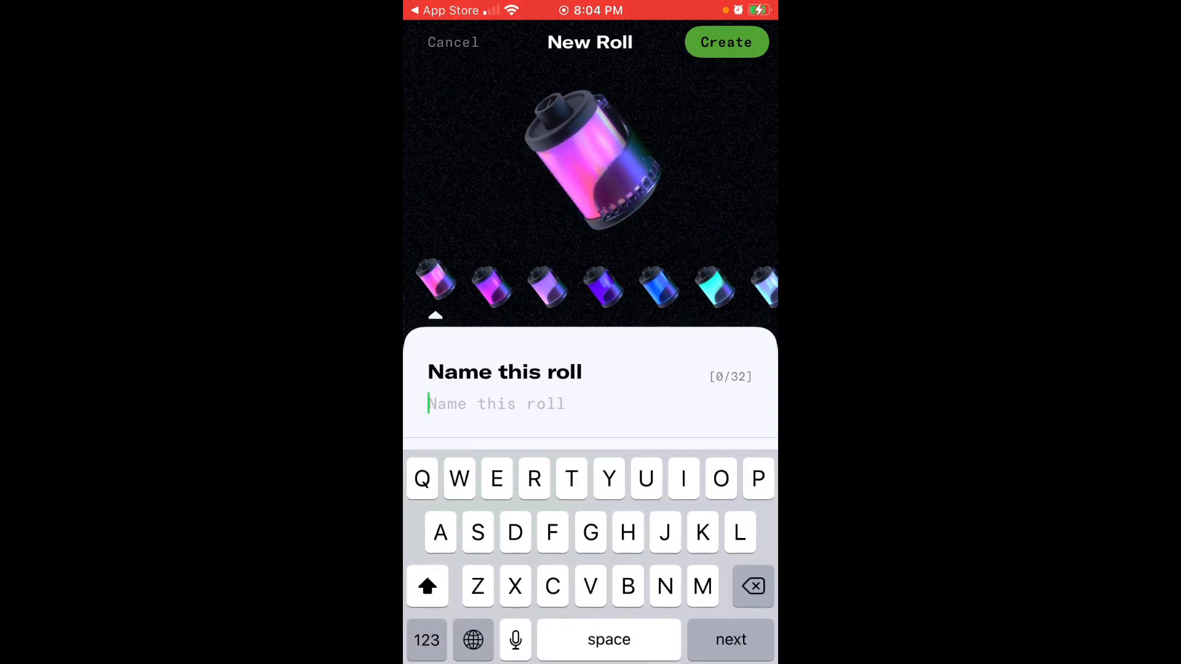
text(Fun)
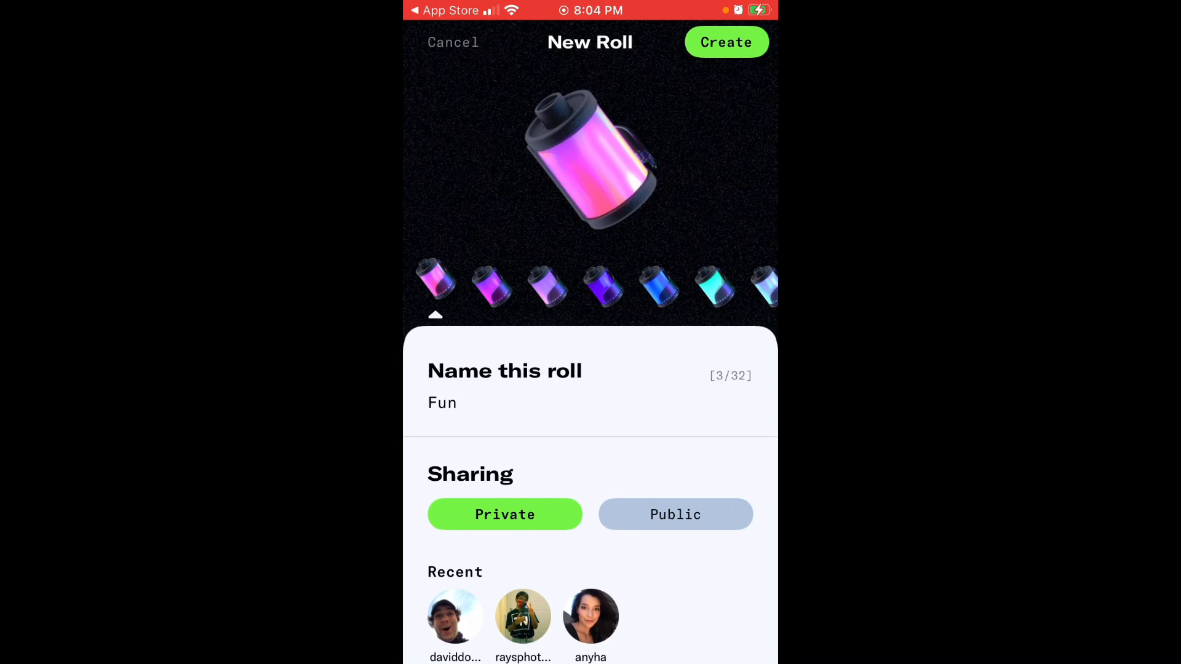
click(676, 514)
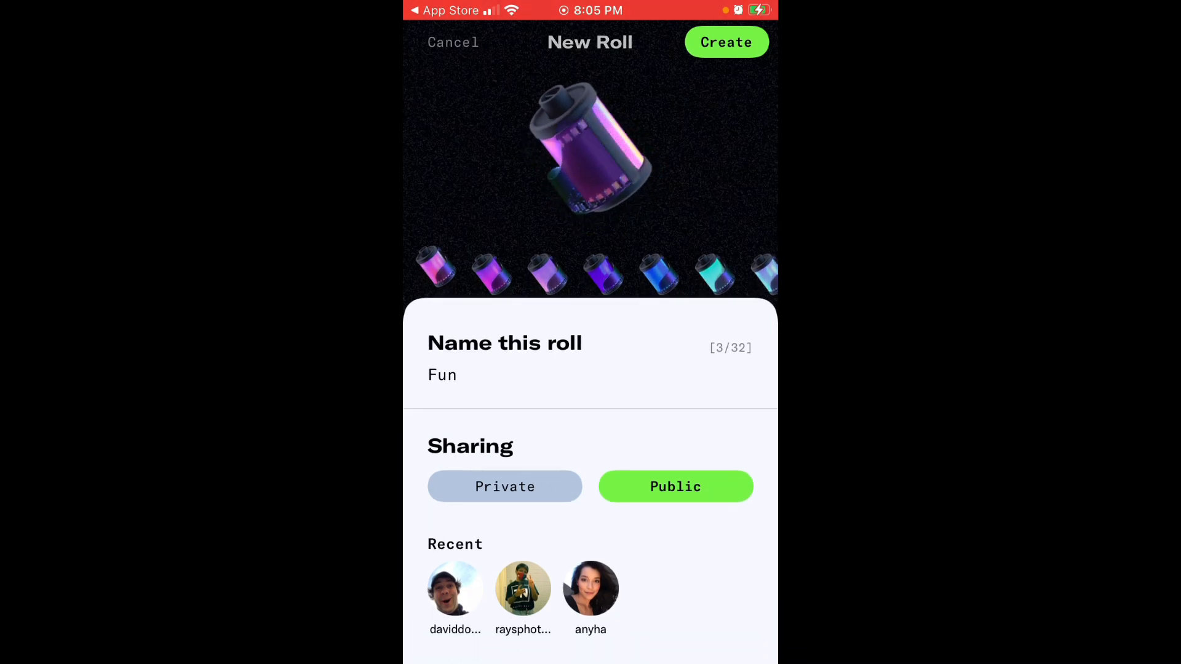
click(456, 588)
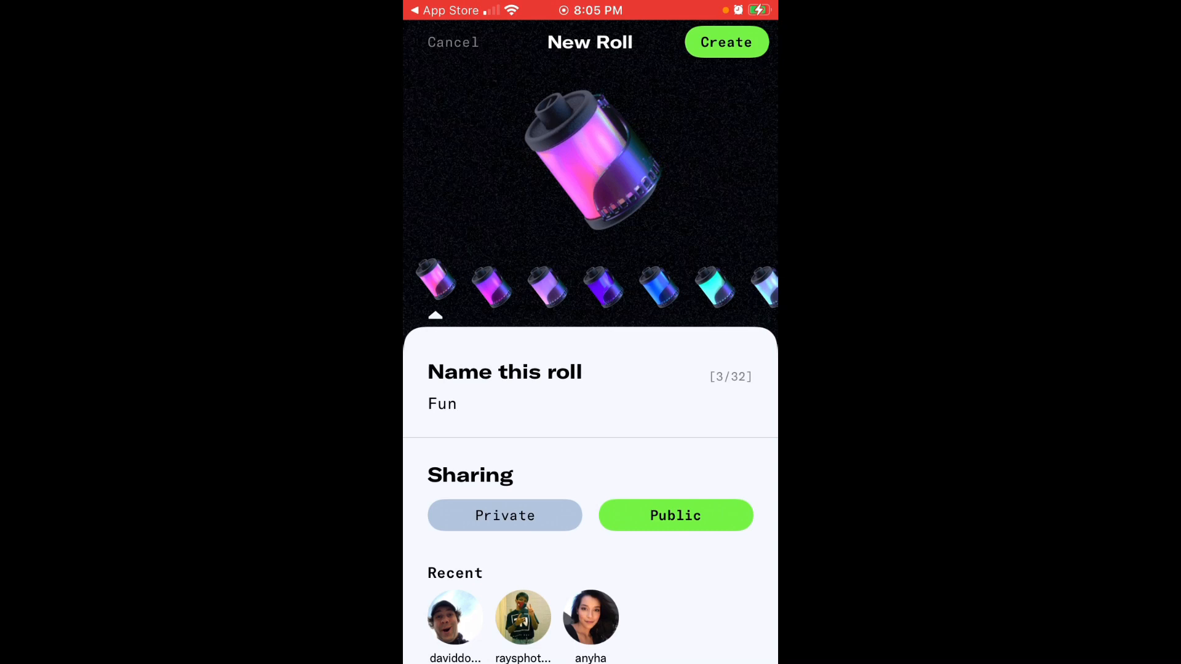
Step: Add a recent friend, pick a lavender film colour, set sharing back to Private and create the roll
click(455, 618)
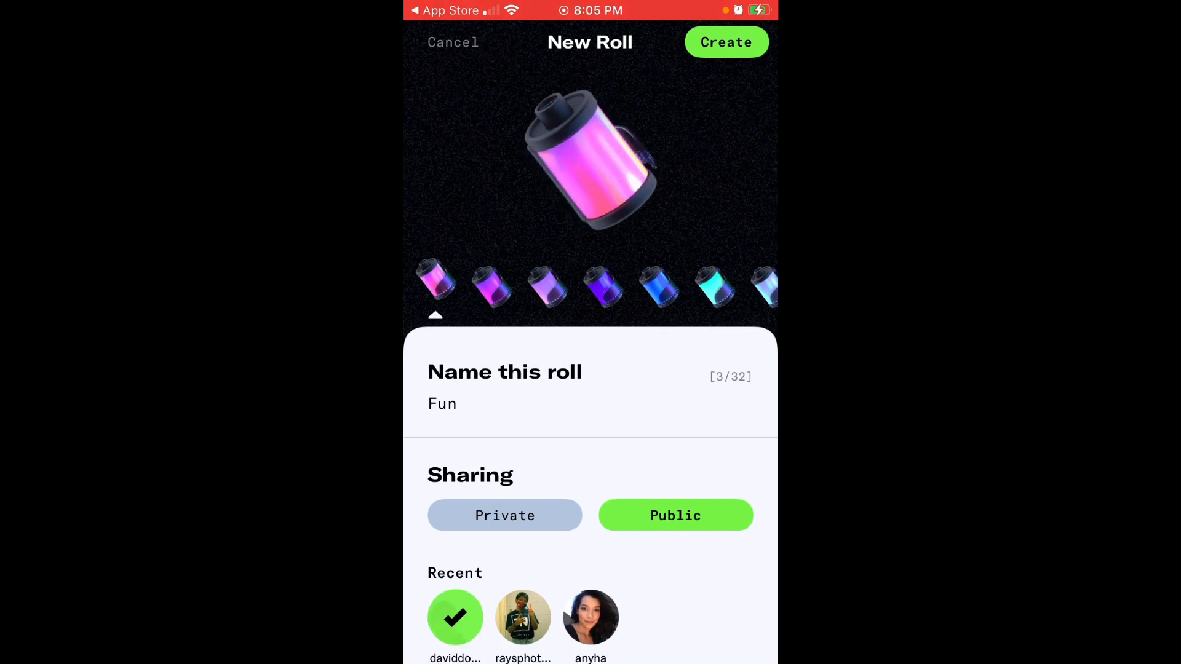
click(546, 284)
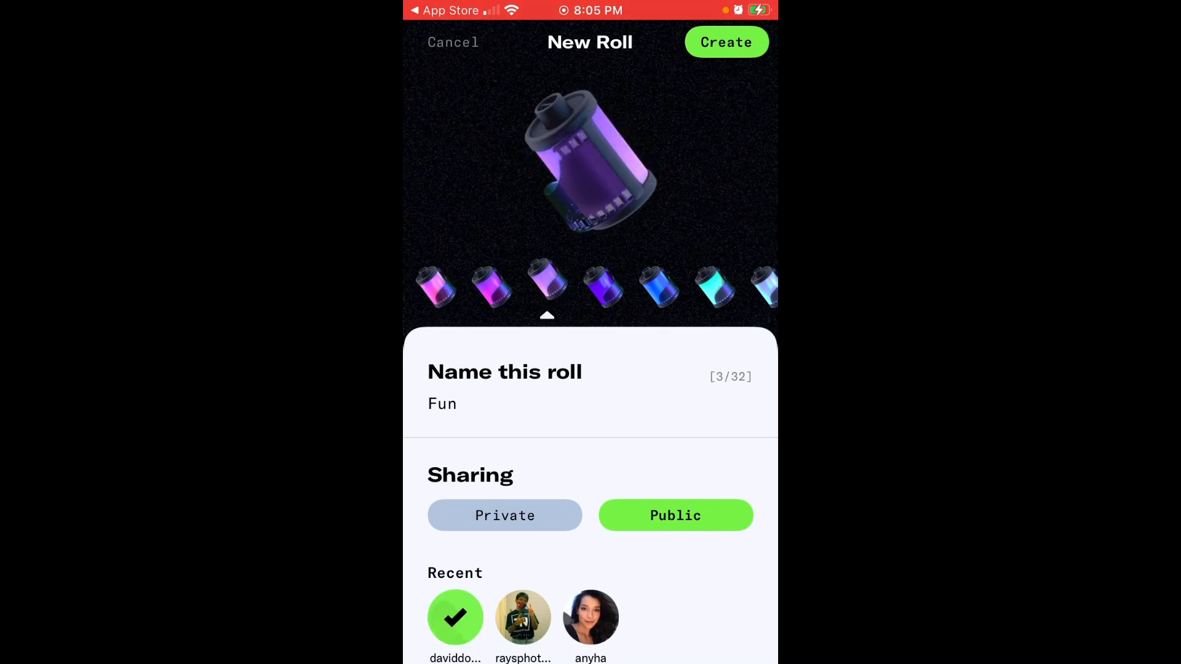
scroll(left, 3)
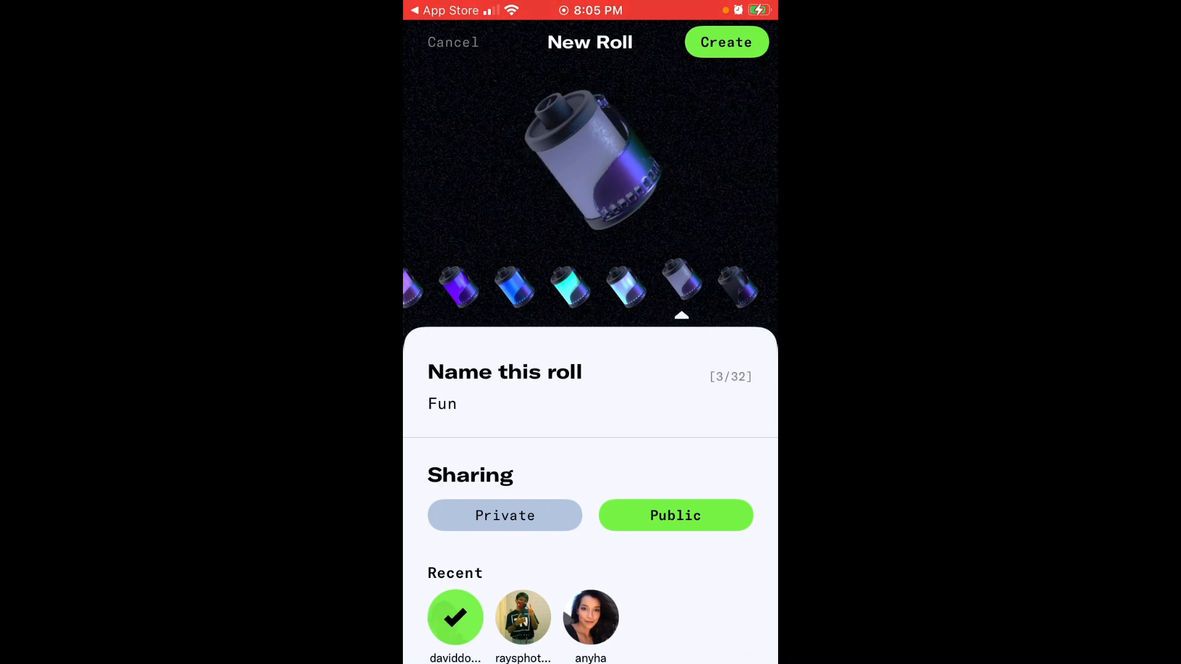
click(505, 516)
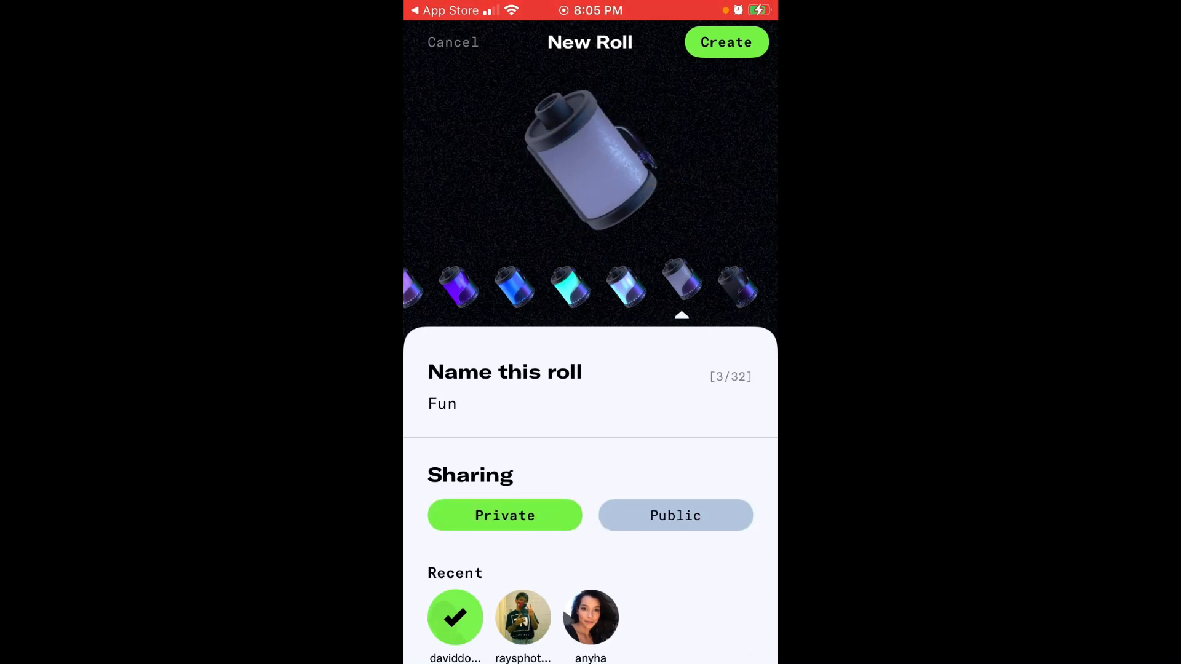
click(726, 42)
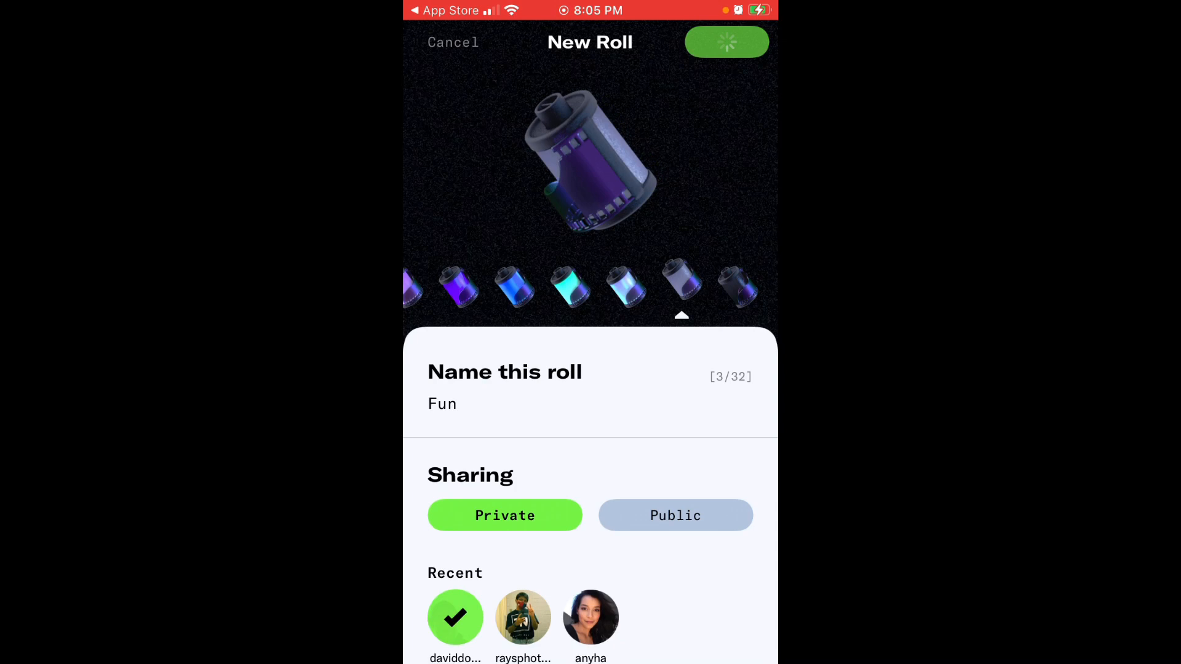
click(726, 42)
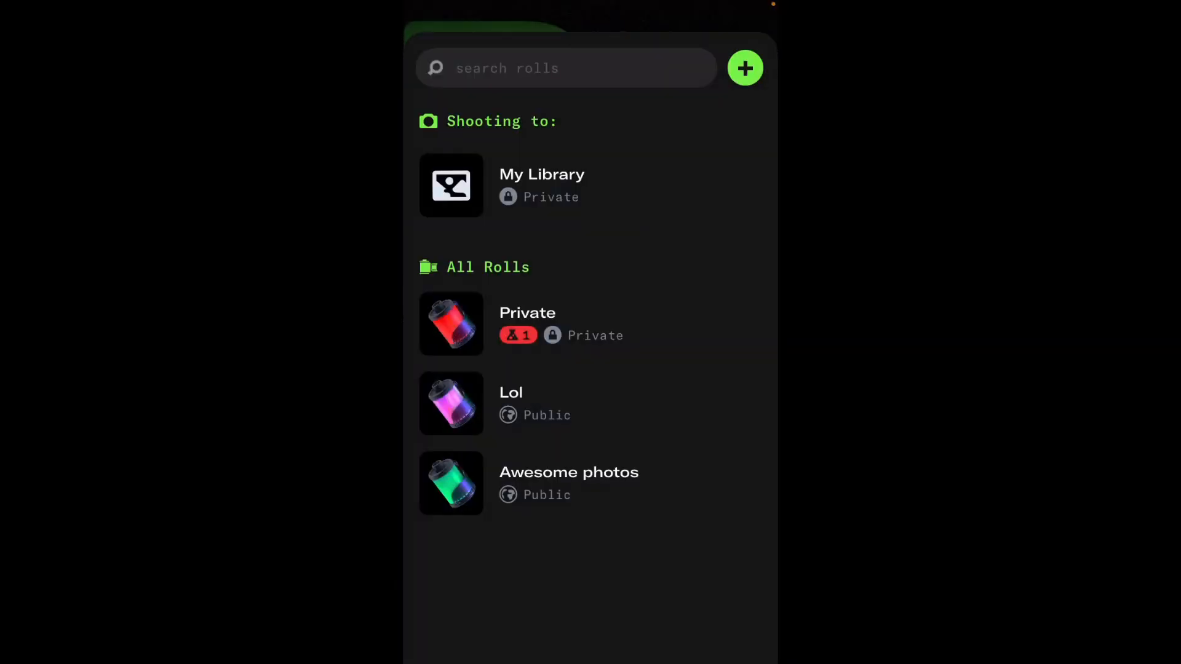
Step: Load a roll into the camera slot, then view the Library with five photos developing
click(589, 637)
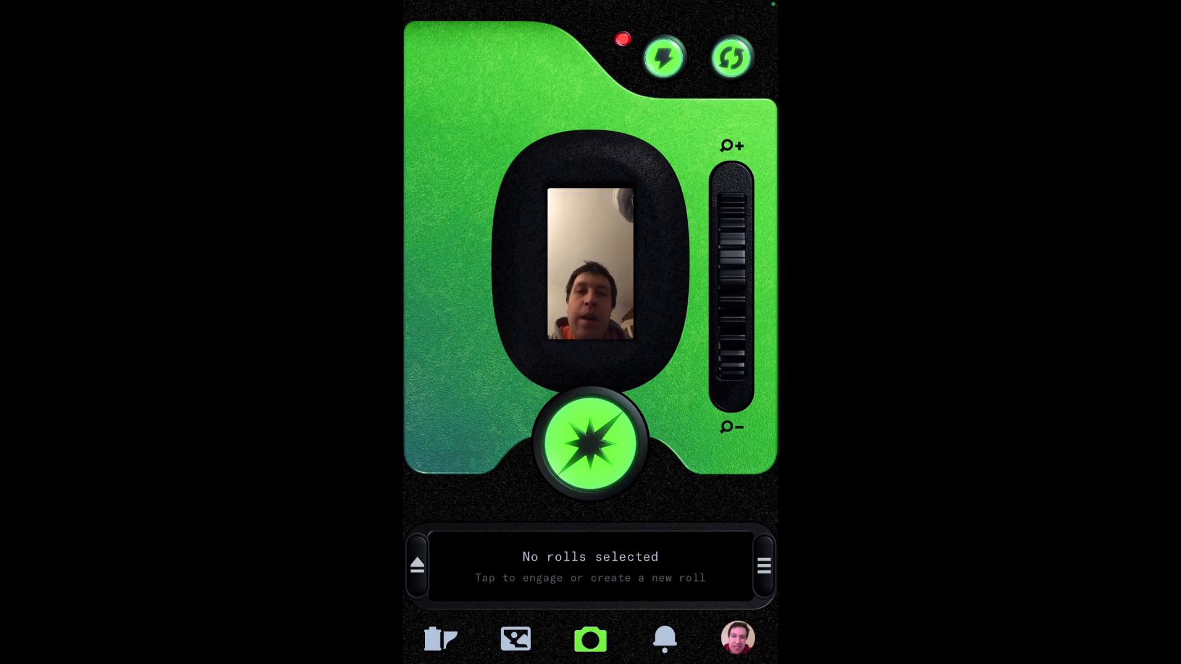
click(589, 566)
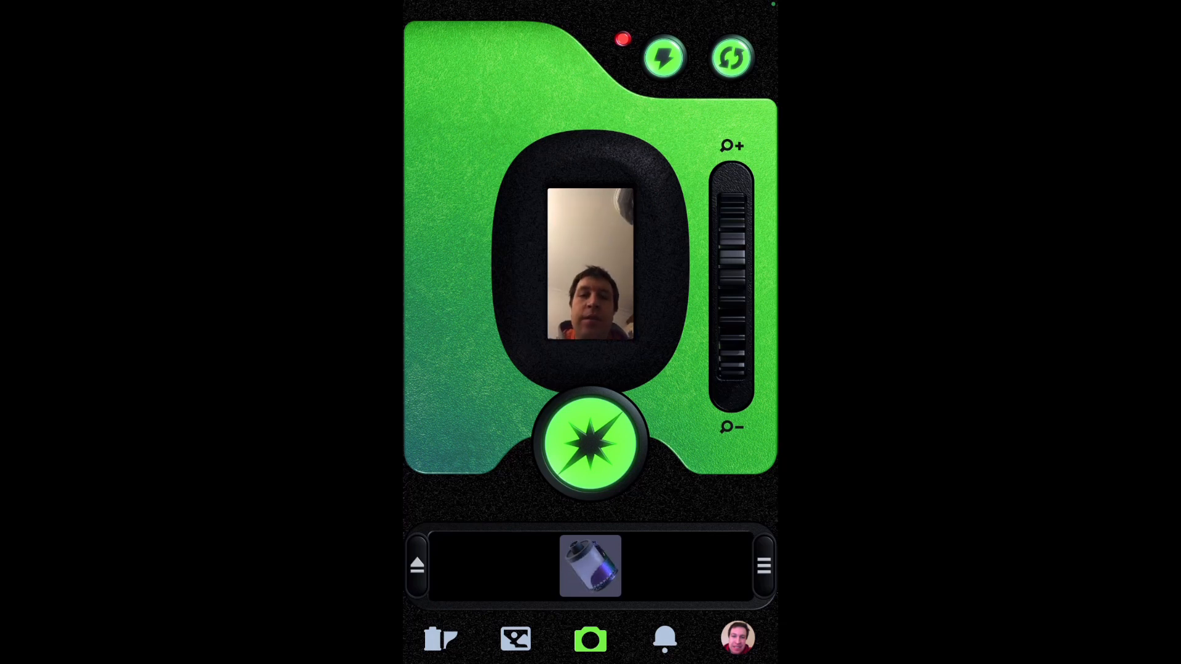
click(590, 566)
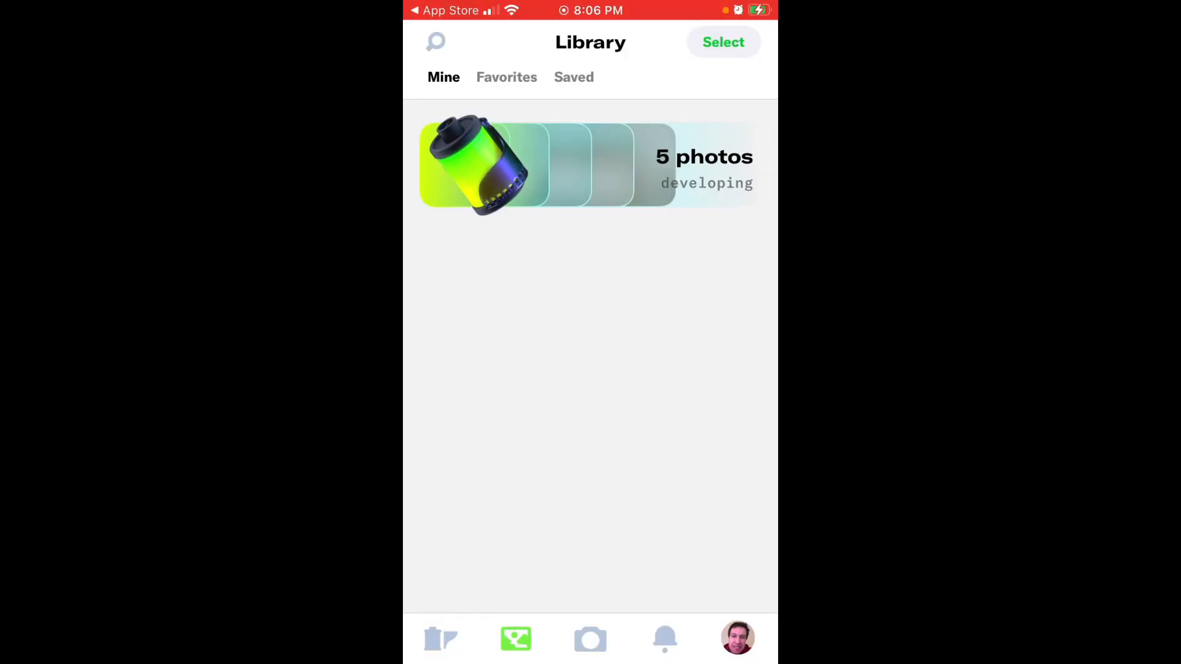
Step: Check the empty Favorites tab against Mine, then go to the Rolls feed
click(506, 76)
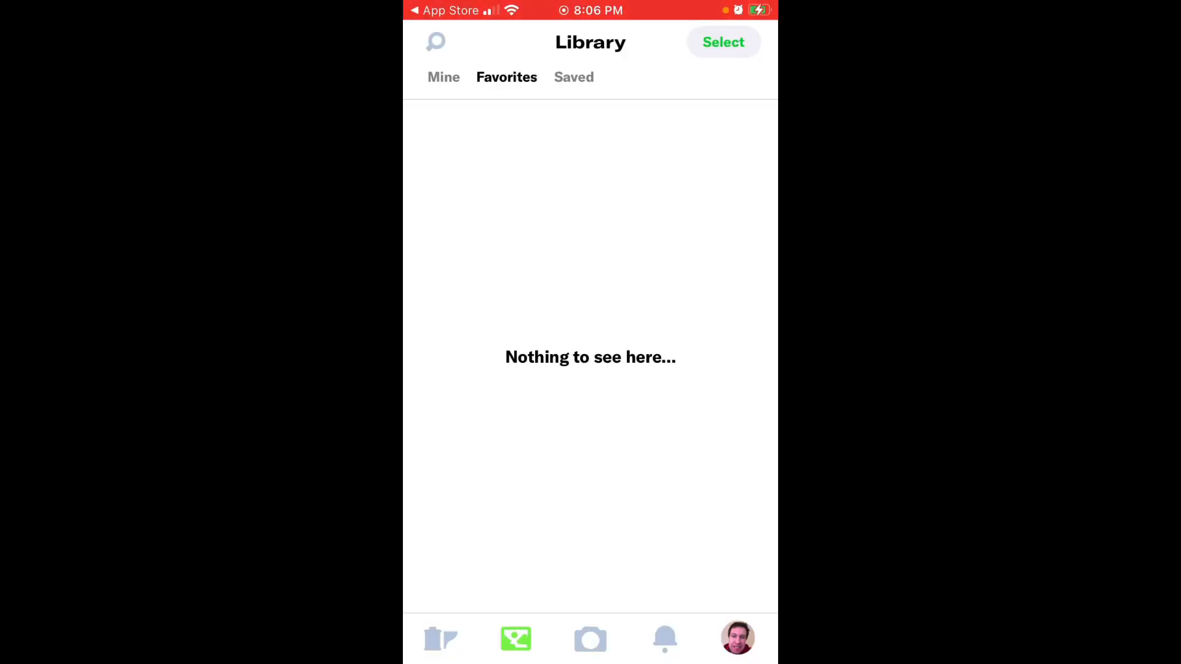
click(444, 76)
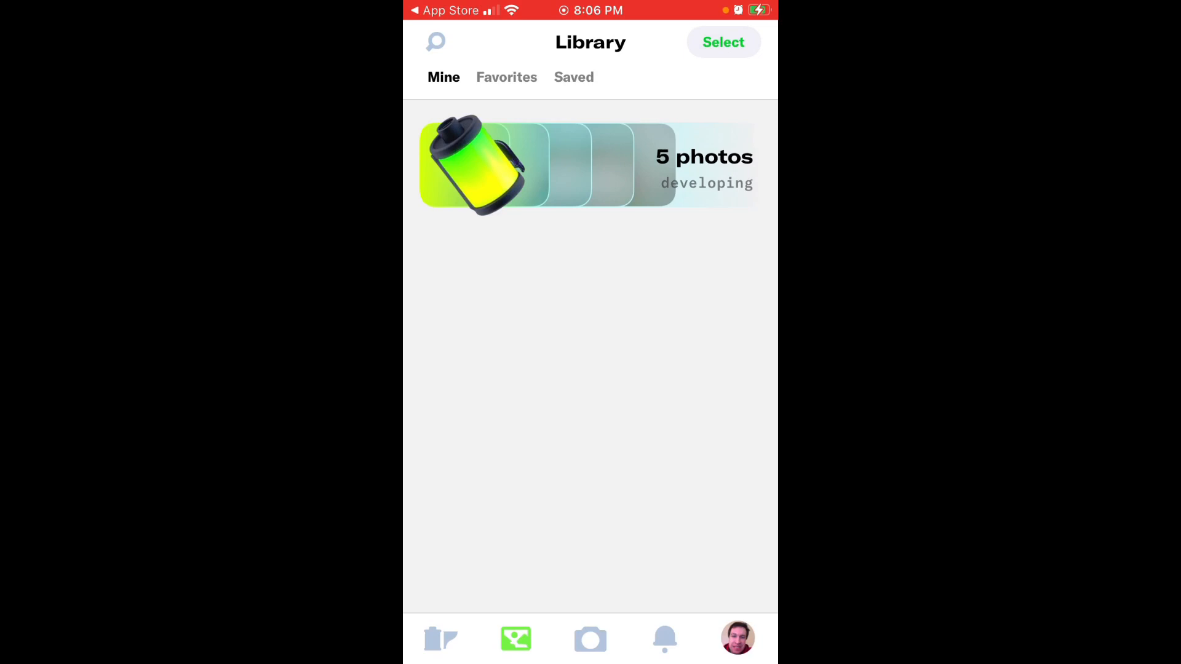
click(506, 76)
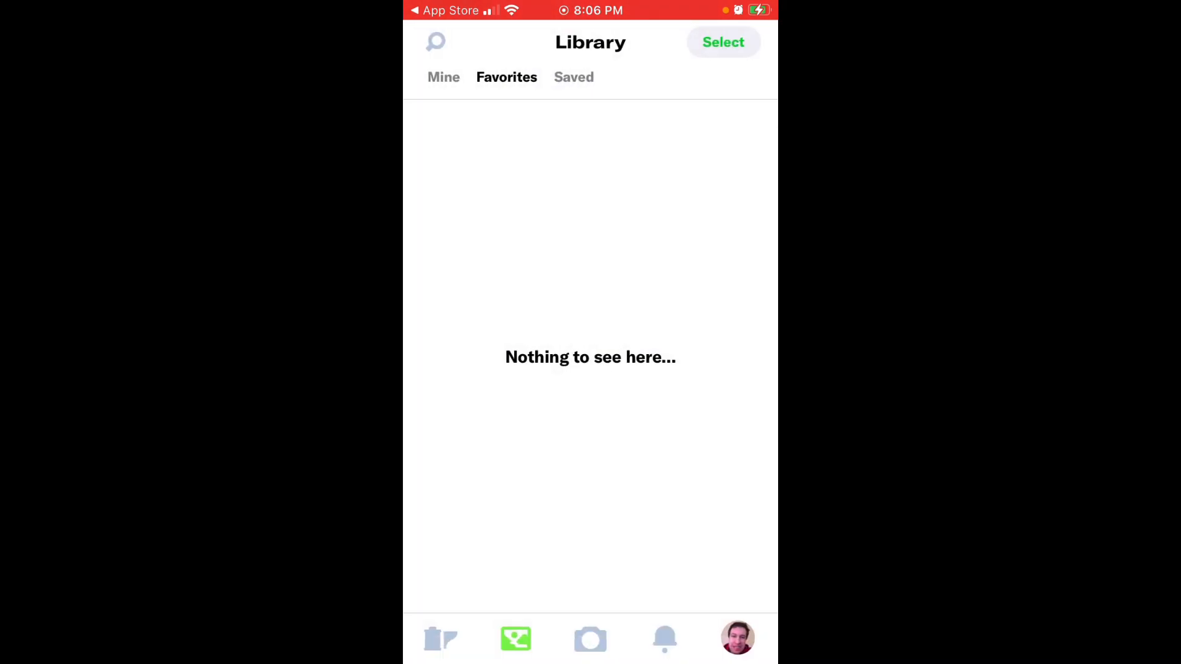
click(441, 639)
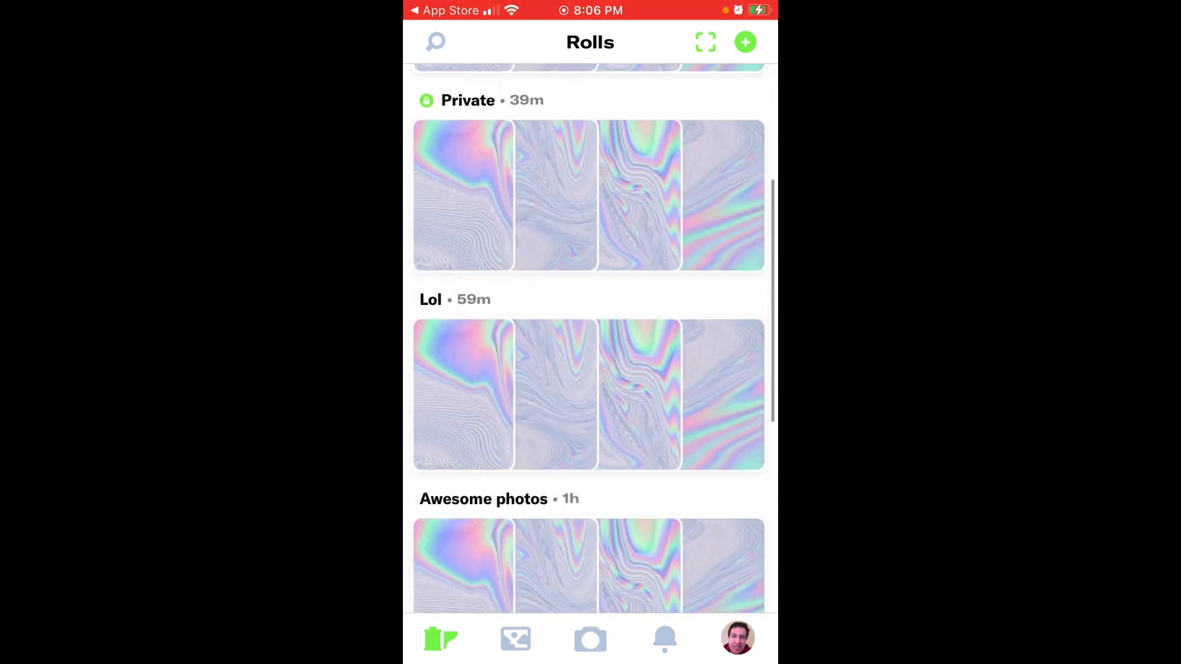
Step: Leave the empty Fun roll, find Davids gone public!! in the feed and view one of its photos full size
scroll(down, 3)
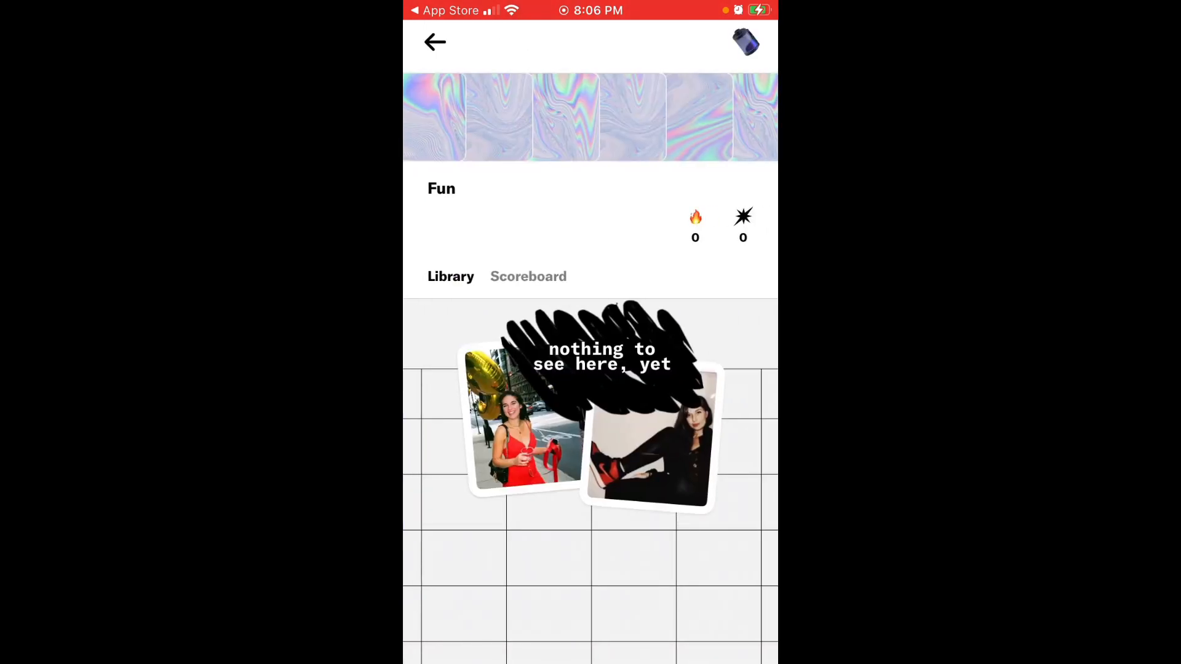
click(434, 42)
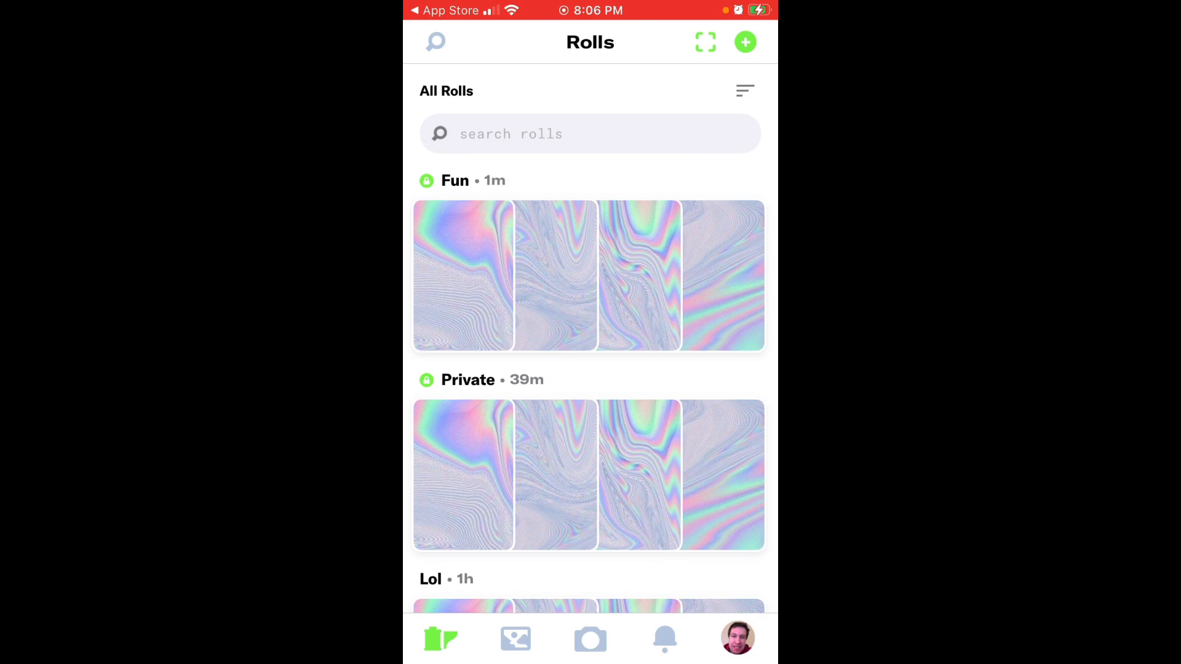
scroll(down, 3)
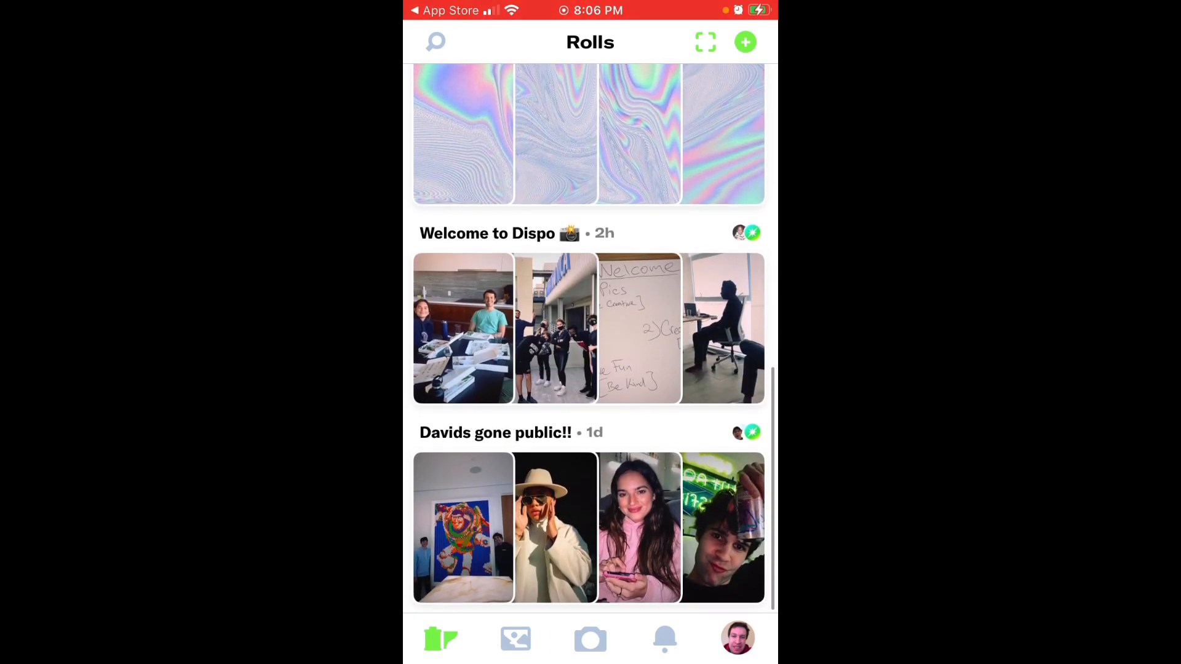
click(496, 432)
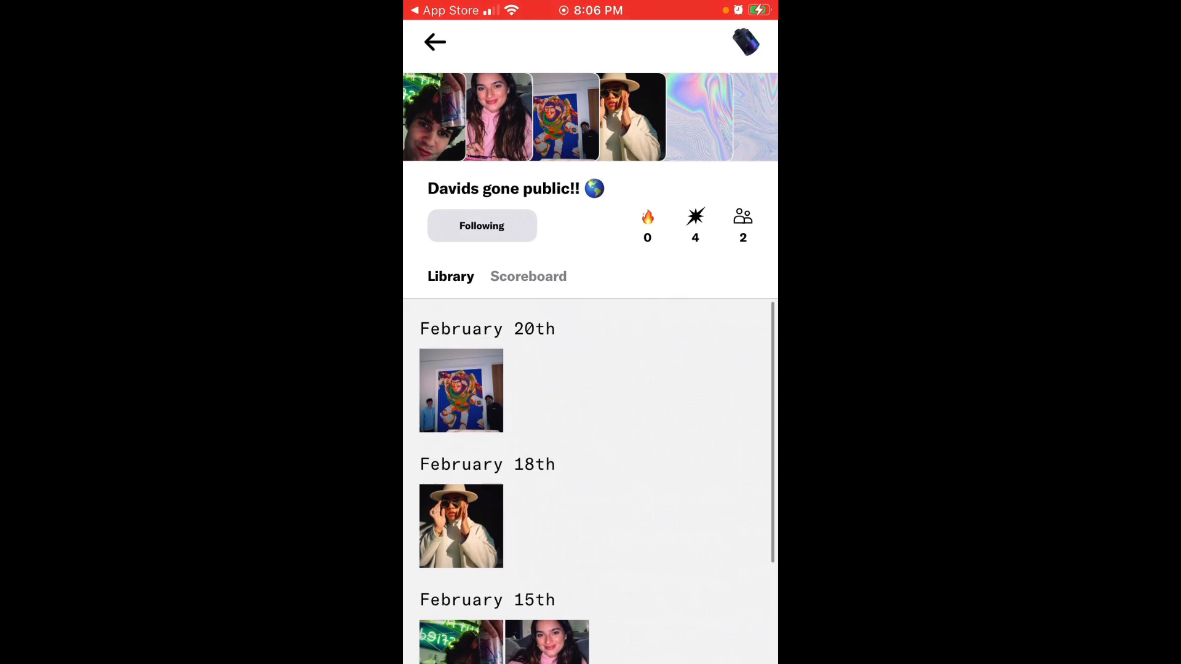
click(460, 525)
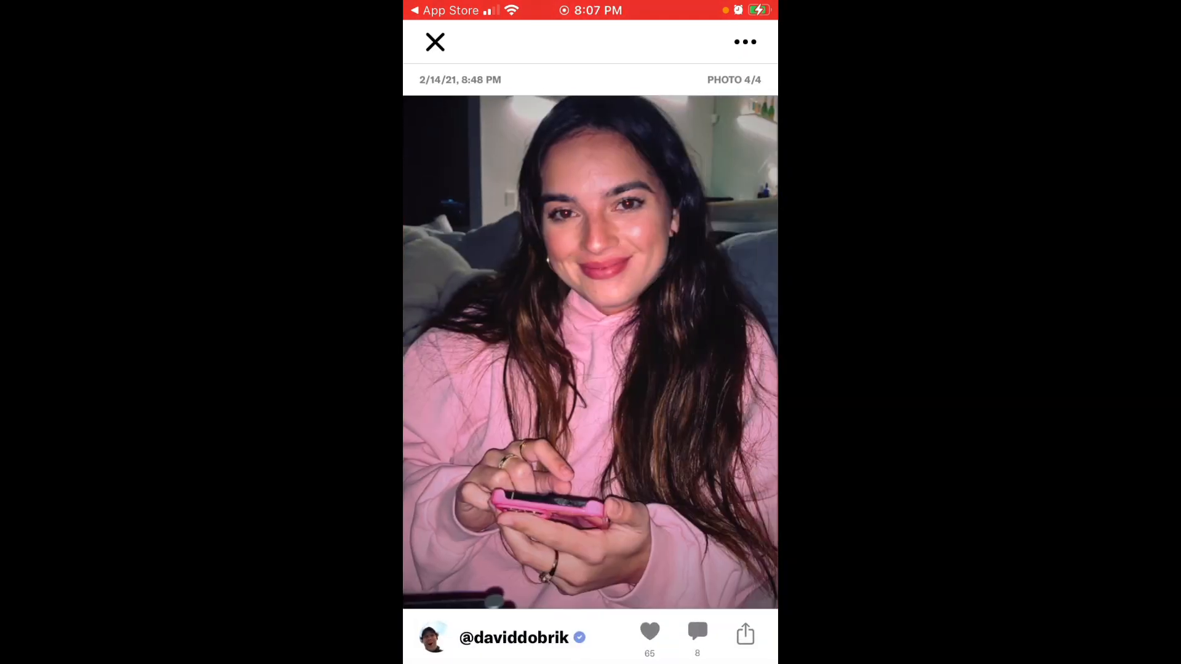
Step: Swipe to photo 2/4 and look over its save/report menu and share sheet, dismissing both
scroll(left, 3)
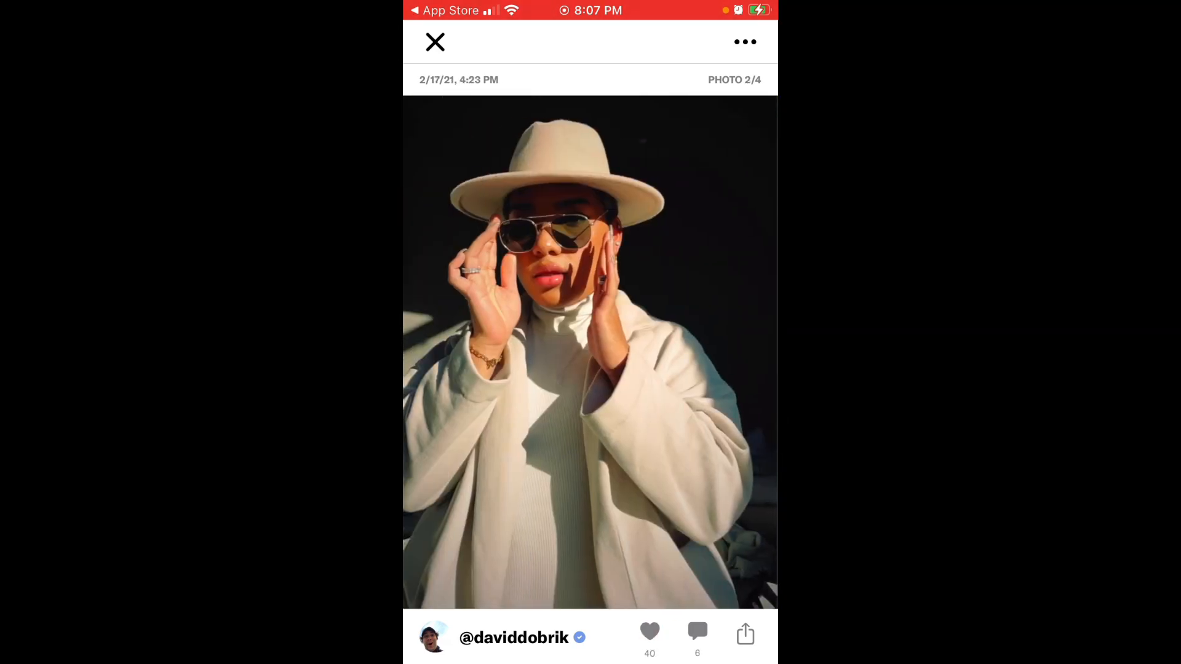
click(743, 42)
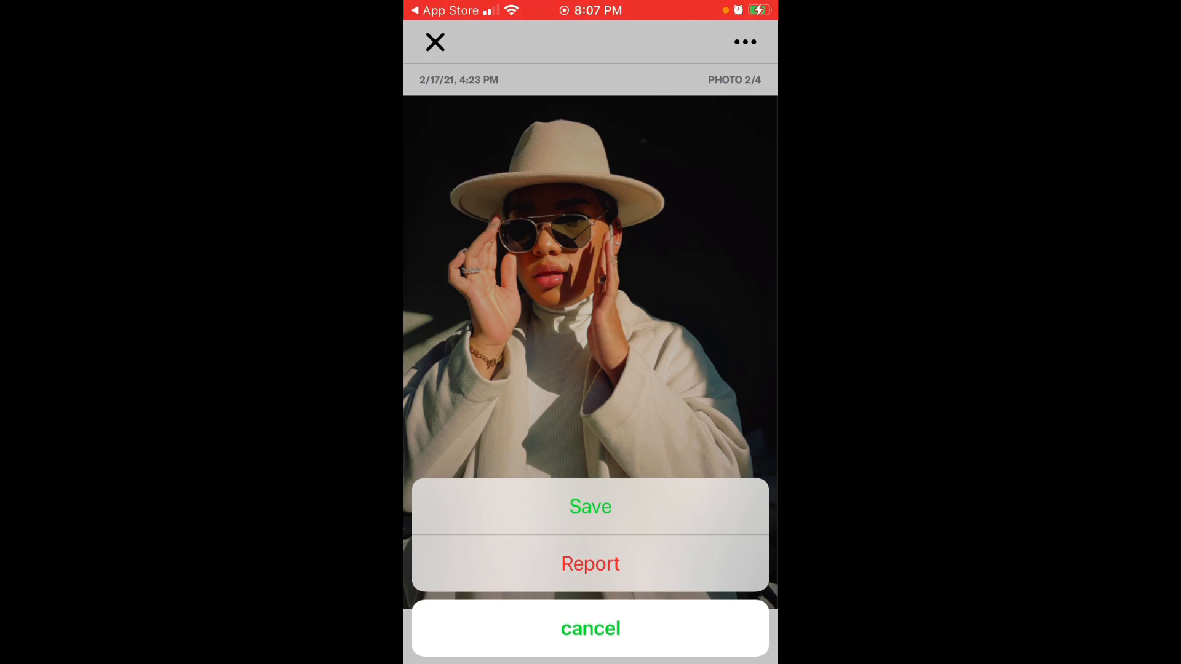
click(589, 628)
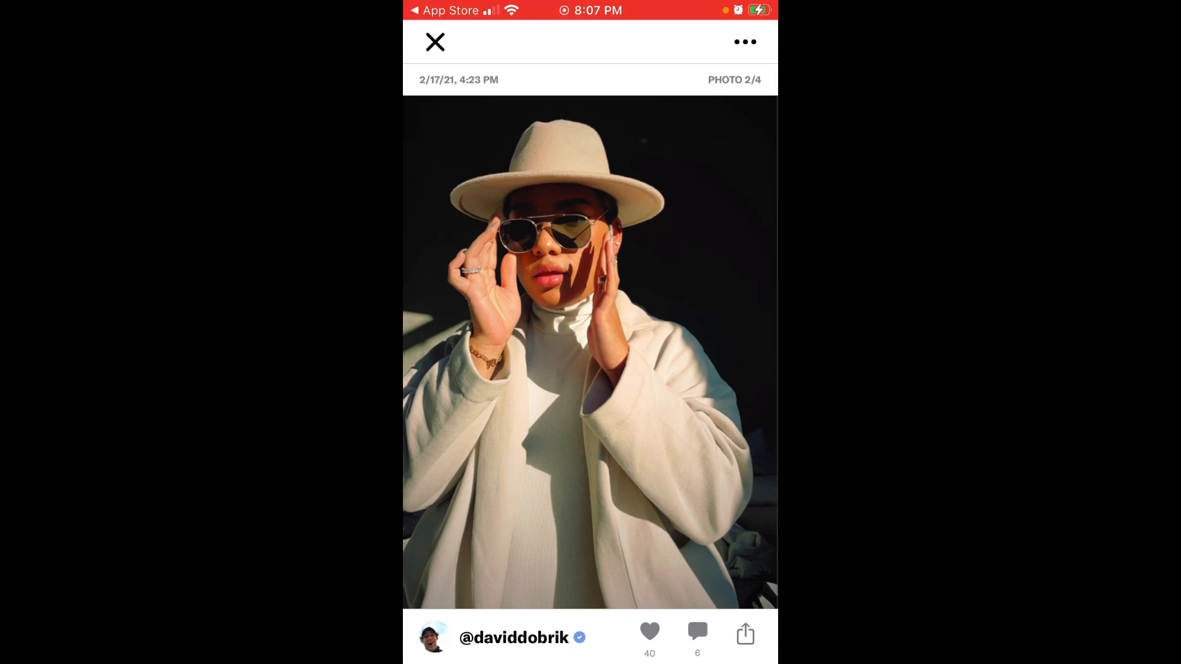
click(742, 632)
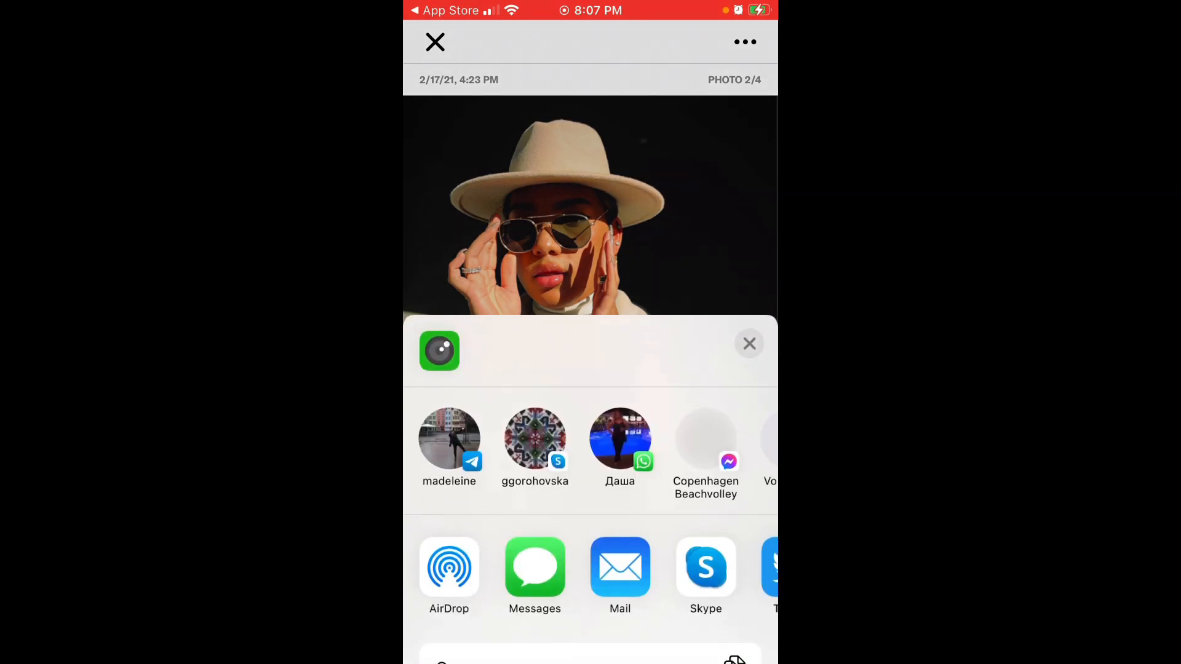
click(749, 344)
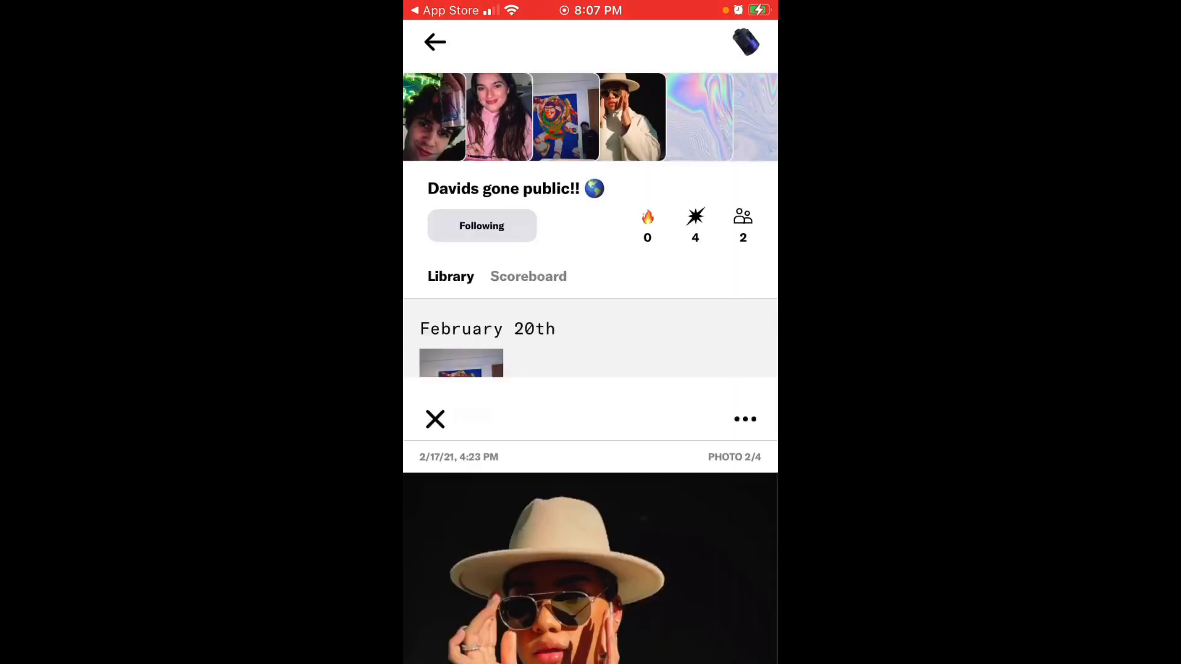
Step: Return to the roll, unfollow and re-follow it, then head back toward search
click(434, 419)
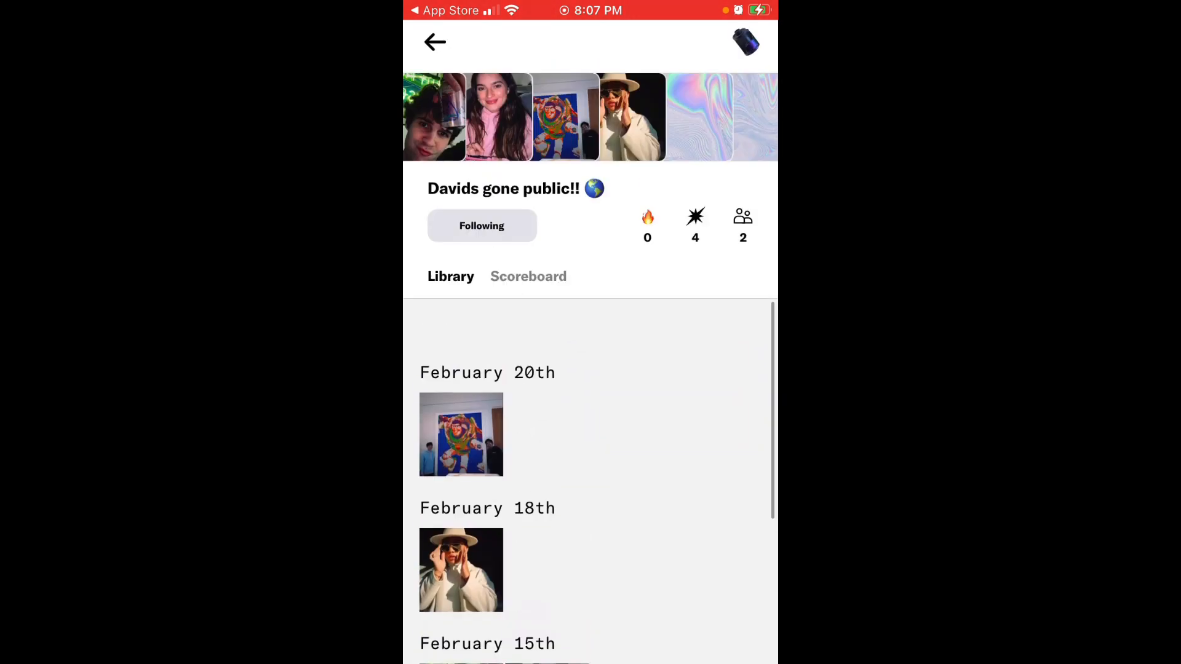
click(480, 225)
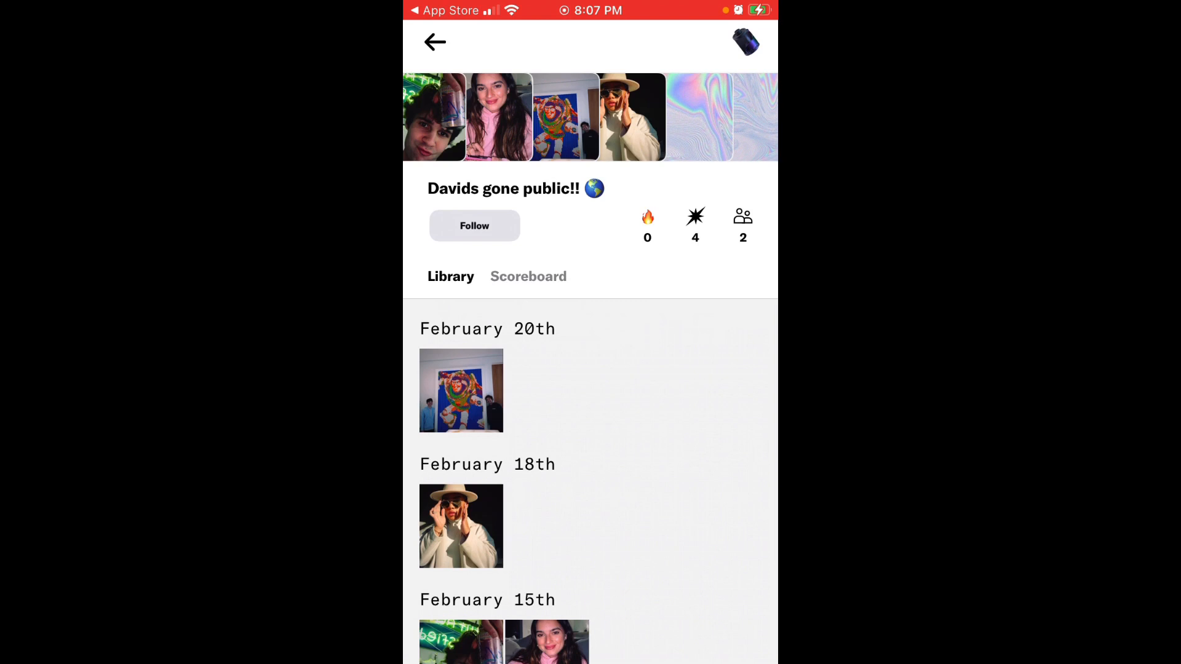
click(475, 226)
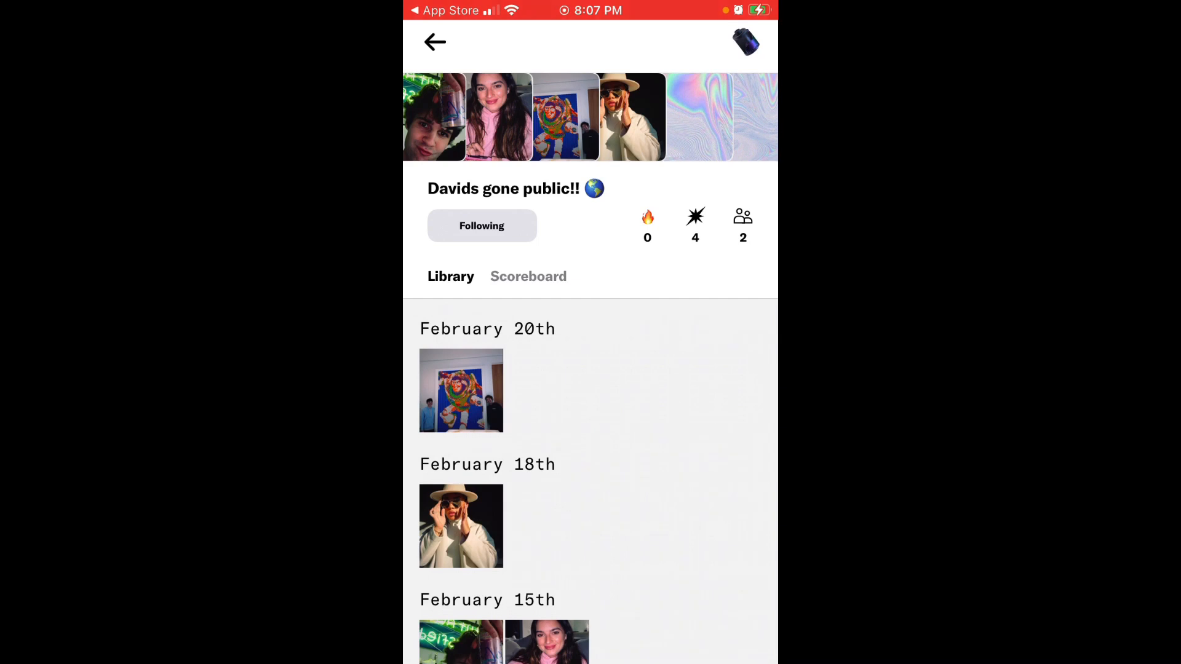
click(434, 42)
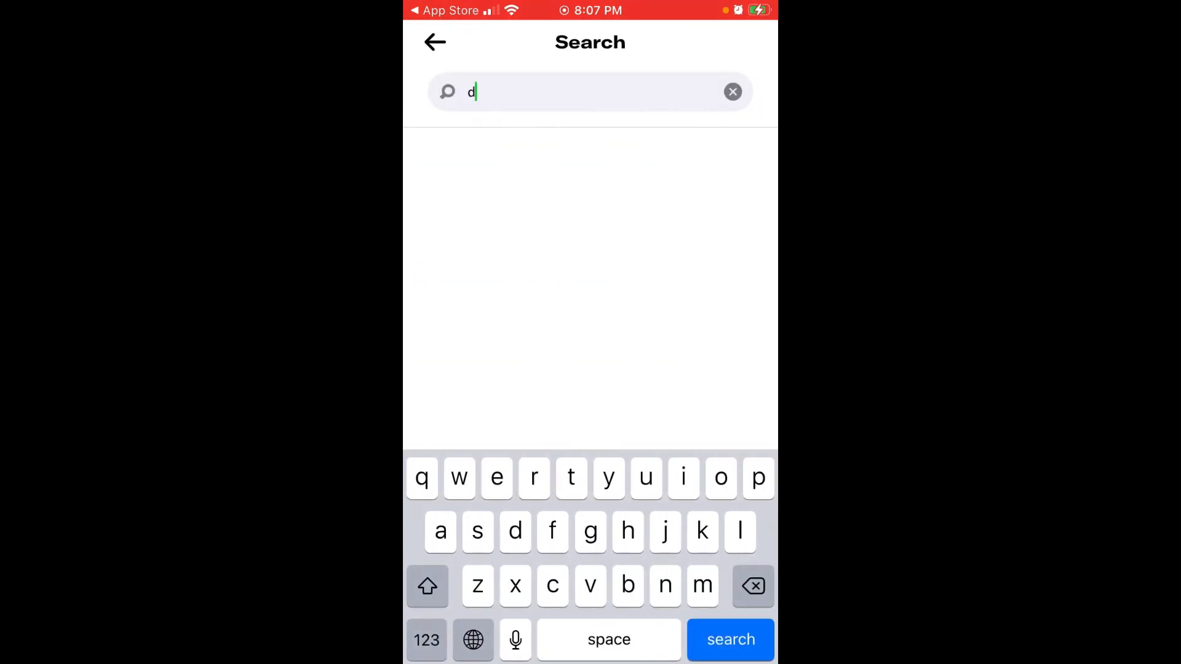
Step: Search 'david', view the verified DAVID DOBRIK profile and peek at his rollin' with the homiesss roll
text(avid)
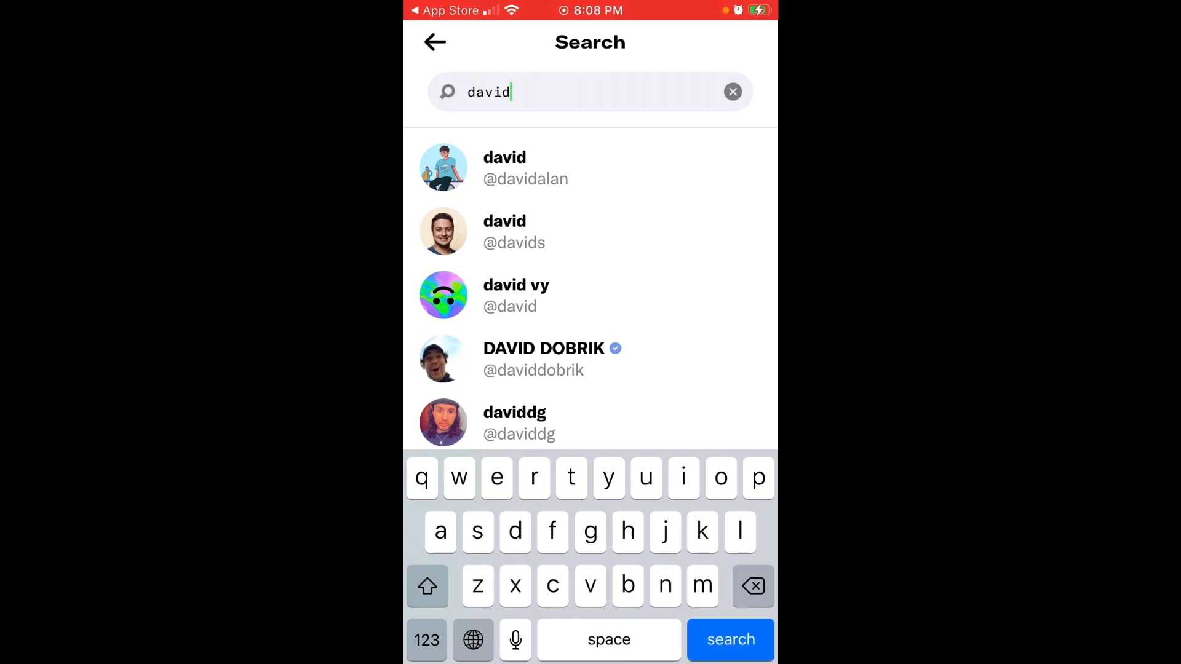
click(543, 358)
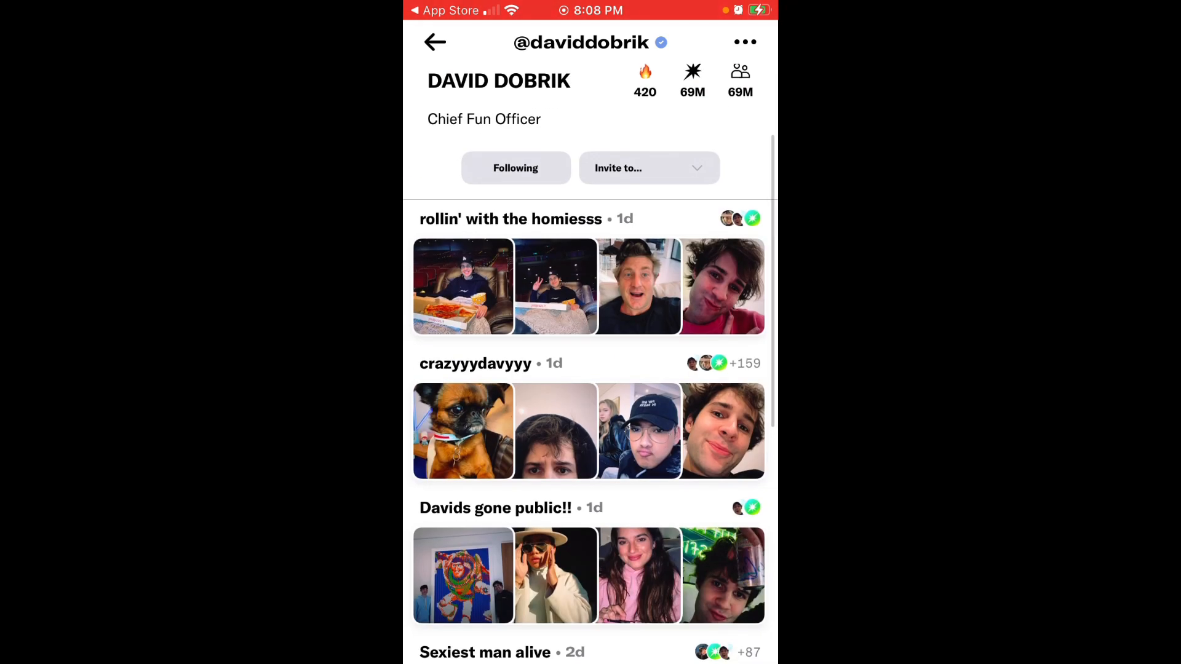
click(509, 219)
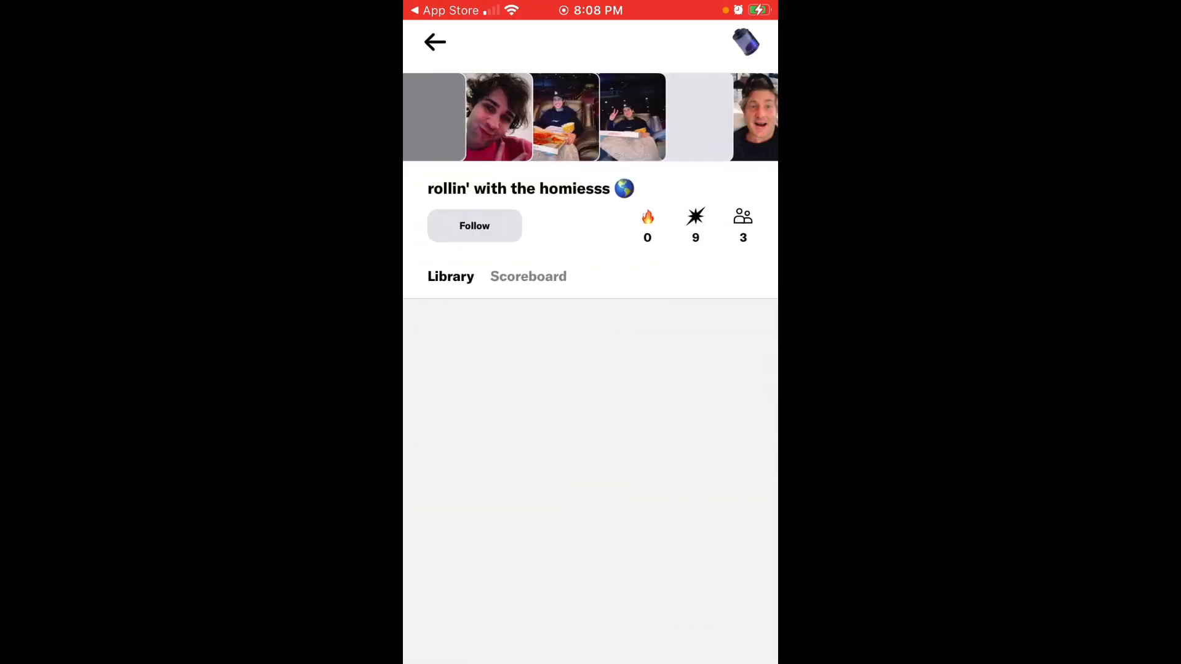
click(475, 225)
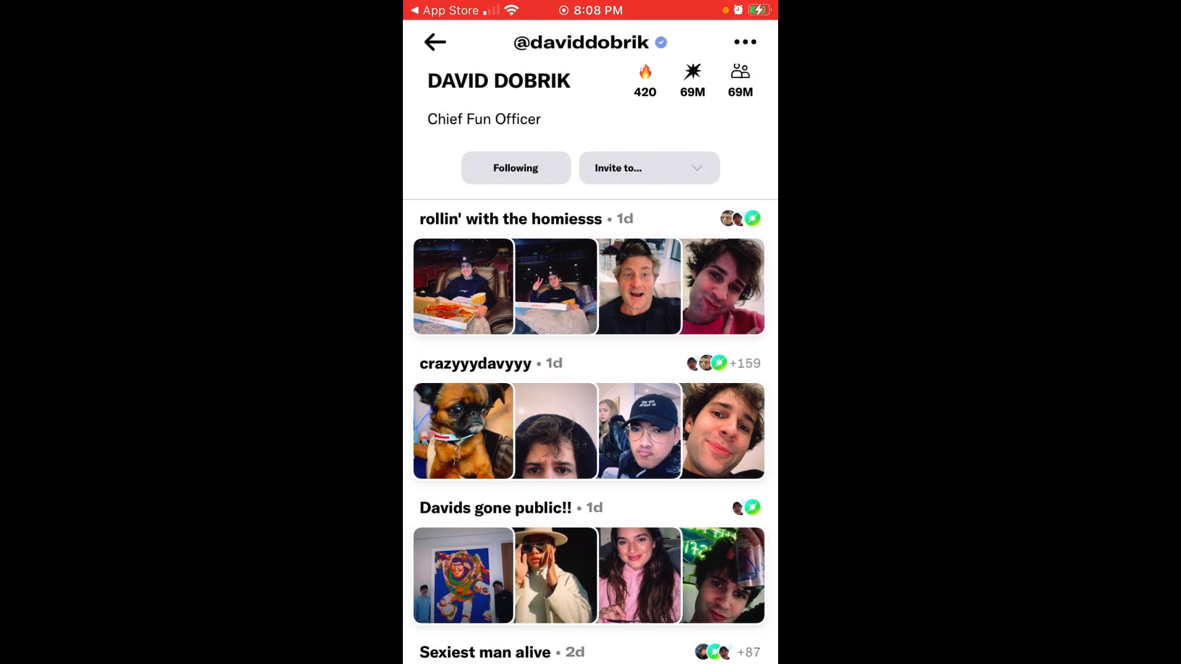
Step: Check which of your rolls David could be invited to, then bring up his account's block/report options
click(646, 169)
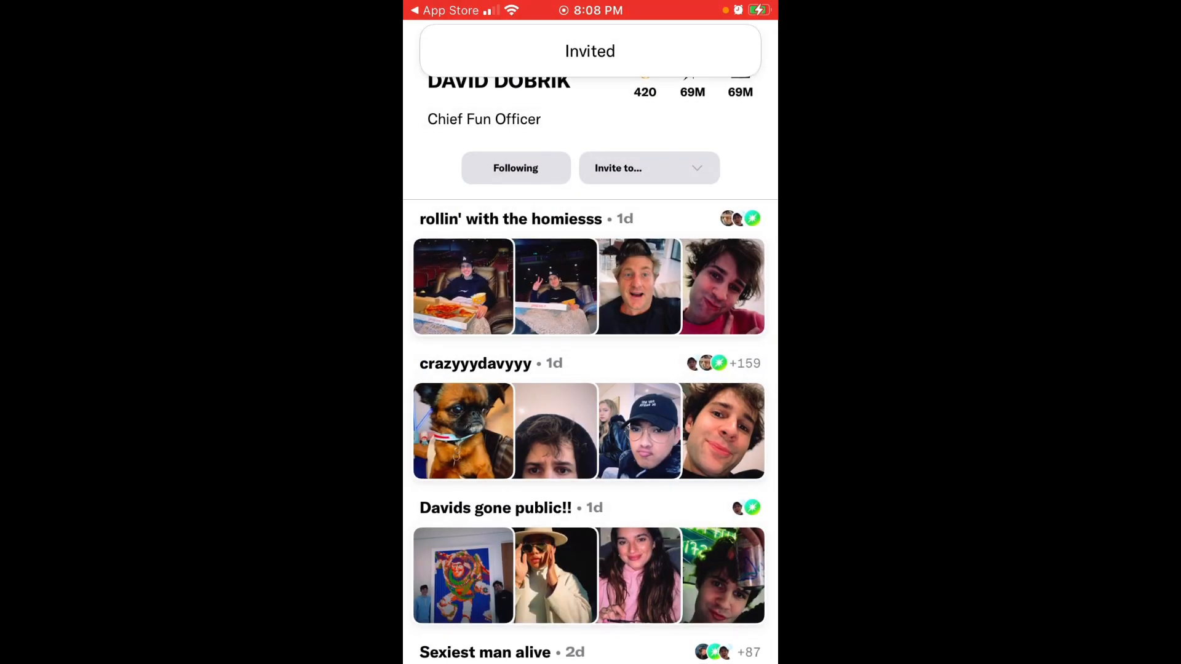
click(638, 167)
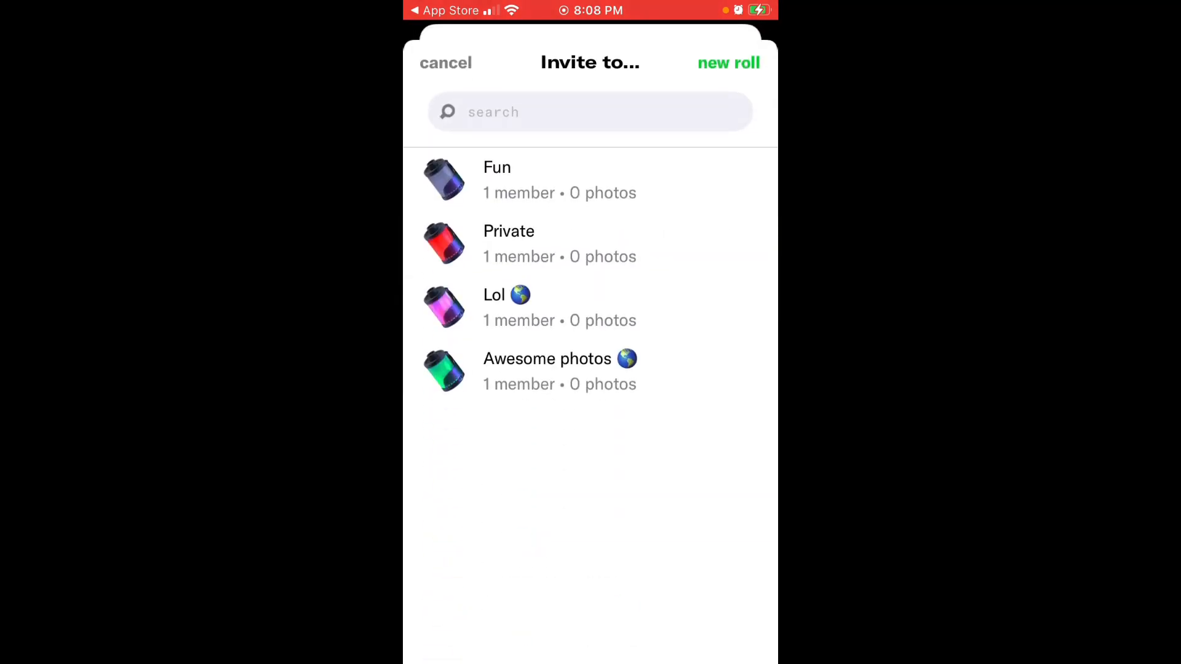
click(446, 62)
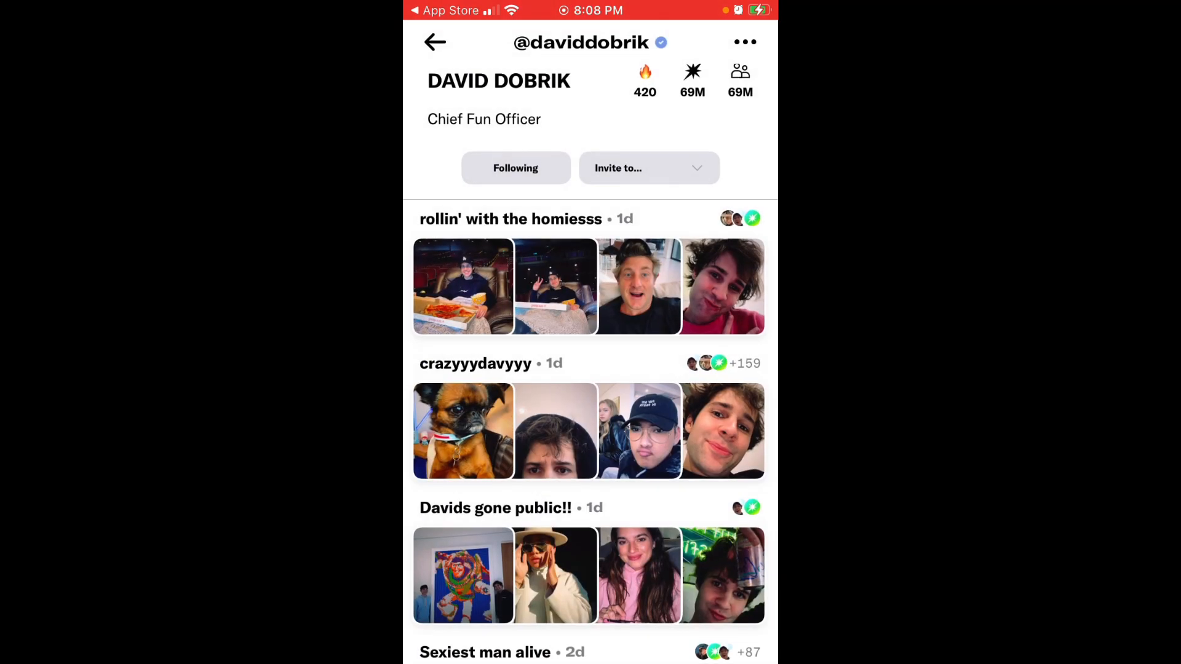
click(743, 41)
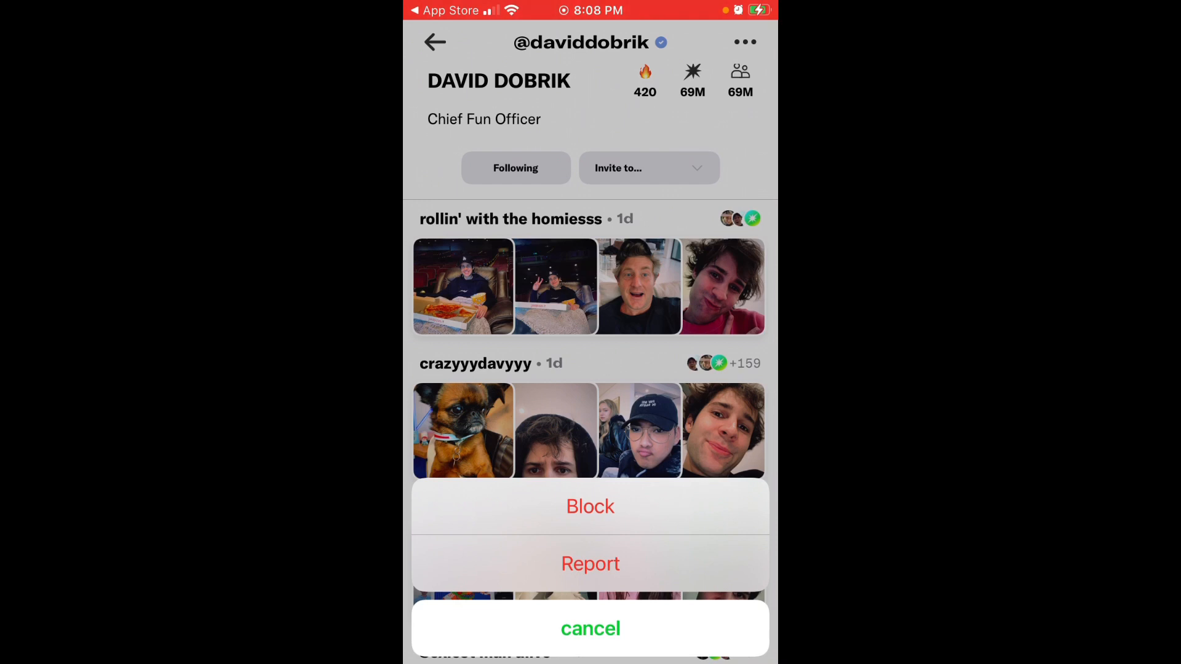
Step: Start the Report form for the creator, reach its email question, then leave without submitting
click(589, 563)
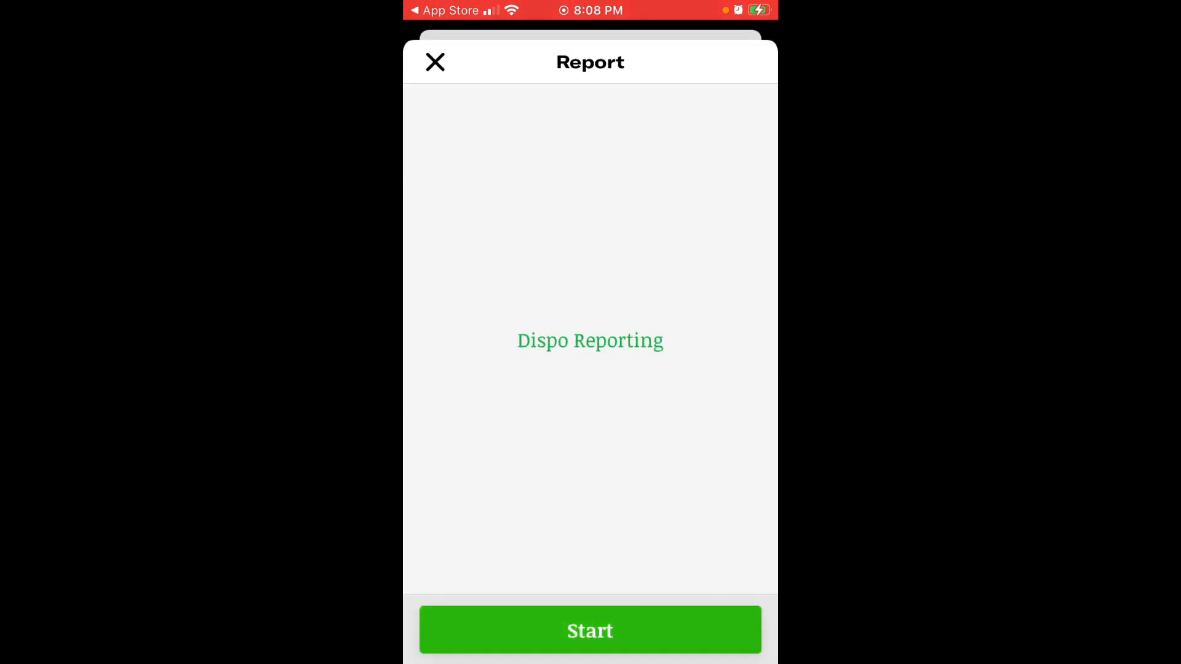
click(589, 630)
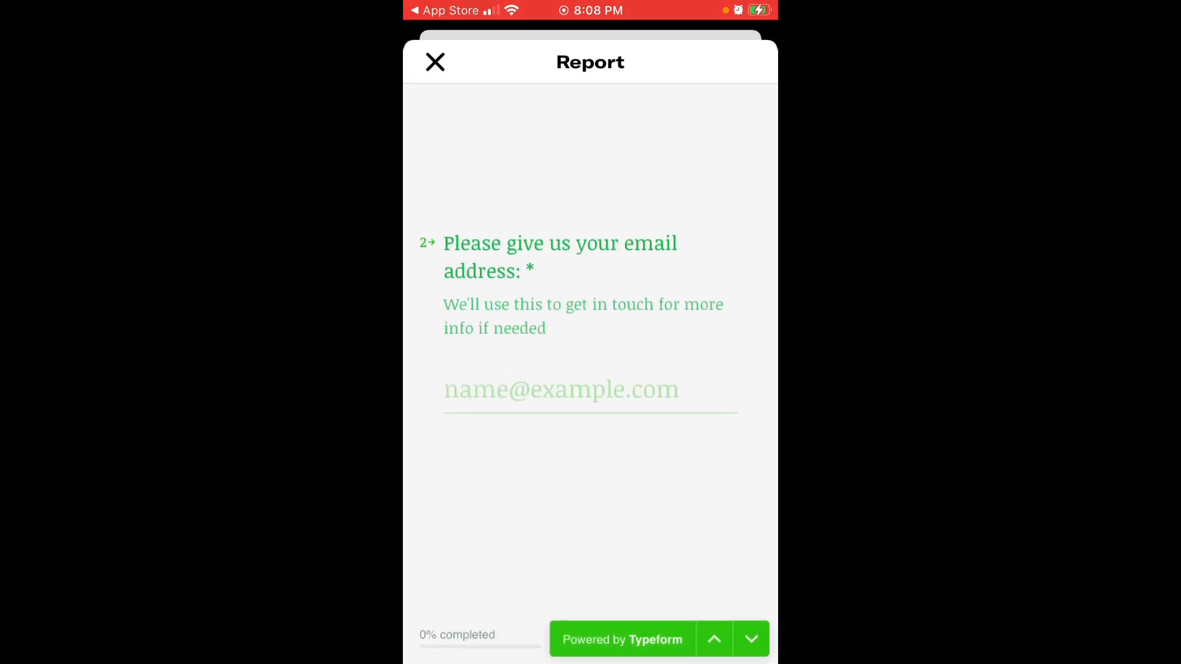
click(749, 639)
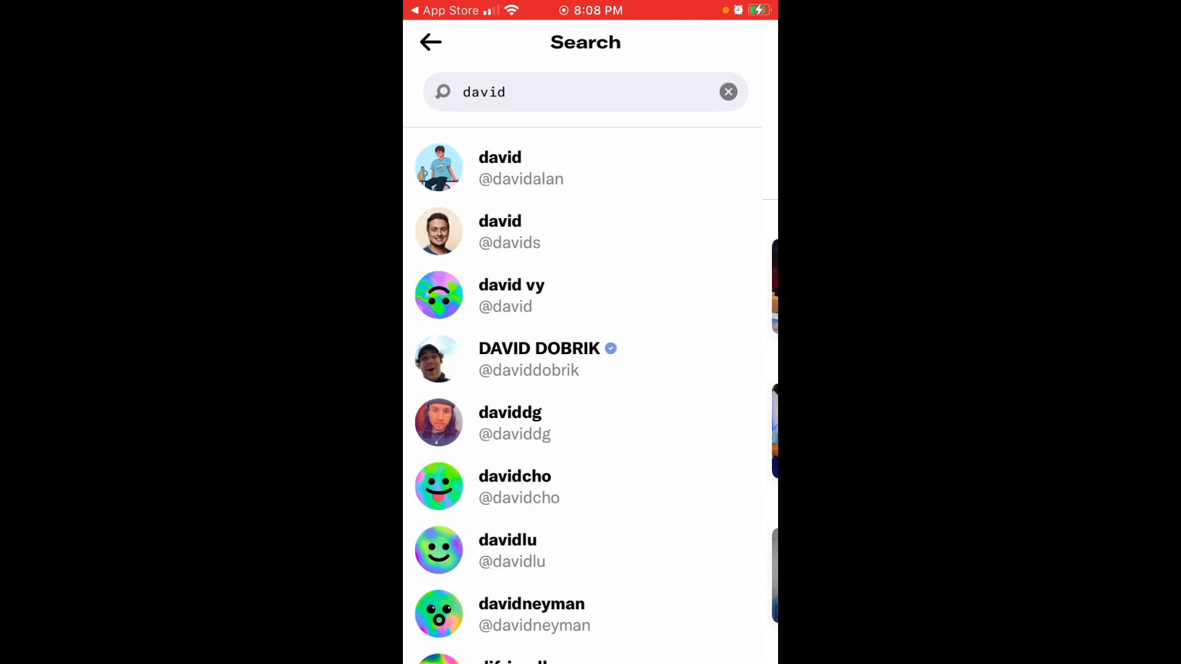
Step: From the Fun roll's details, search the invite screen for 'jack'
click(589, 92)
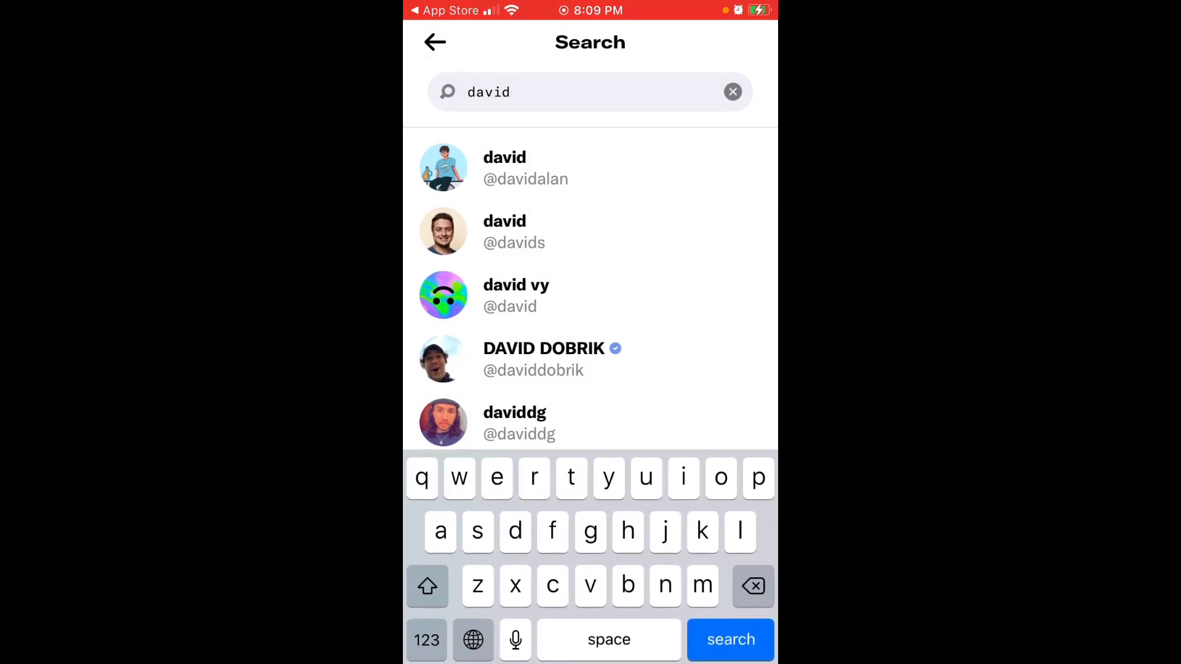
click(434, 42)
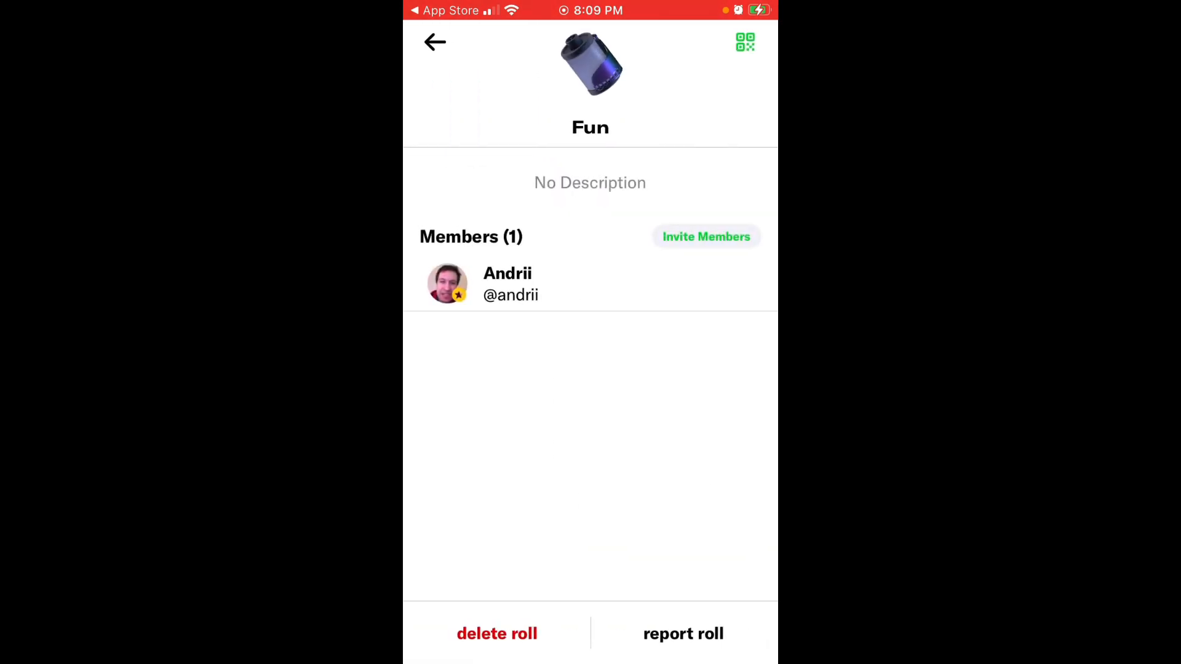
click(705, 236)
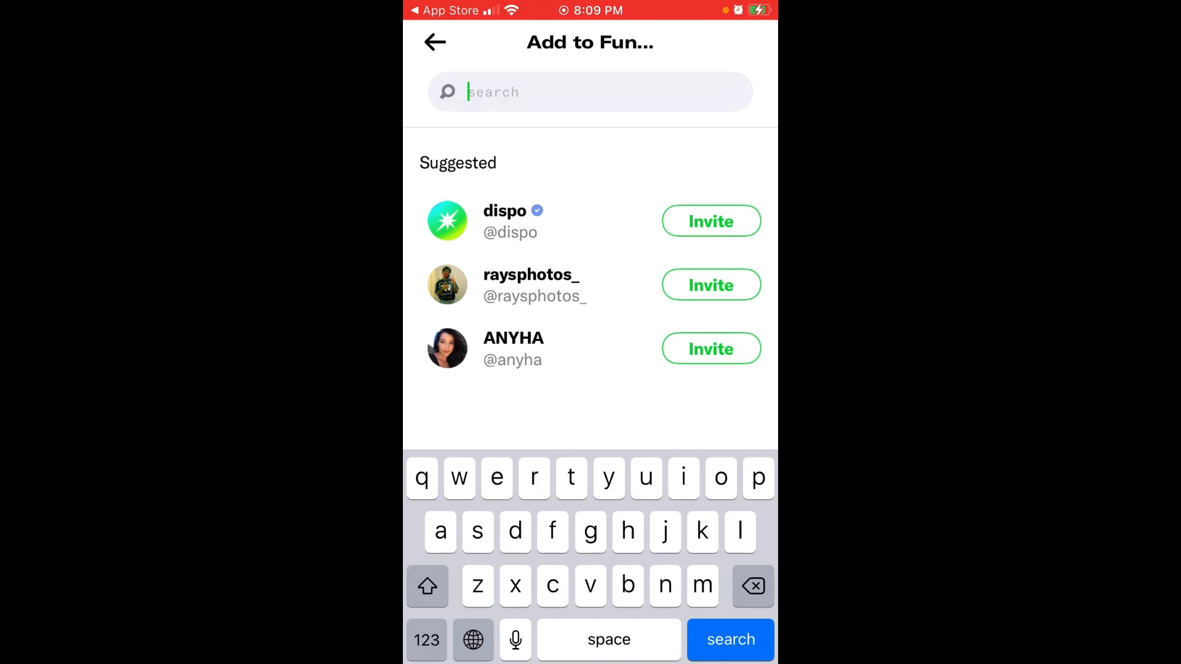
text(jack)
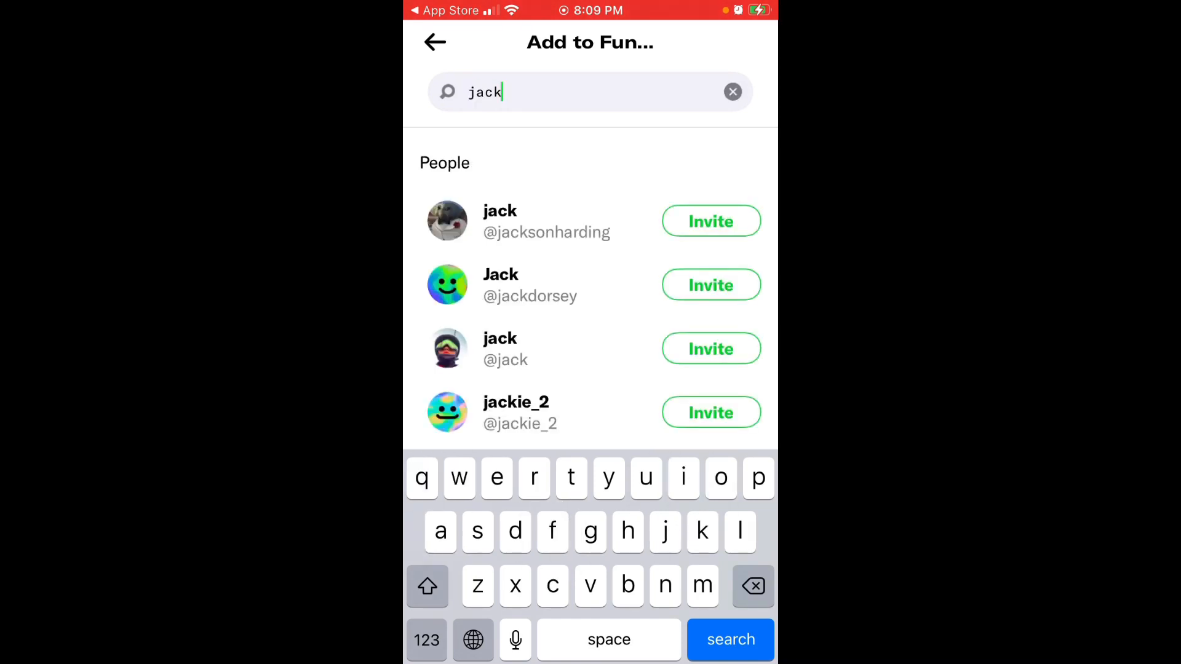
Step: Invite Jack Dorsey, the second result, to Fun and show the roll's join QR code
click(710, 284)
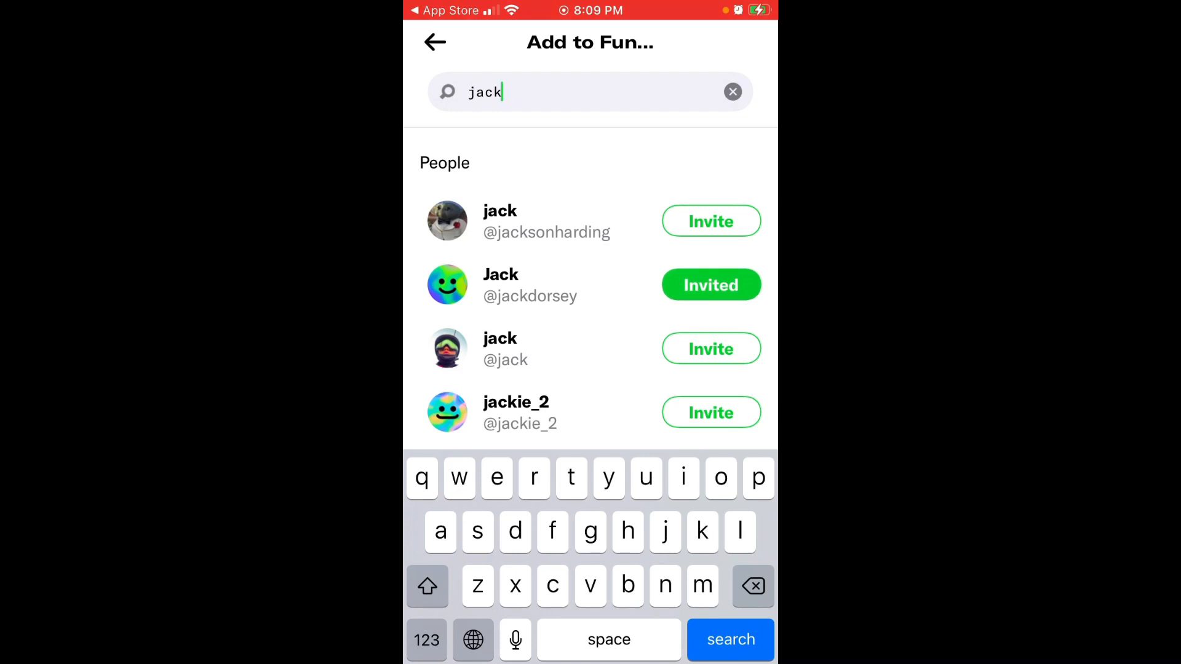
click(529, 284)
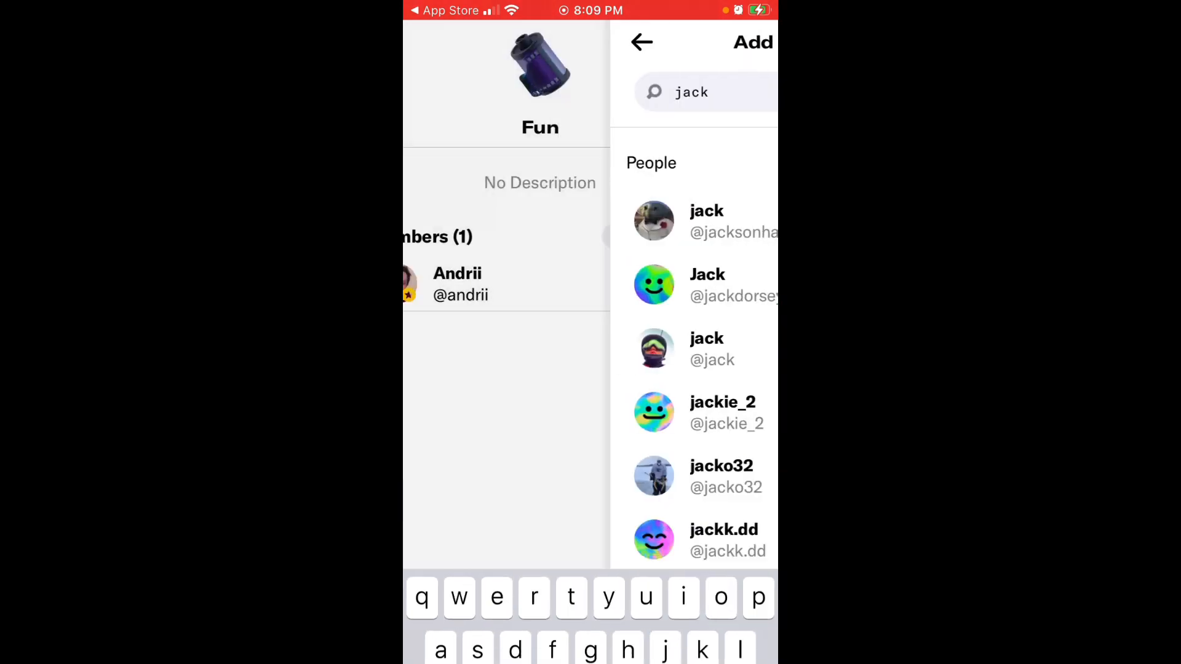
click(642, 41)
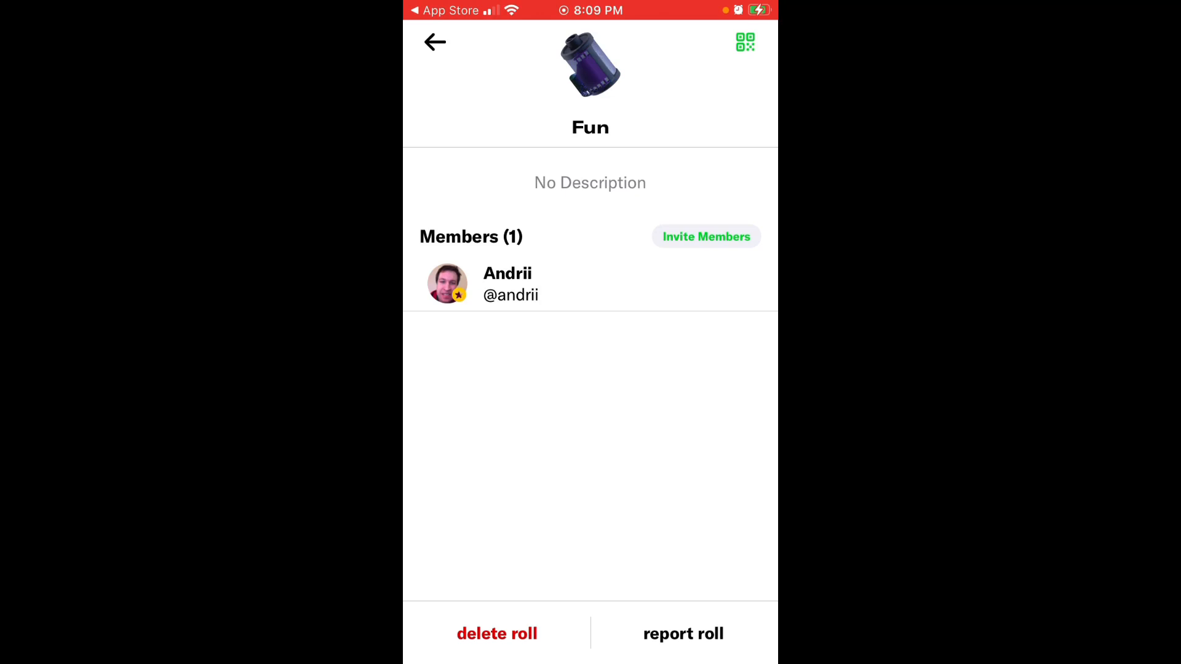
click(746, 42)
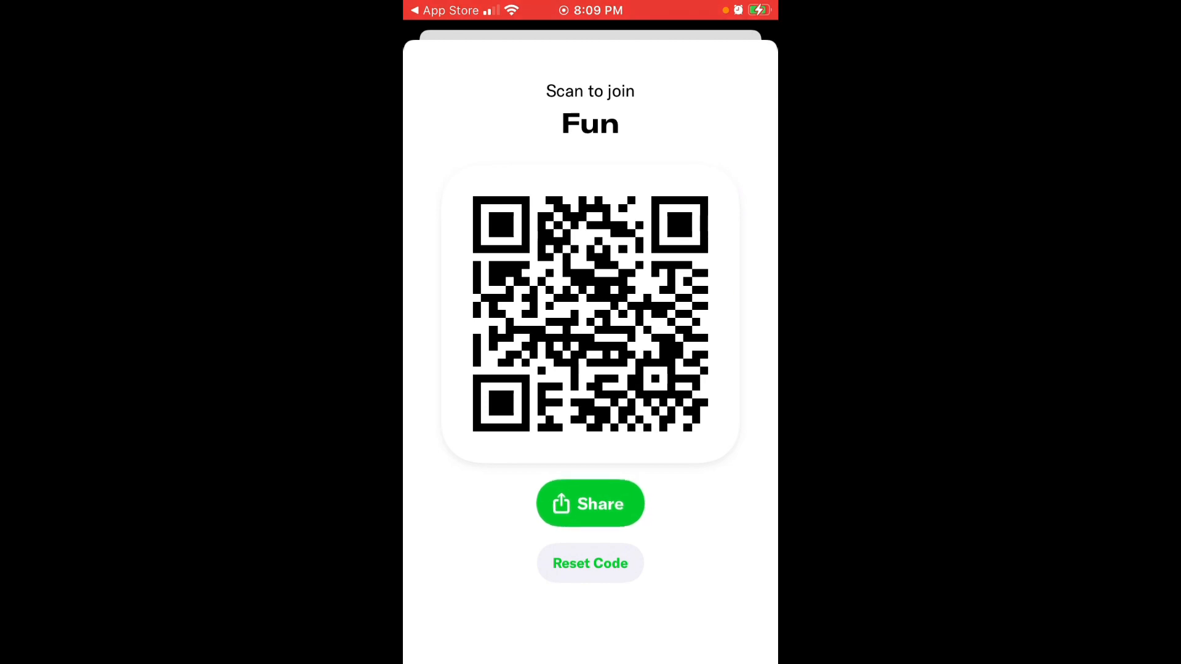
Step: Bring up and dismiss the share sheet for Fun's join code, then return to the Rolls list
click(589, 503)
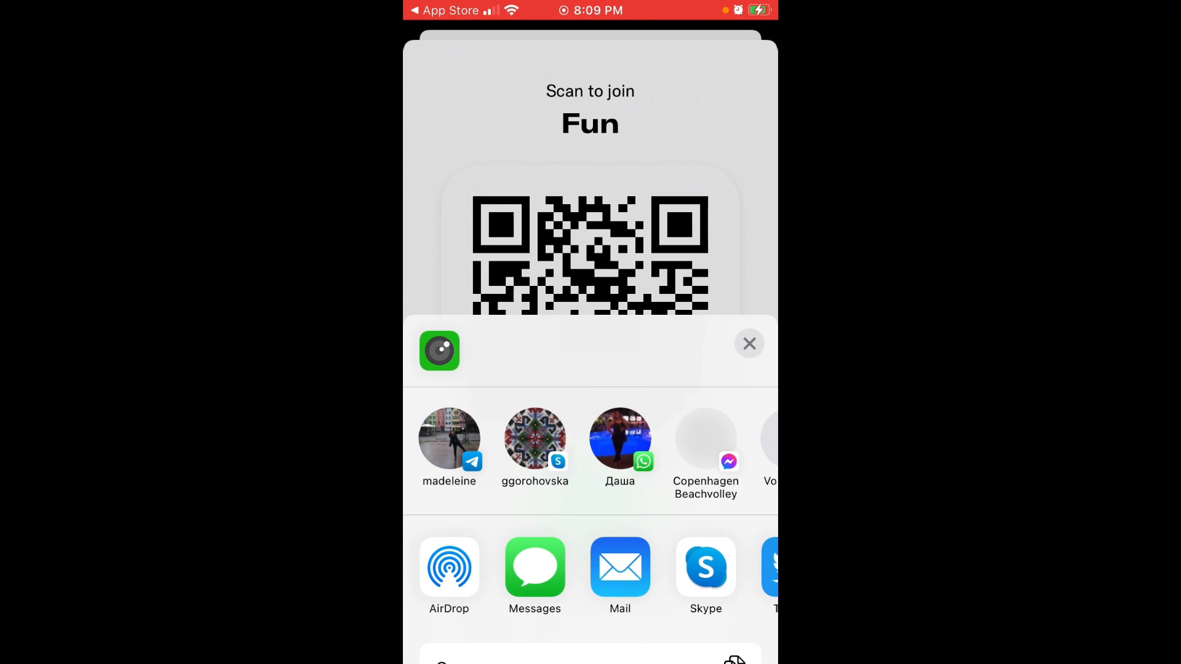
click(535, 567)
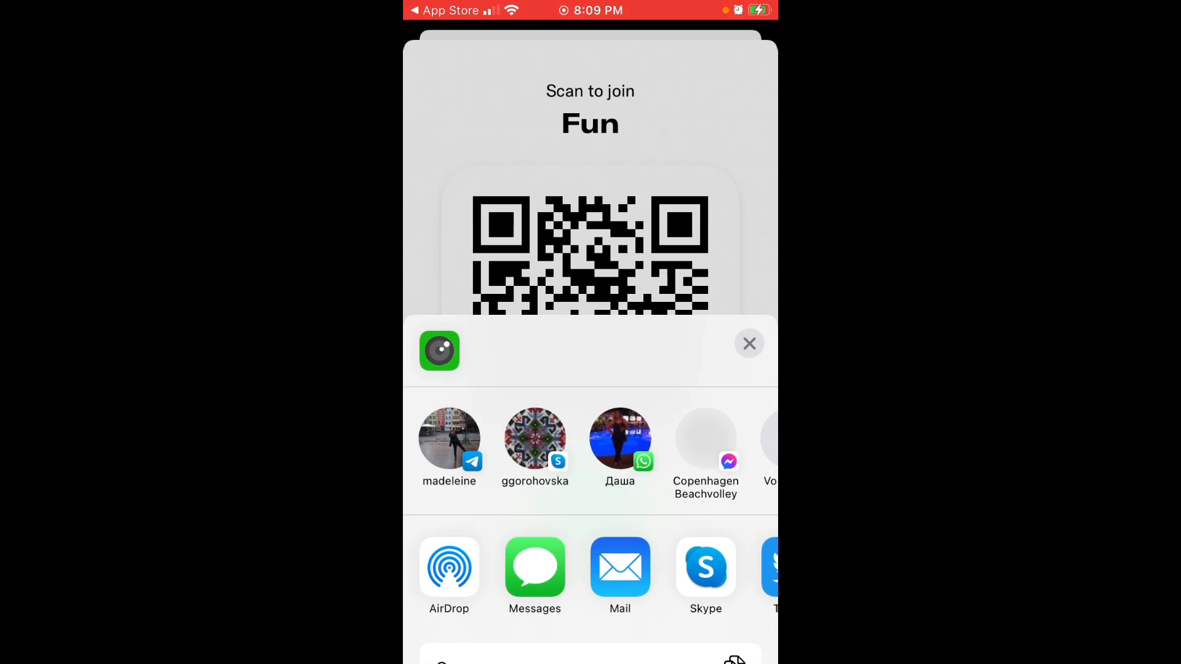
click(749, 343)
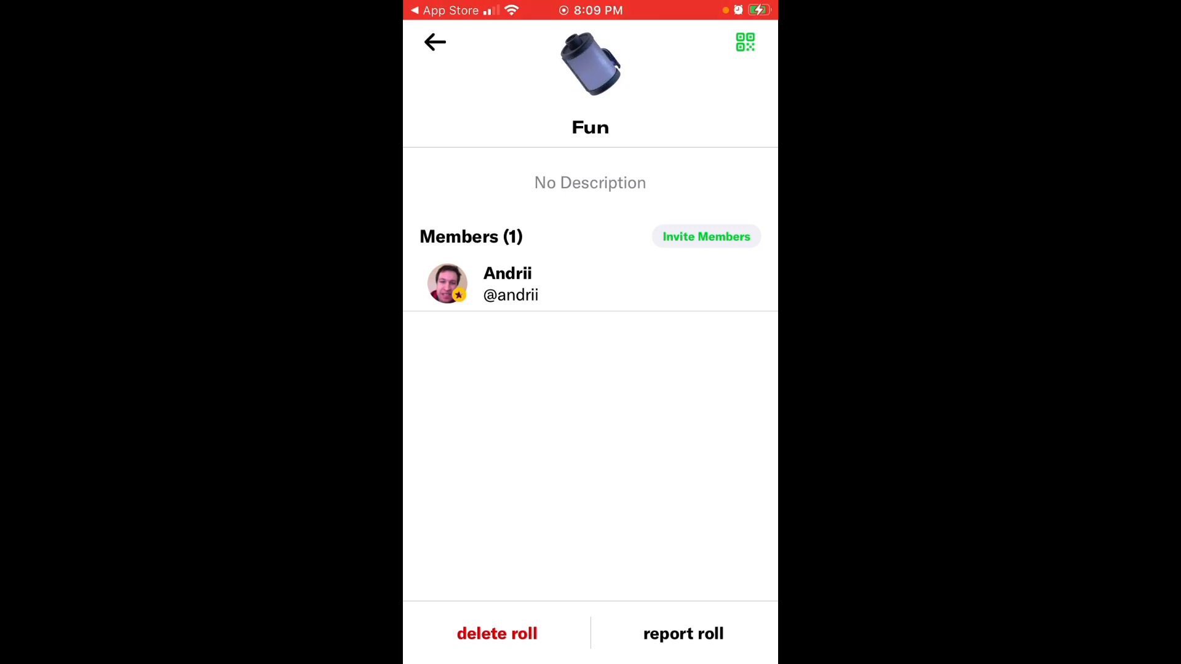
click(434, 41)
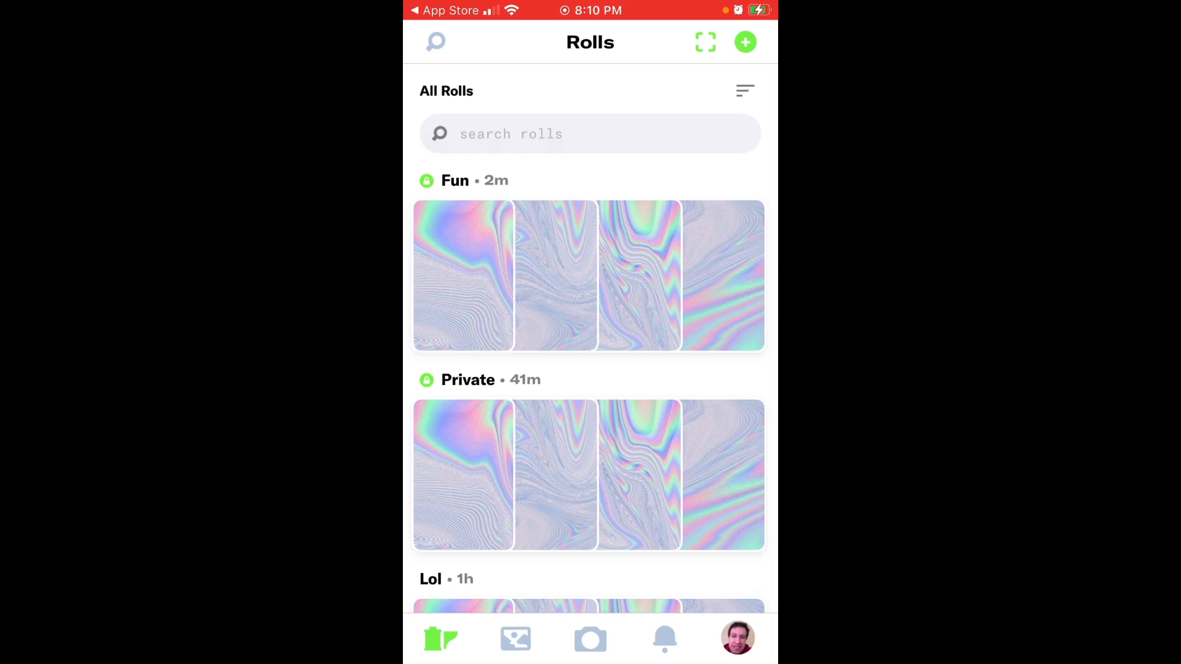
Step: Join the Awesome photos roll by scanning a QR code image from the photo library
click(704, 41)
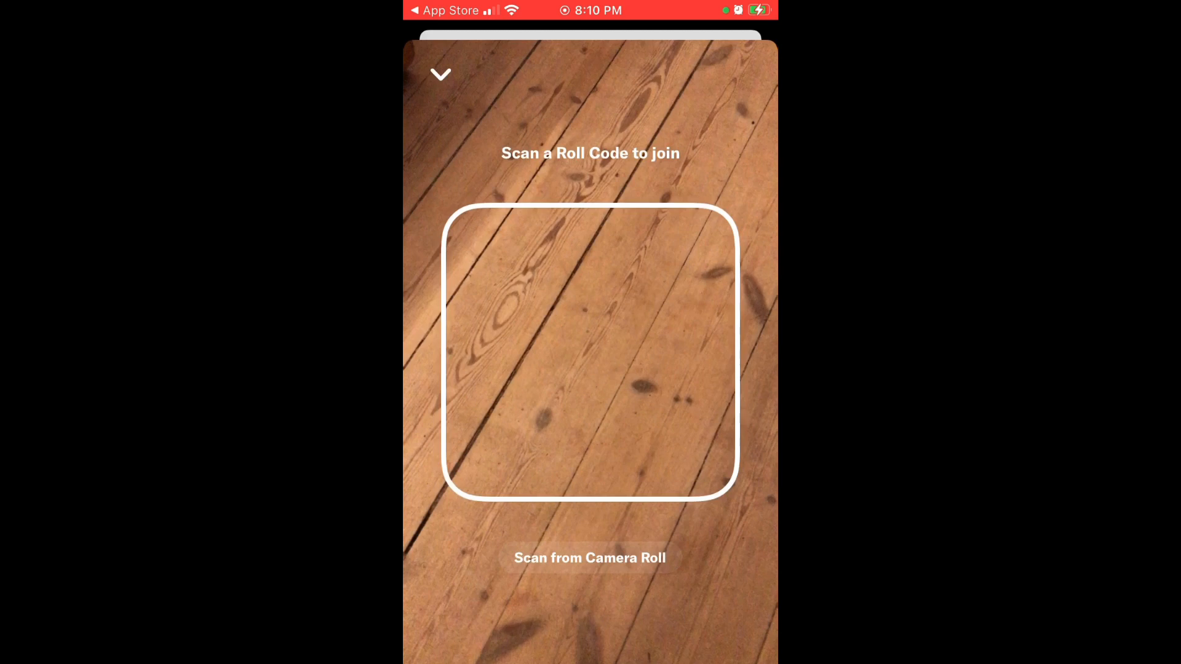
click(589, 558)
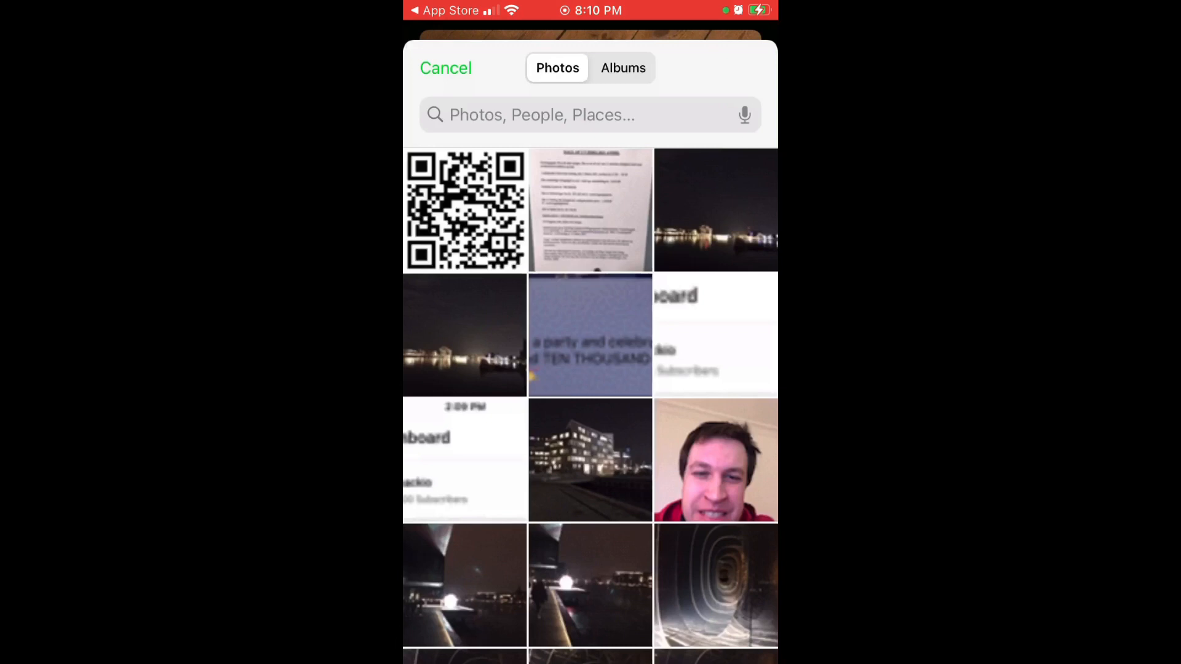
click(445, 68)
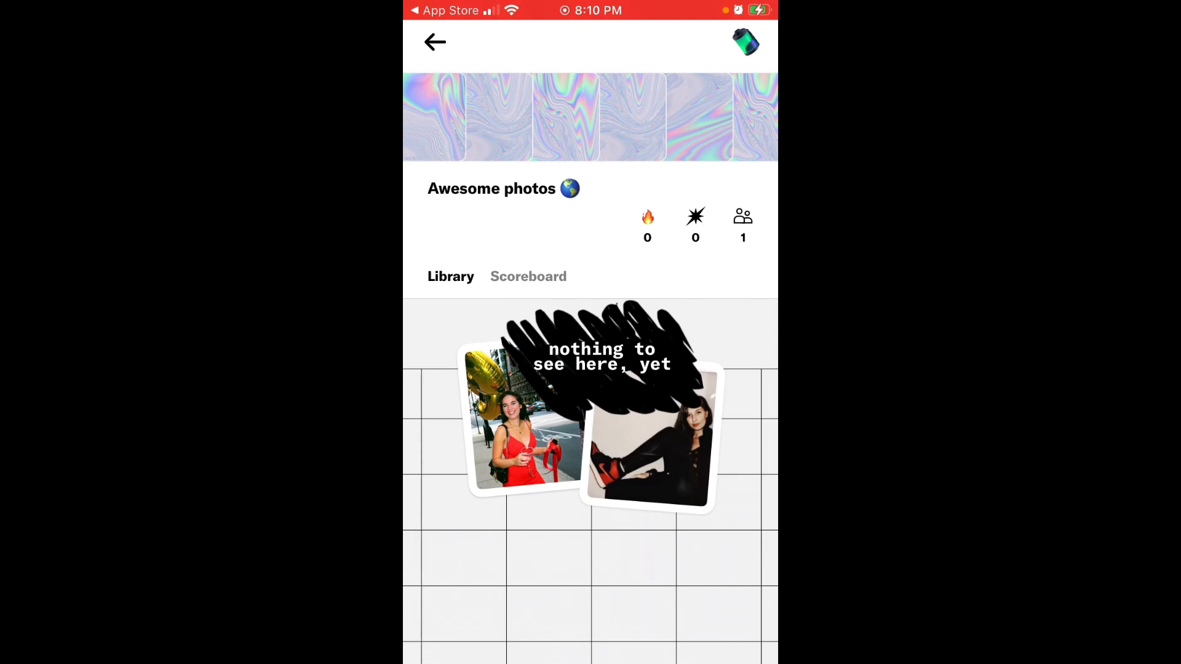
Step: Check Awesome photos' details and its Scoreboard (one member, zero shots), then return to Rolls
click(745, 42)
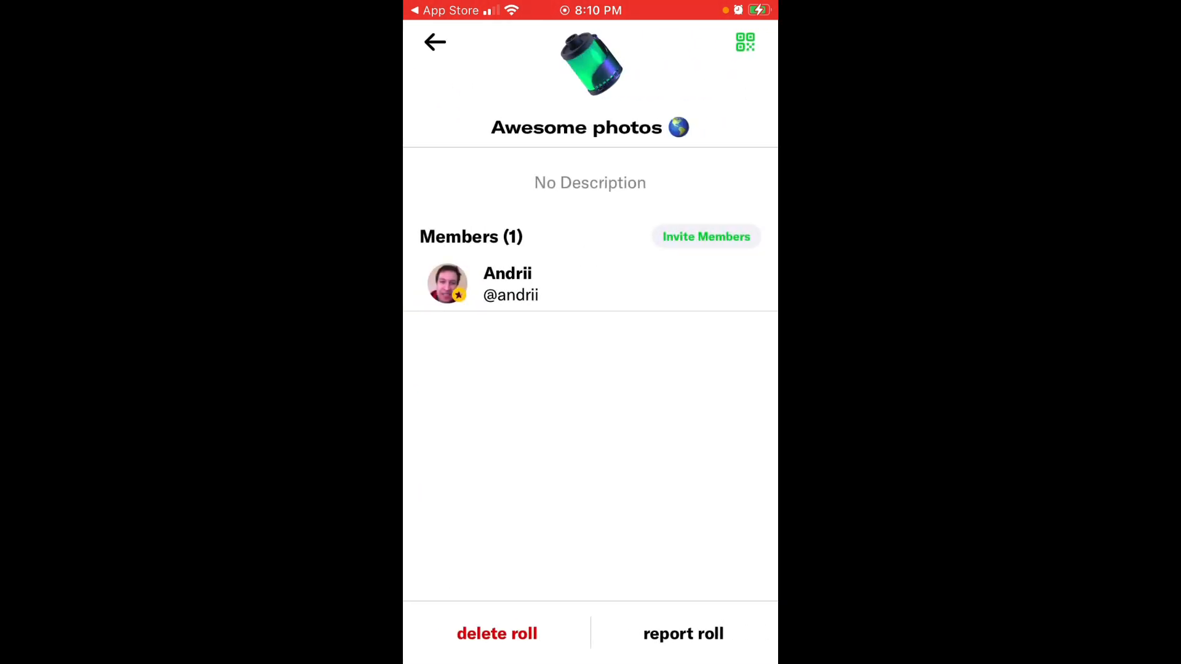
click(745, 42)
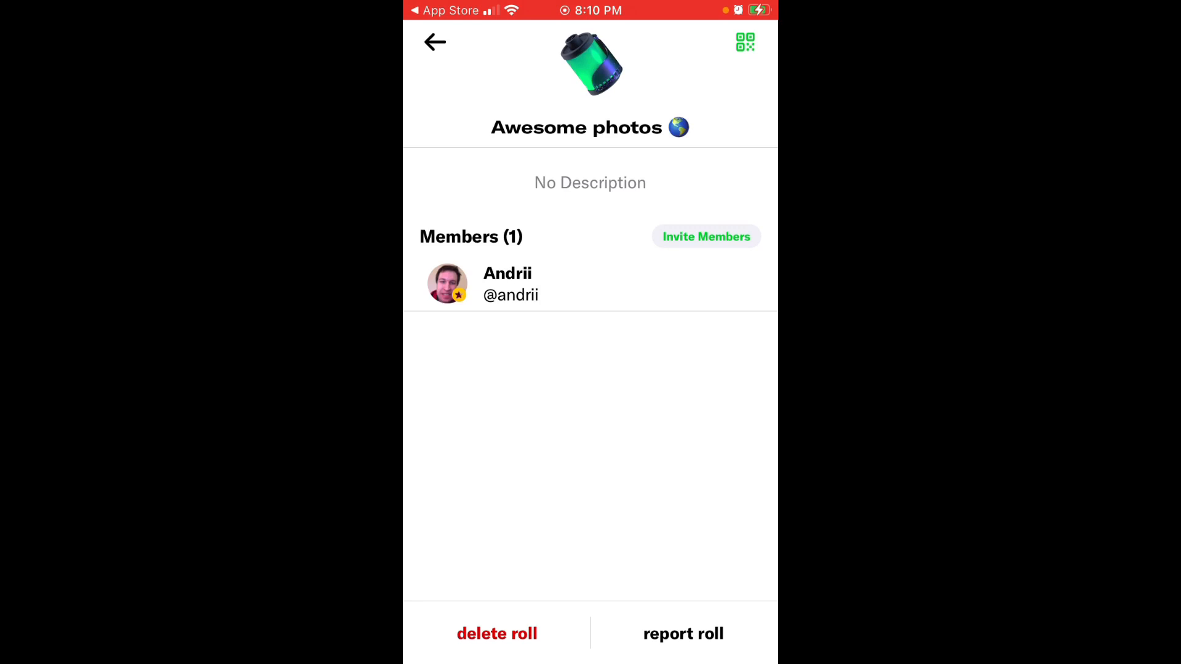
click(434, 42)
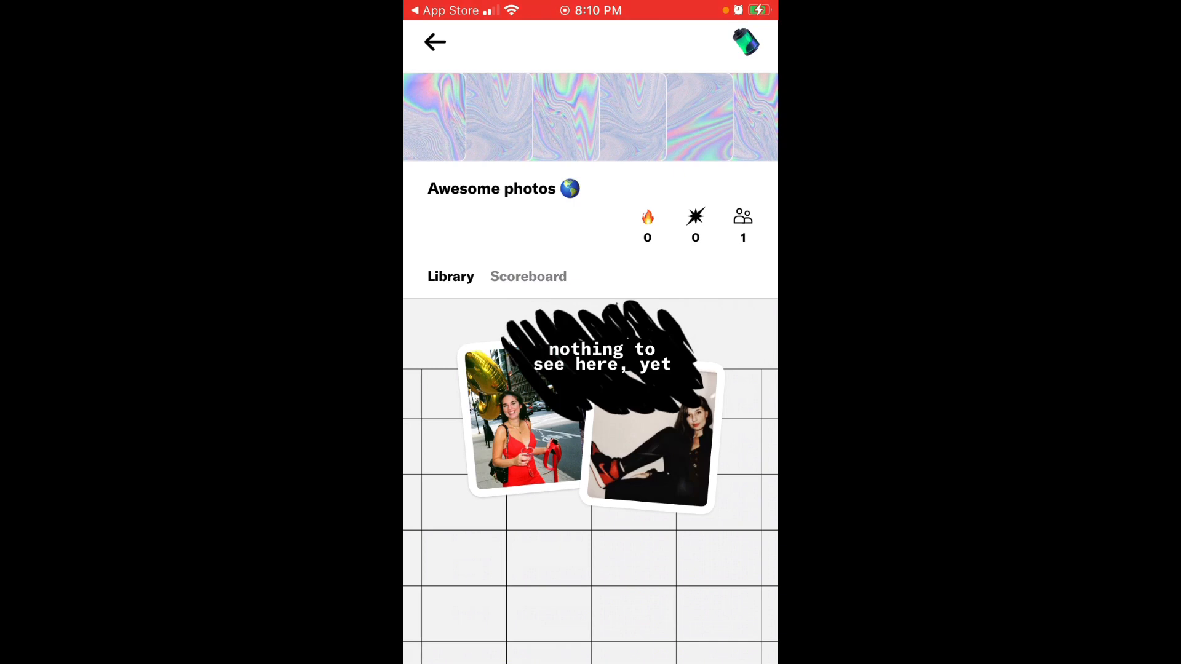
click(528, 277)
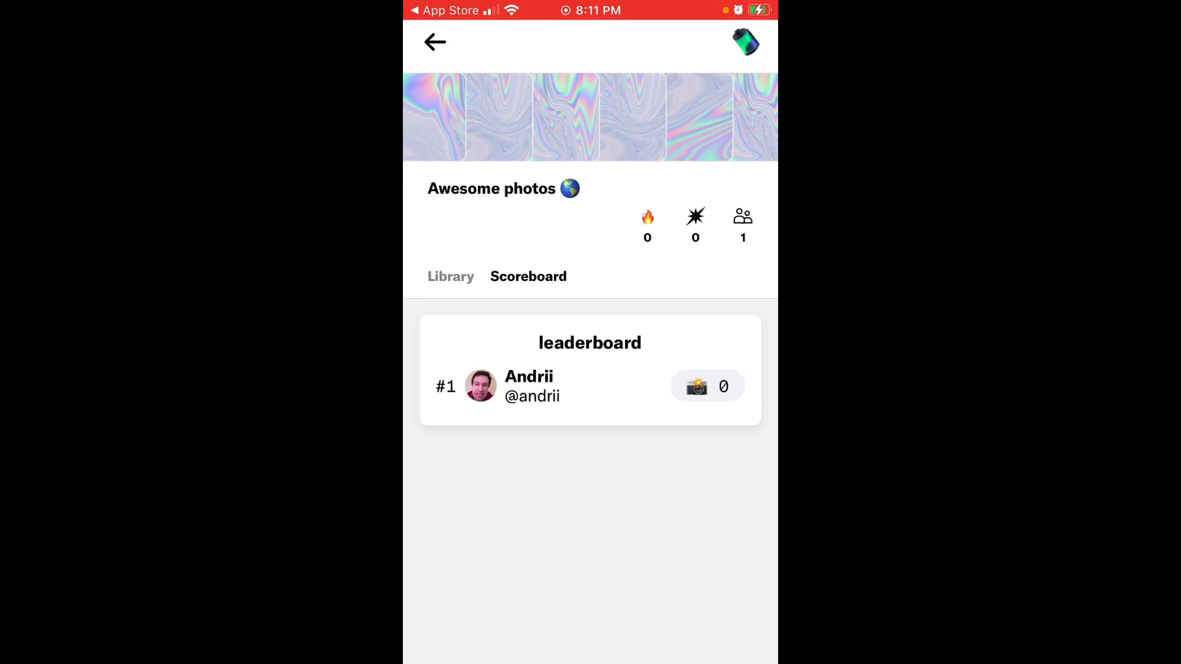
click(434, 42)
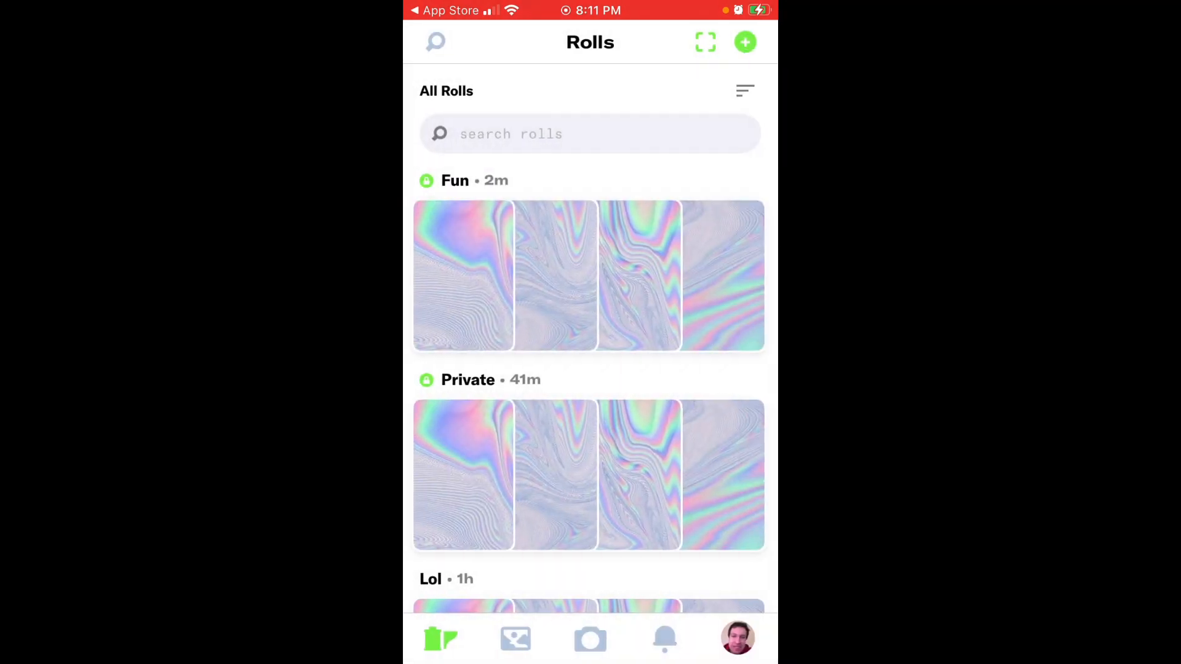
Step: Search users for 'da' to find David Dobrik's verified profile
scroll(up, 3)
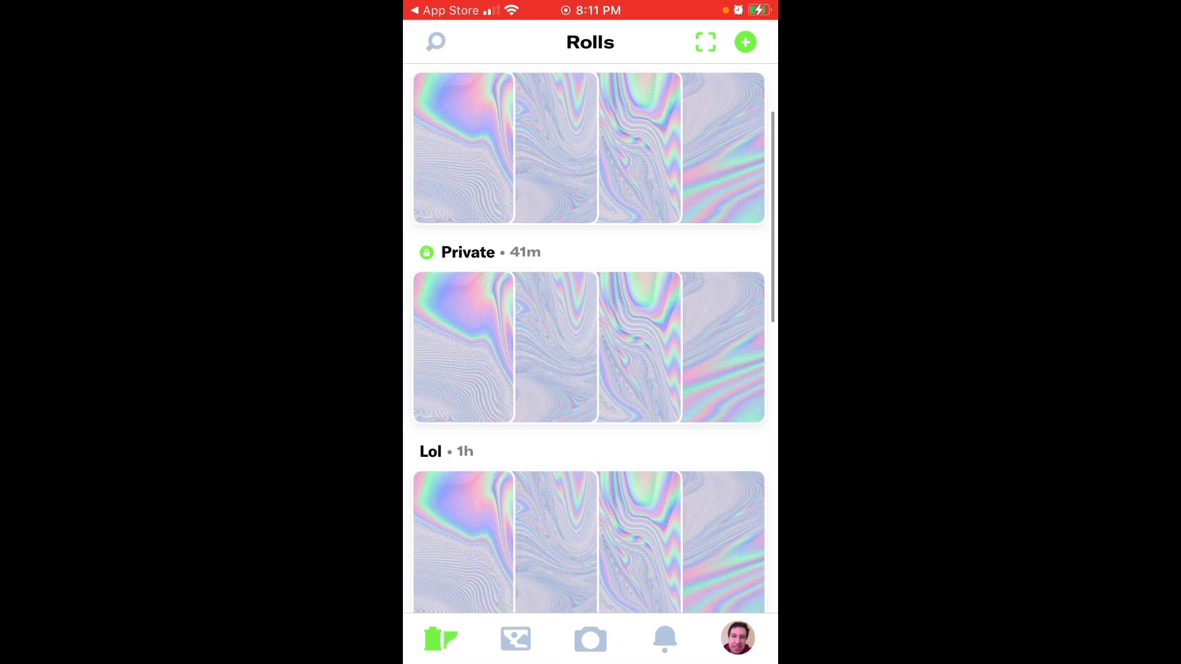
scroll(down, 3)
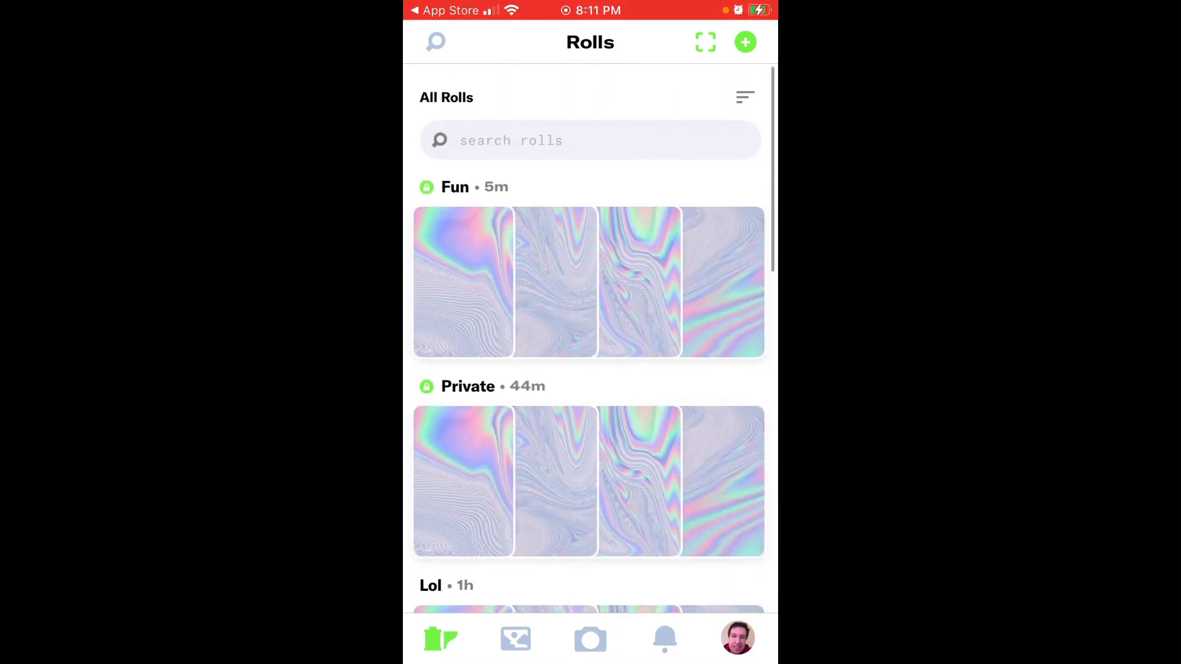
click(435, 42)
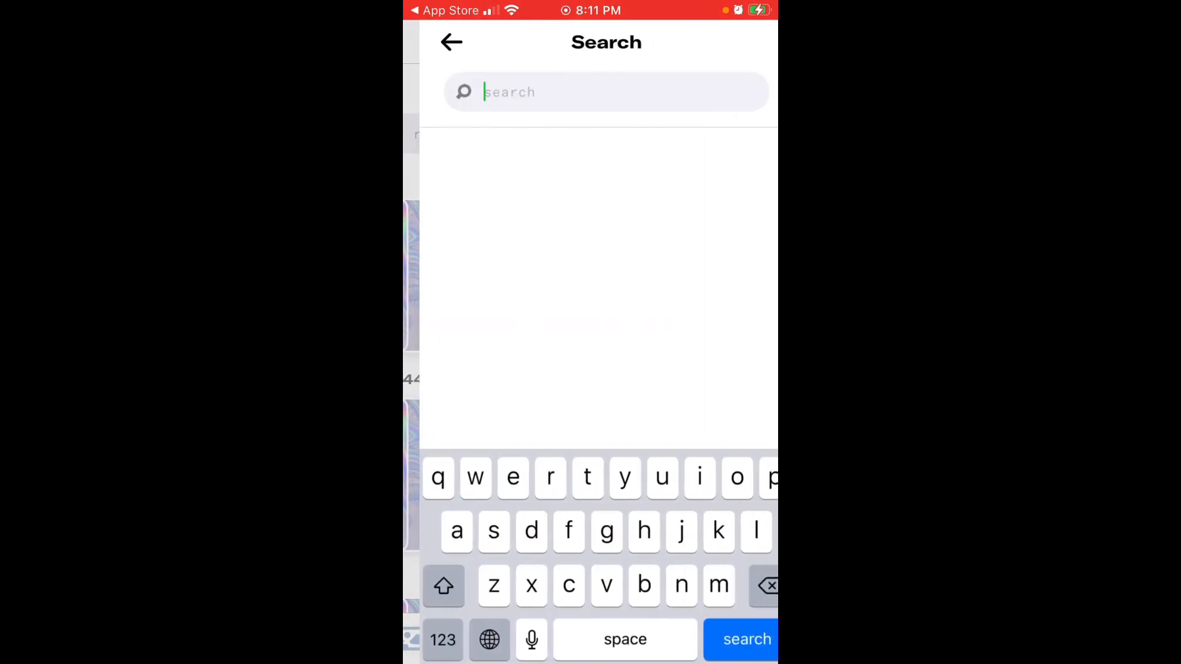
text(da)
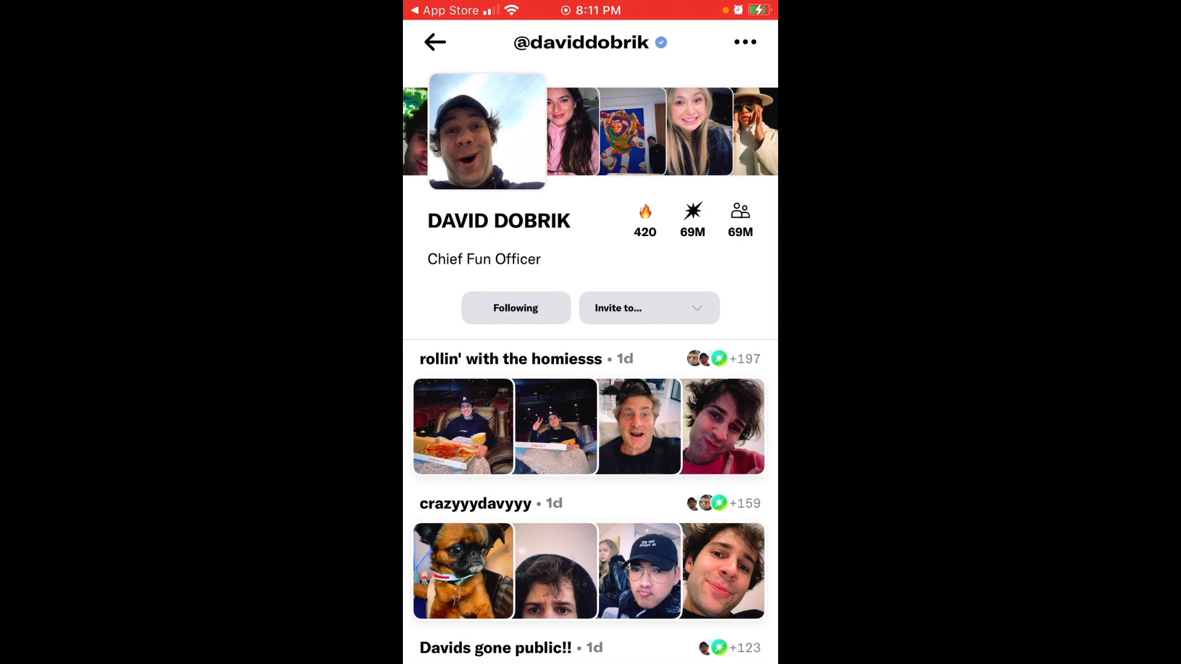
Step: Browse his rolls, view his followers and Following lists, then go back to your own profile
scroll(down, 3)
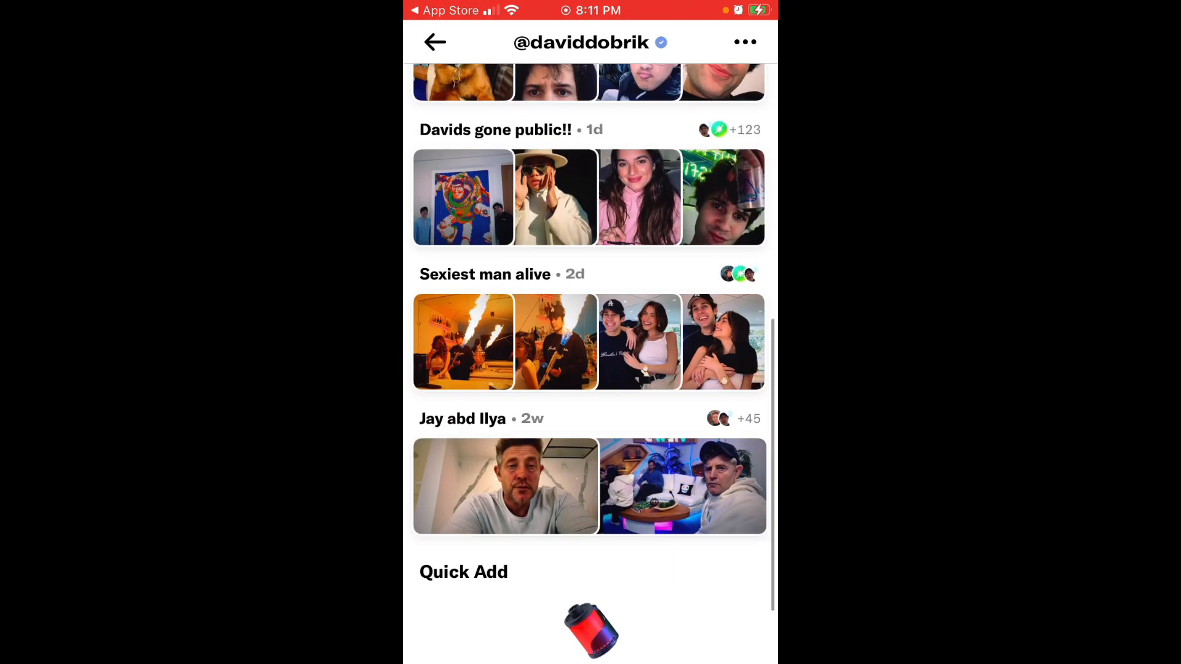
scroll(down, 3)
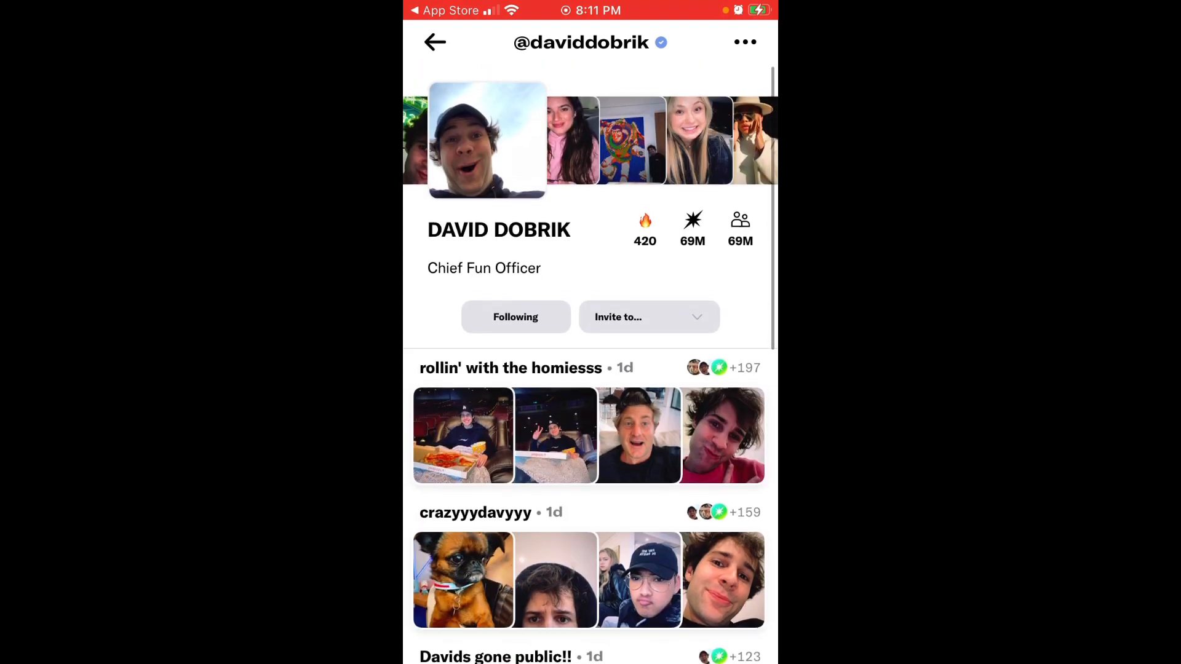
scroll(up, 3)
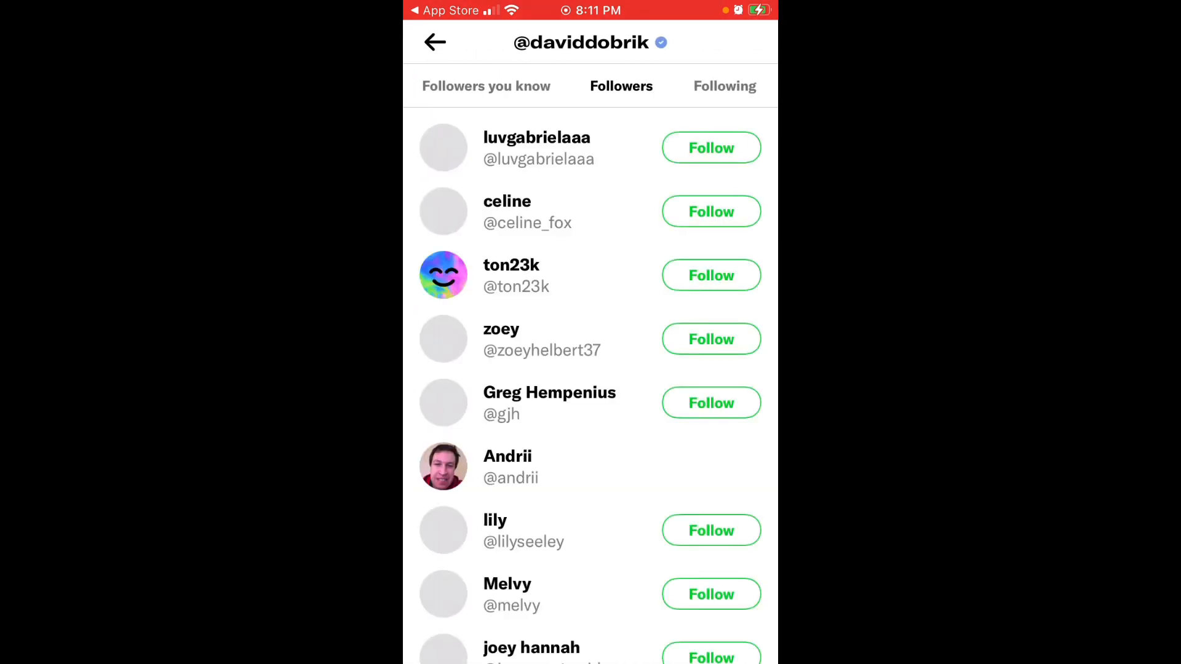
click(723, 85)
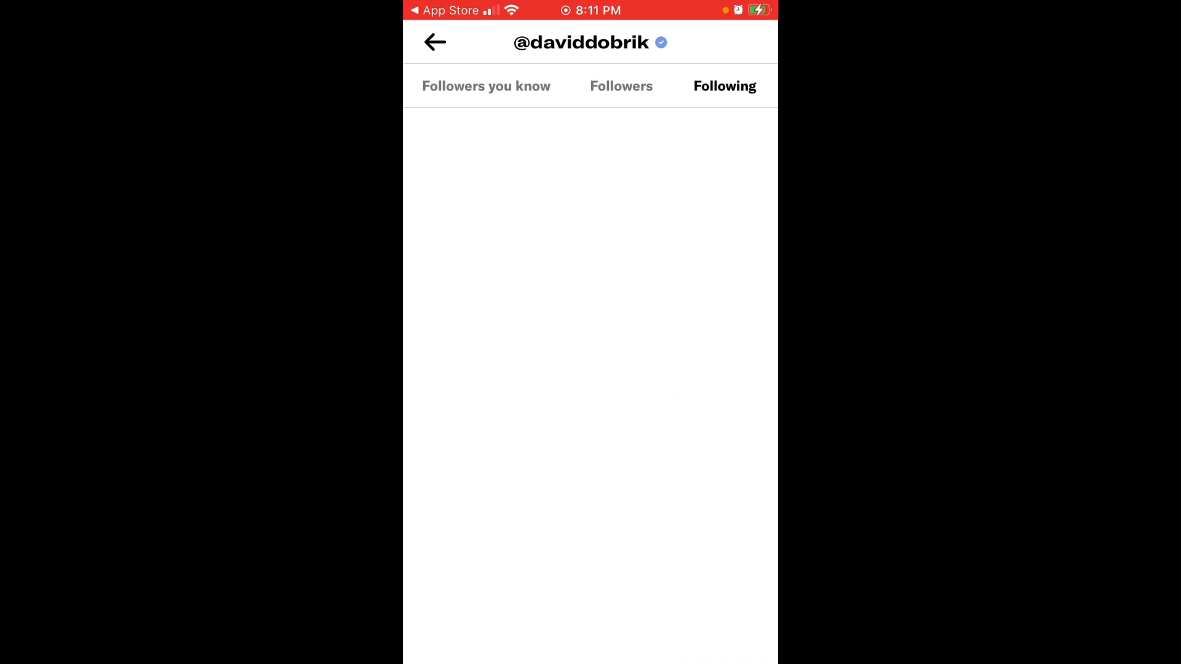
click(434, 41)
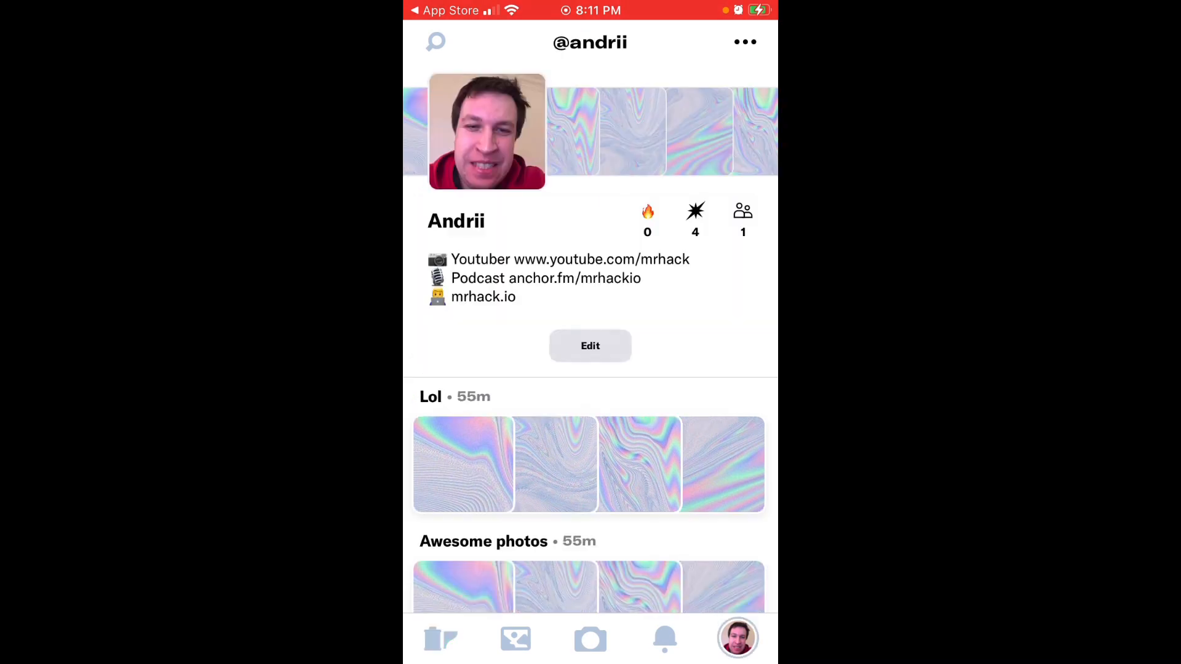
Step: View the empty library Favorites tab, then switch to the Notifications list
click(515, 638)
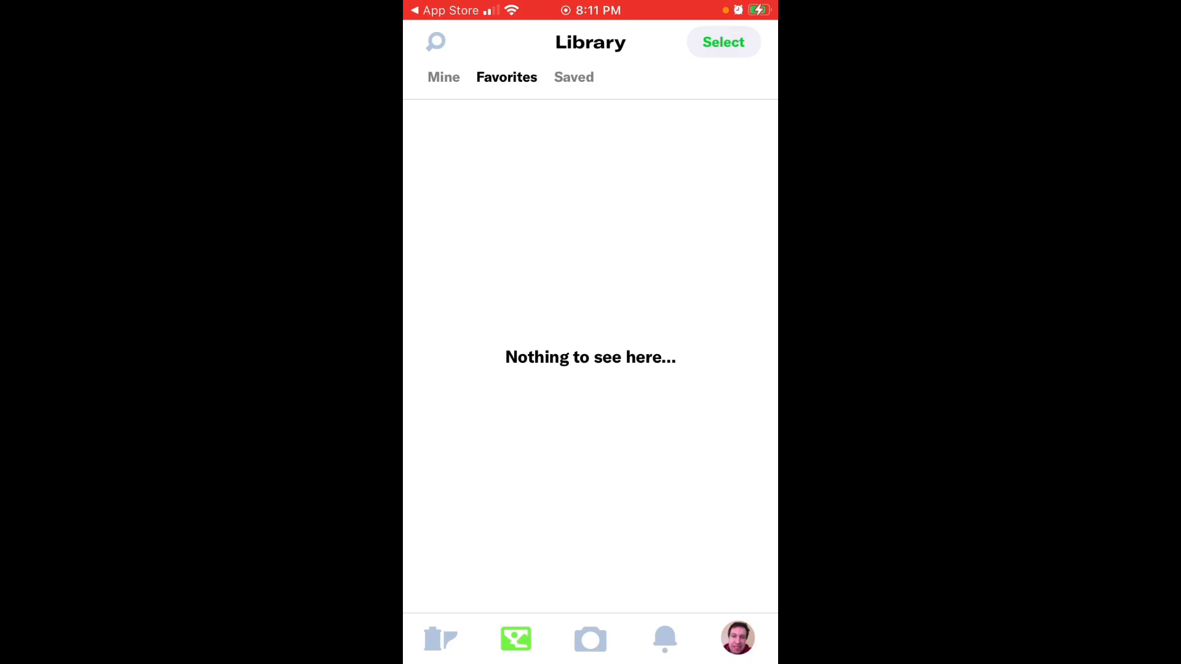
click(664, 640)
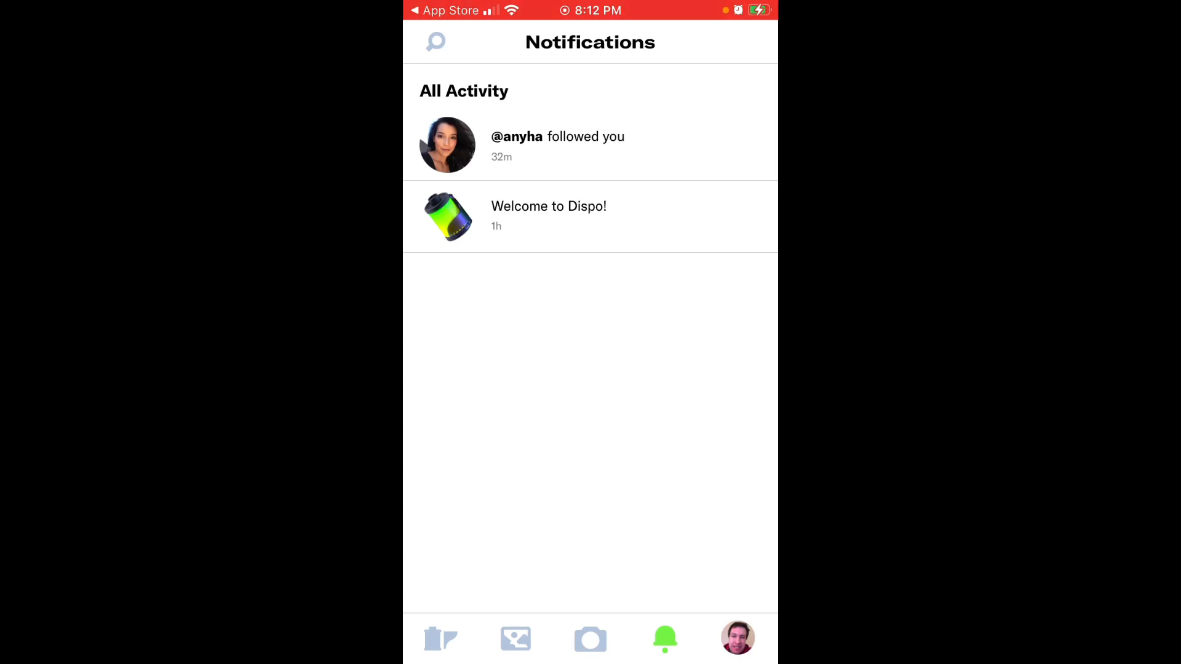
Step: Return to your own profile, Andrii, and show its Settings list
click(737, 639)
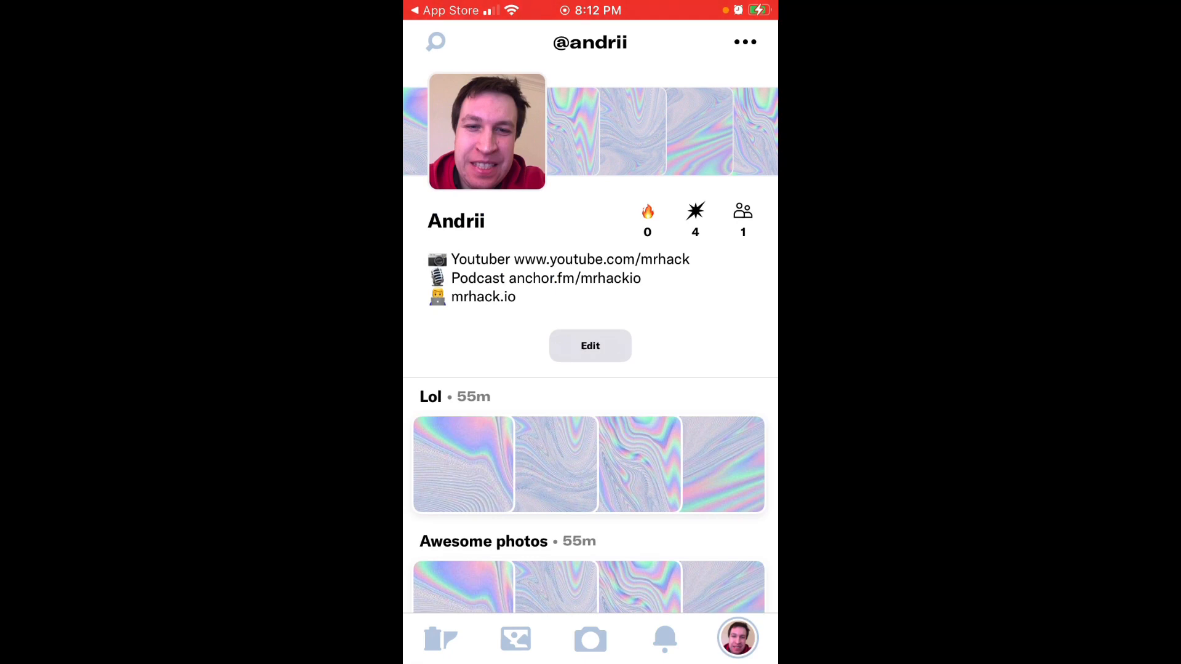
click(743, 42)
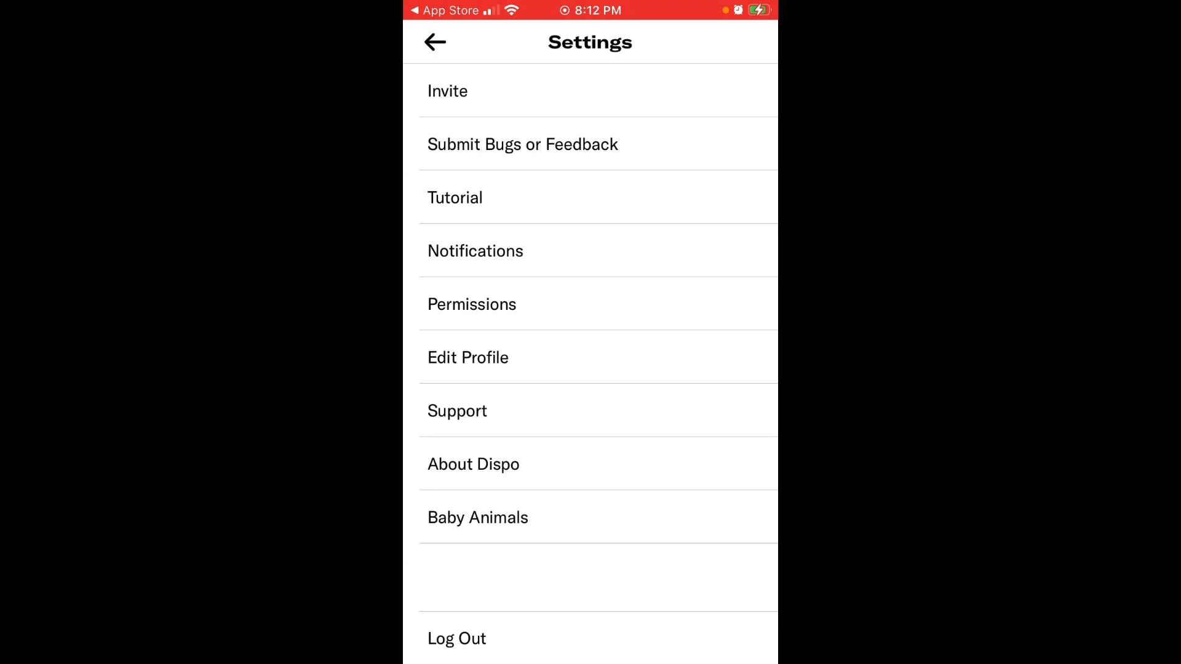
Step: Inspect Edit Profile's handle, name and bio unchanged, then show Invite with 19 invites available
click(468, 356)
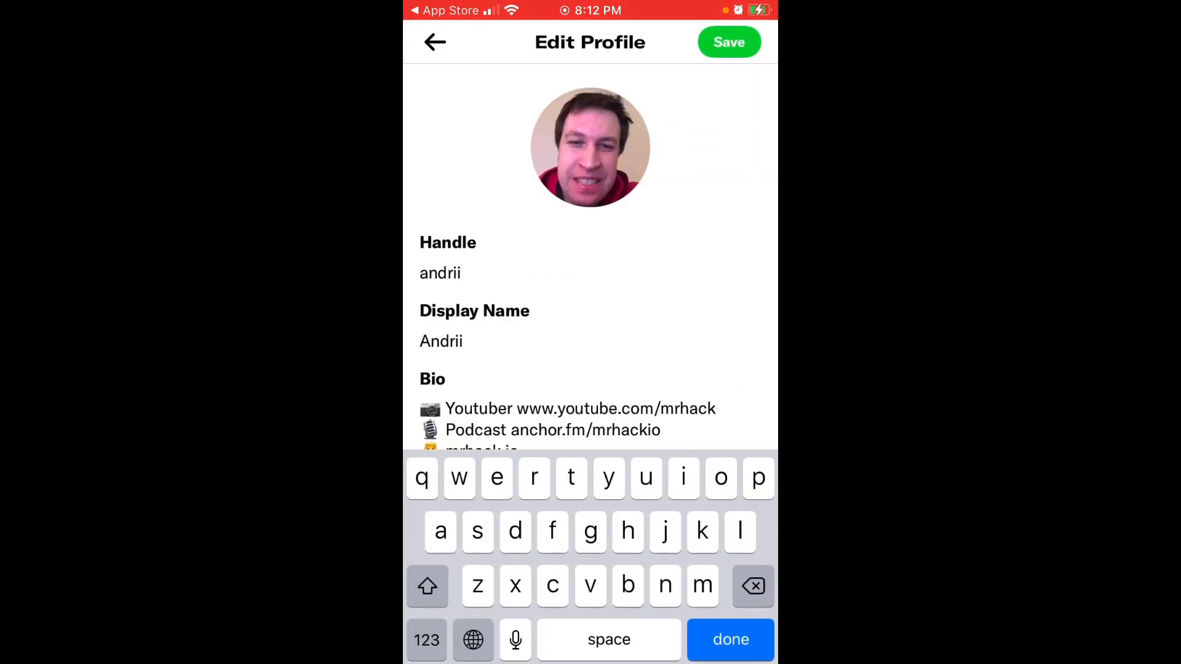
click(441, 341)
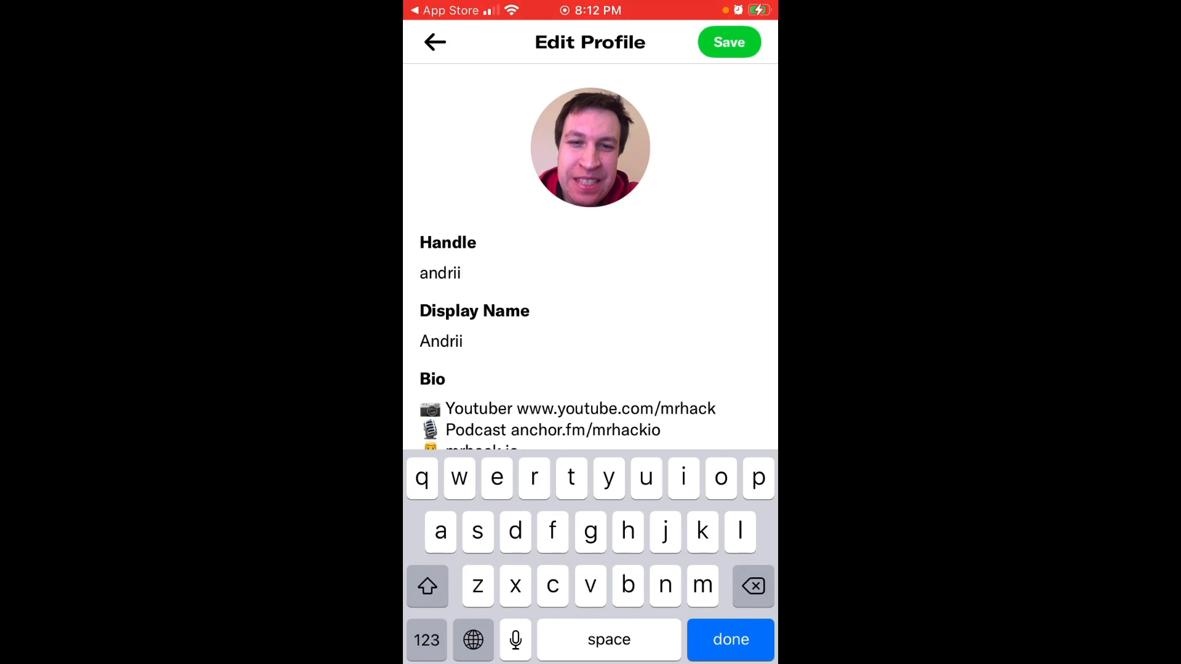
click(440, 341)
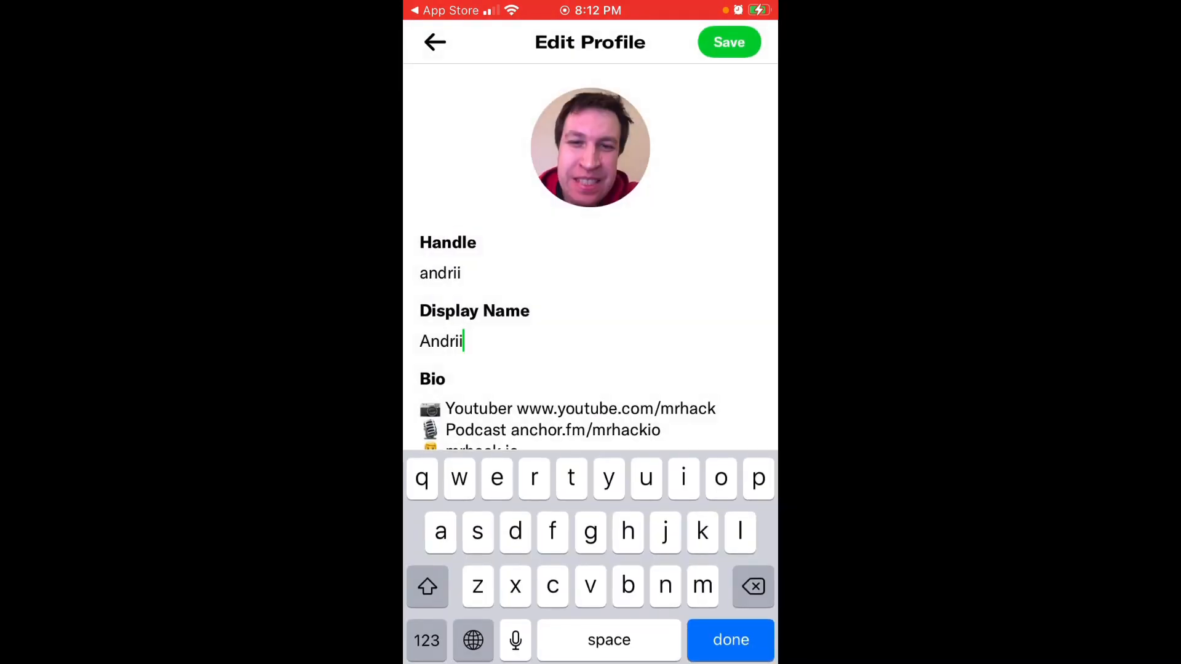
click(434, 42)
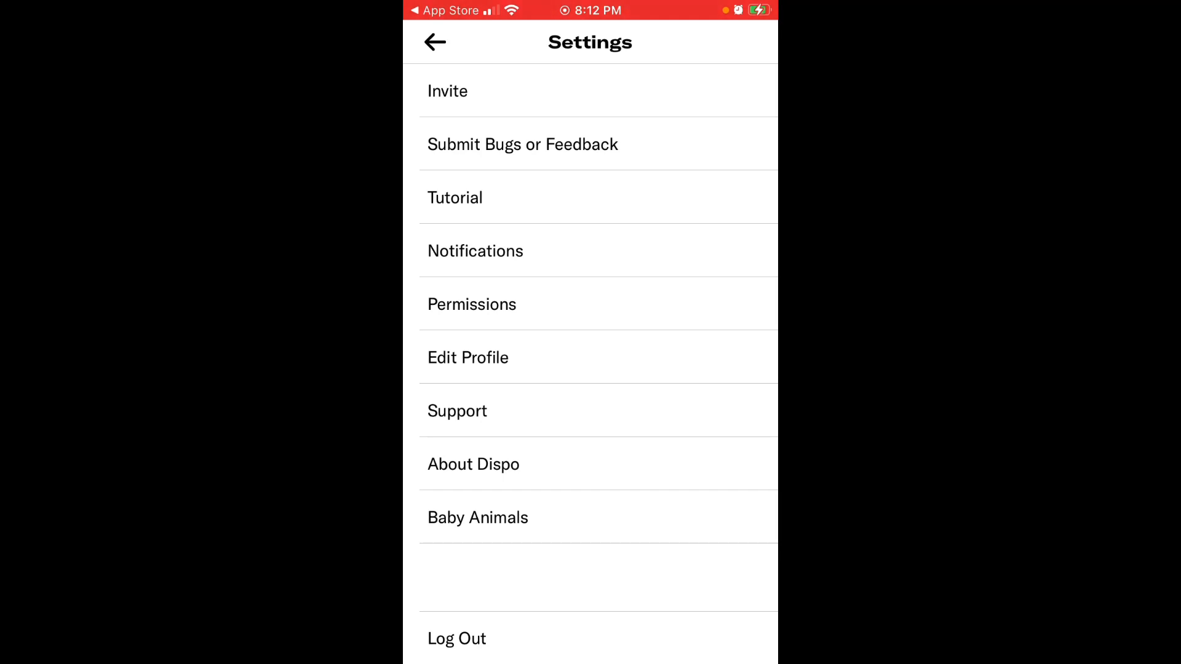
click(447, 89)
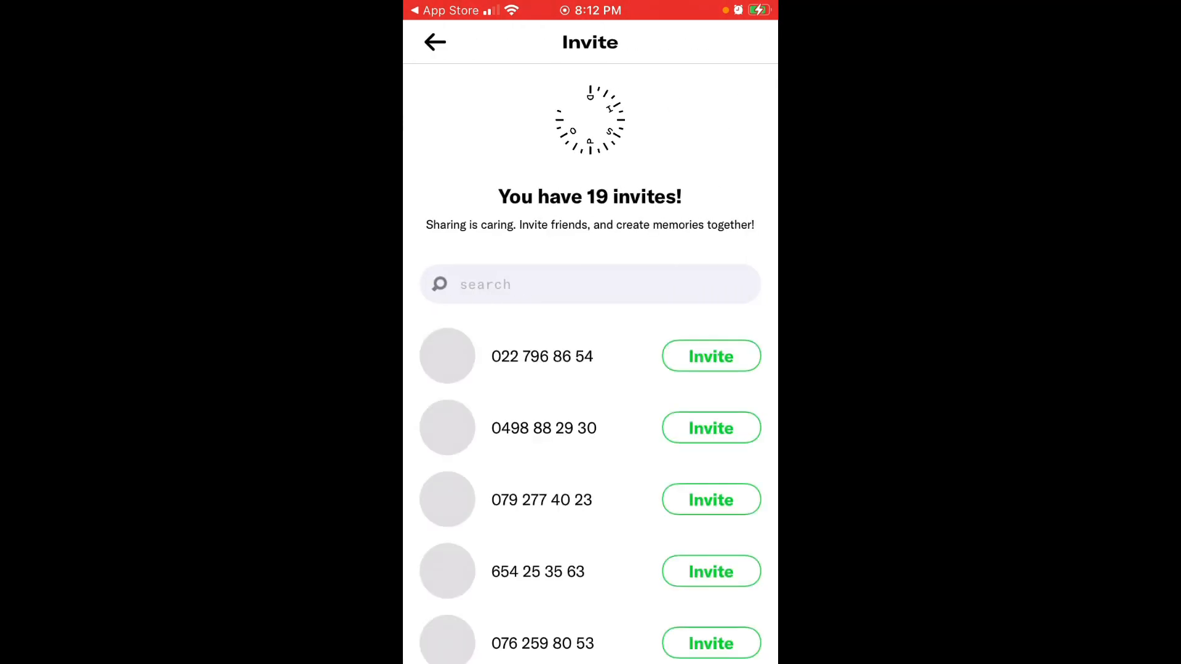
Step: Play the How to Dispo tutorial through all three cards and land back on Settings
click(434, 42)
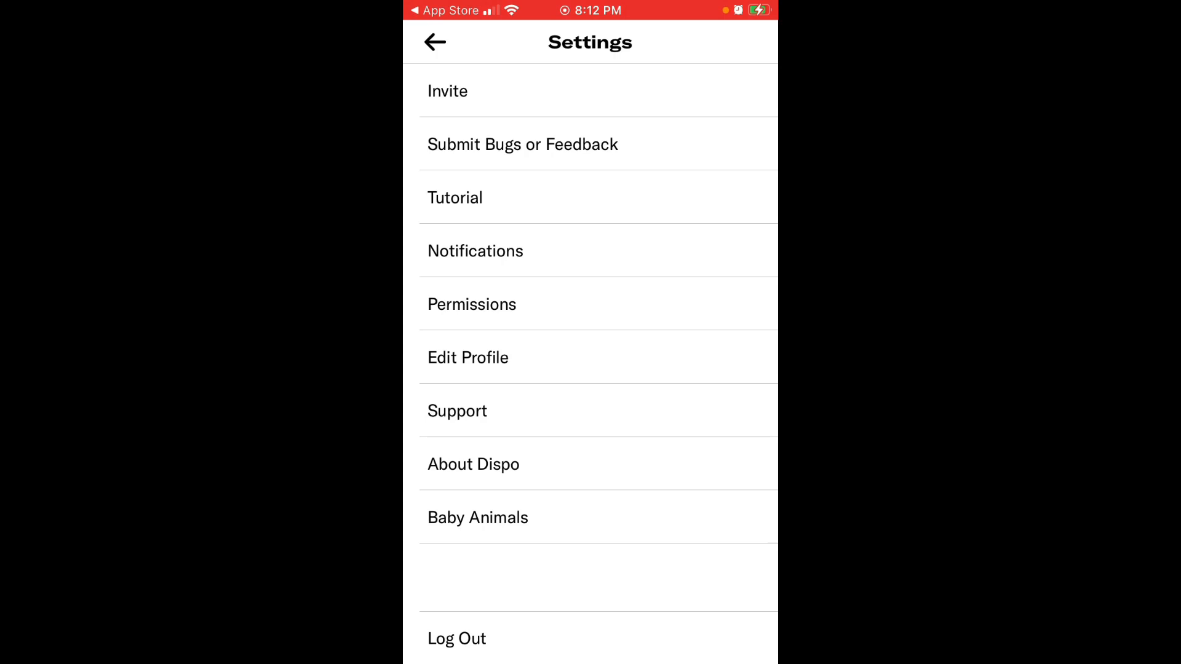
click(455, 197)
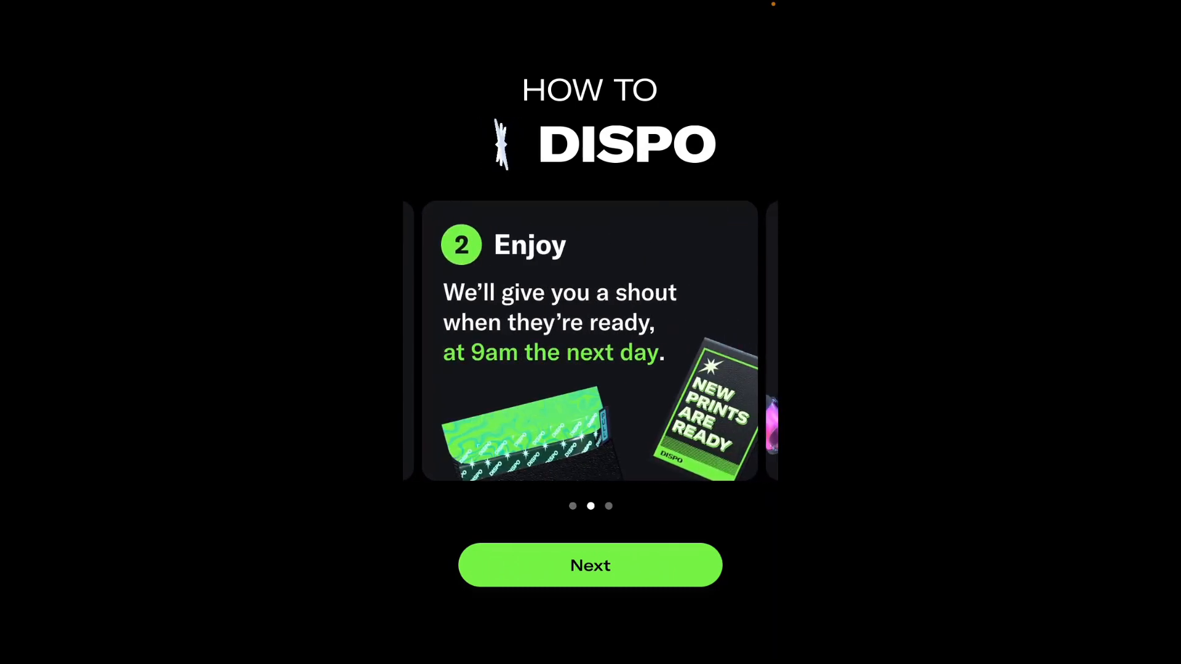
click(589, 564)
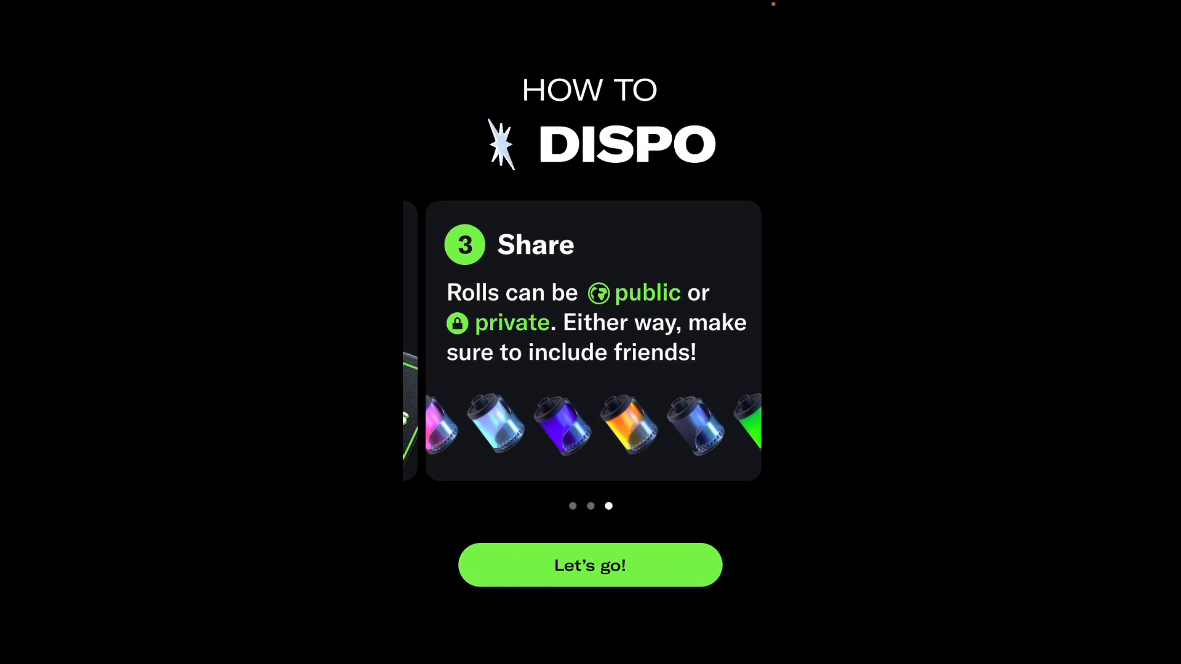
click(590, 566)
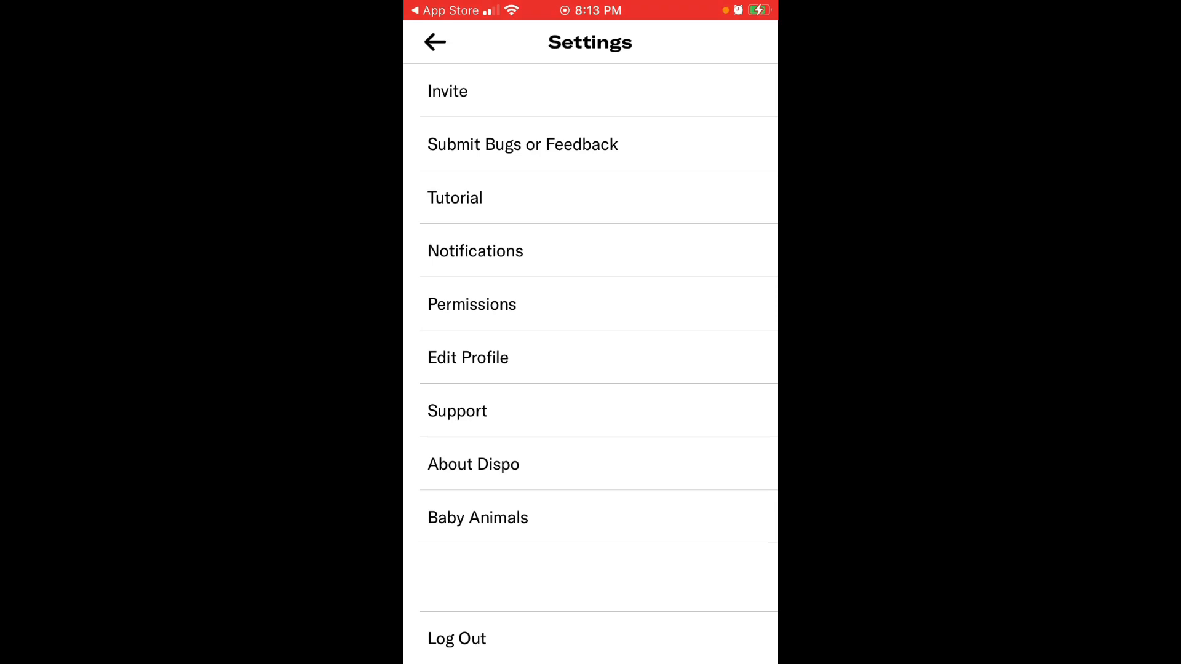
Step: Review the notification preferences and the About page with legal links, returning to Settings
click(475, 251)
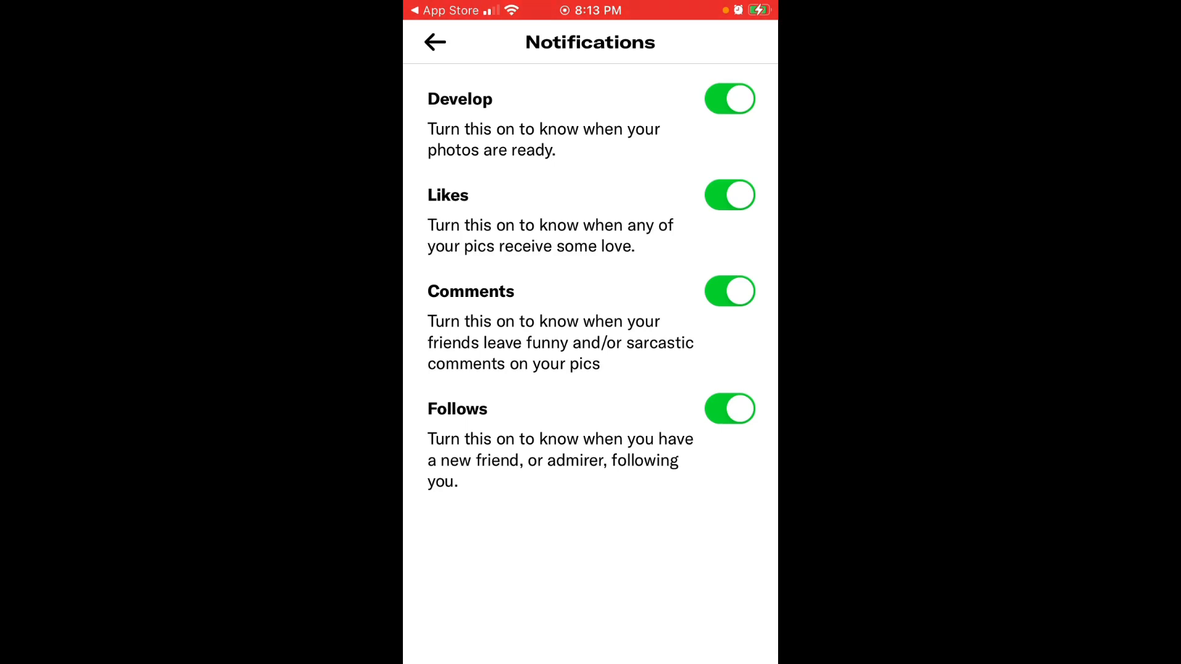
click(434, 42)
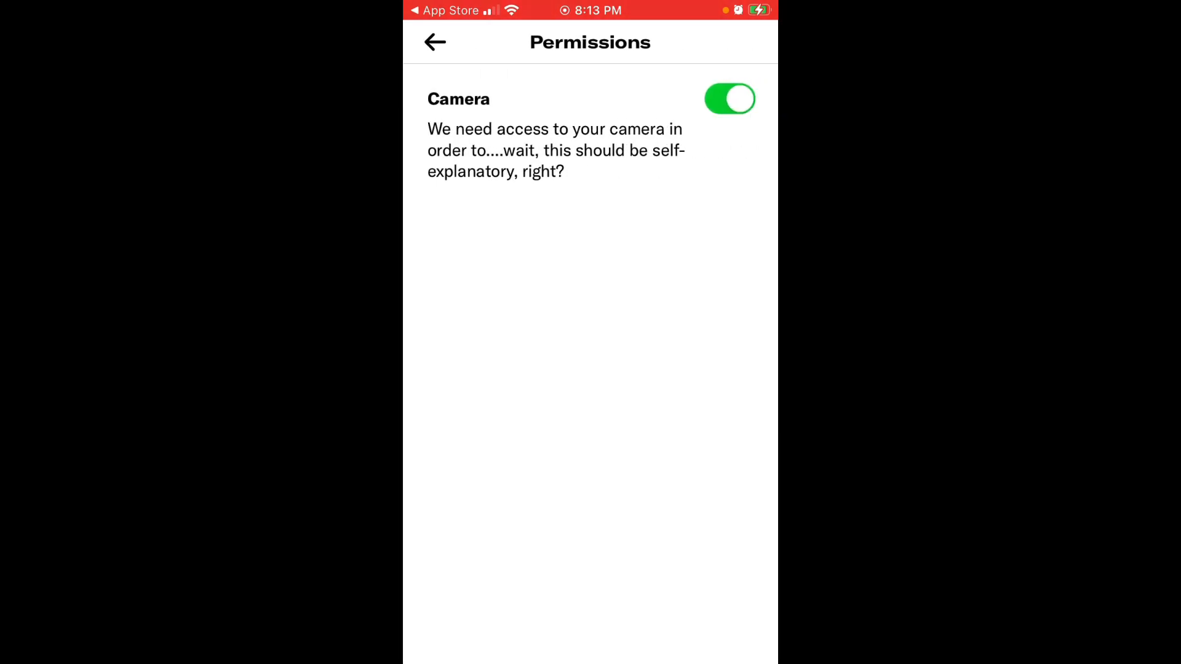
click(434, 41)
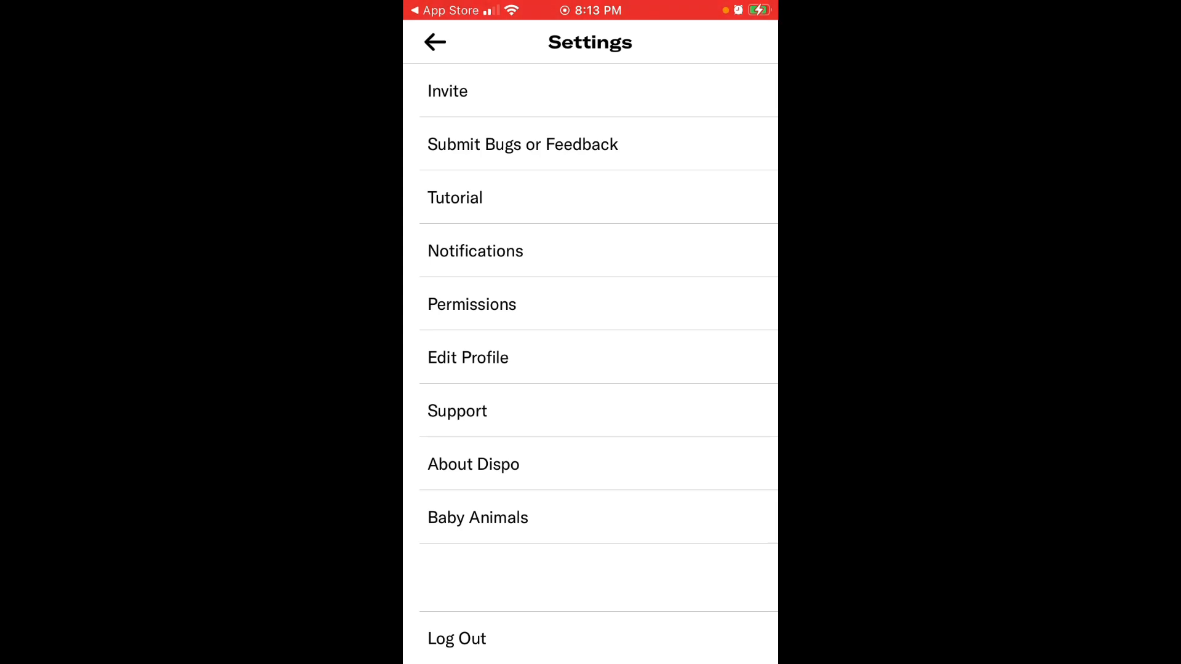
click(473, 463)
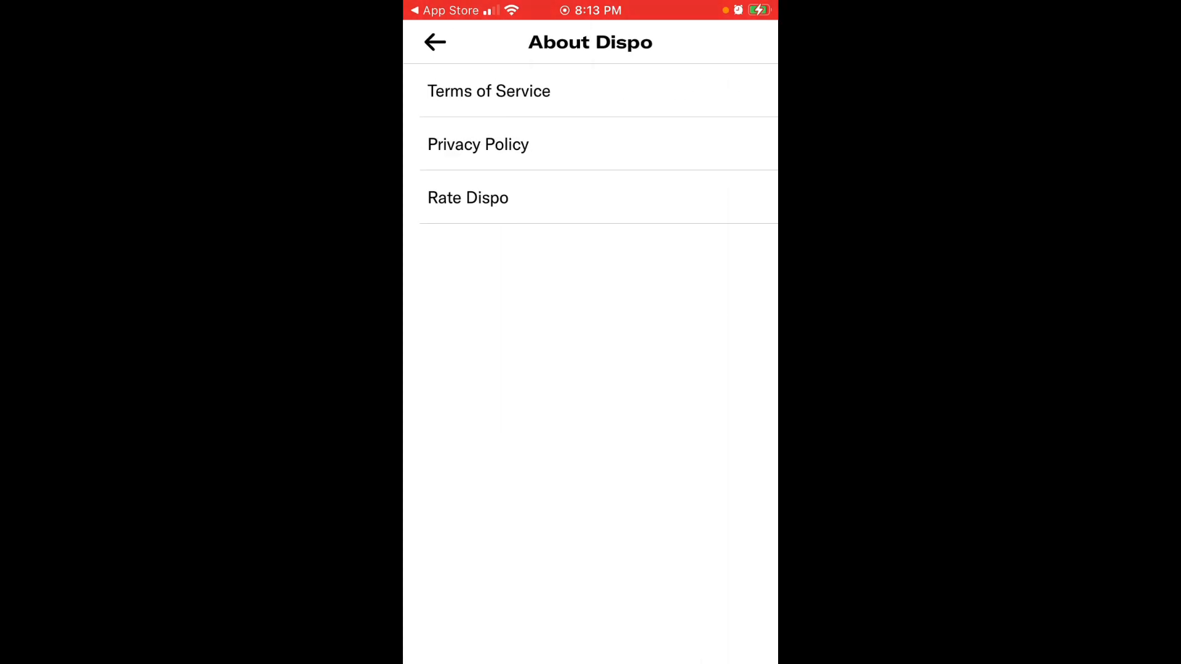
click(434, 42)
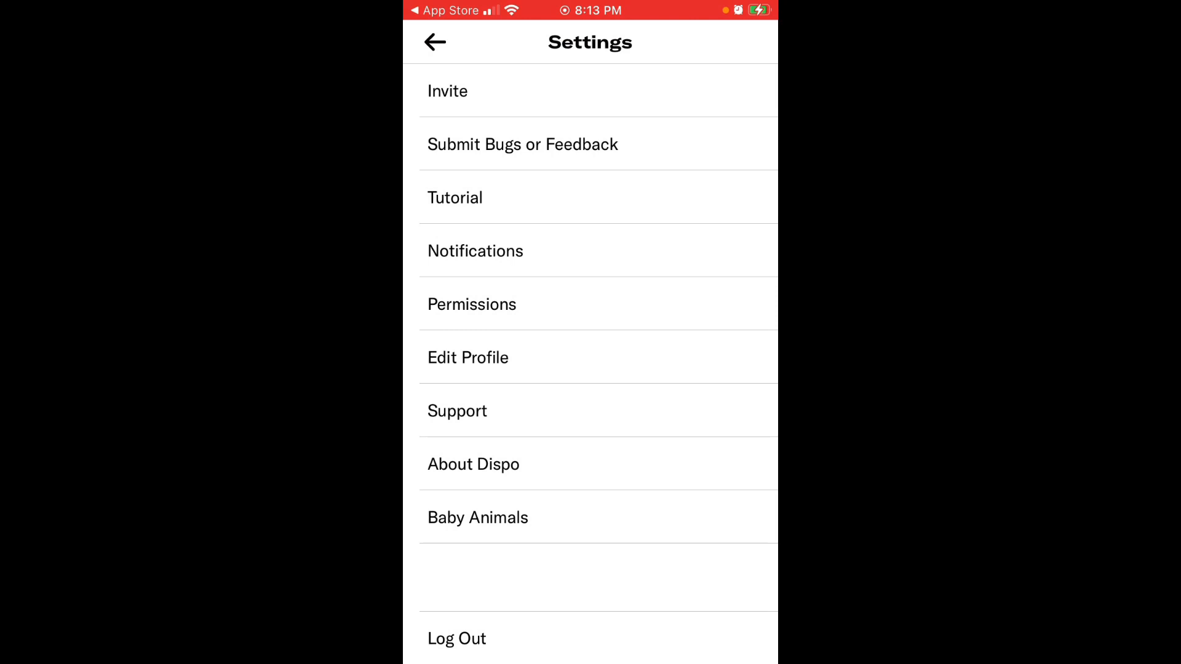
Step: From Support, check the empty Blocked Users list, then start the Dispo FAQ Typeform
click(457, 411)
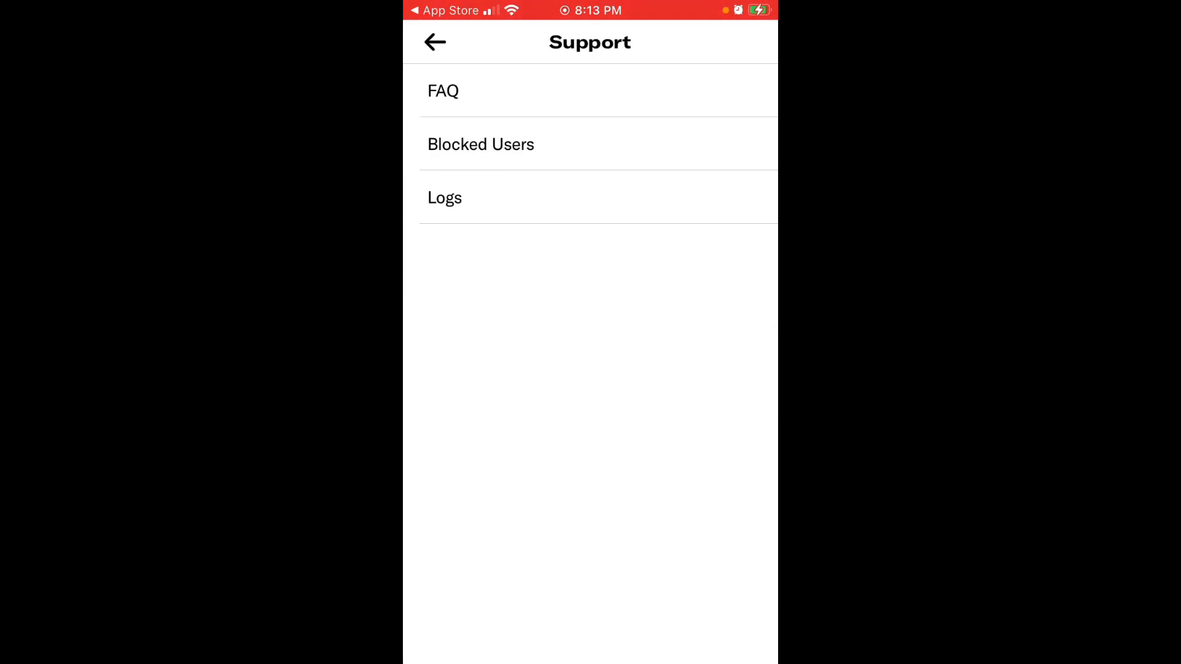
click(481, 144)
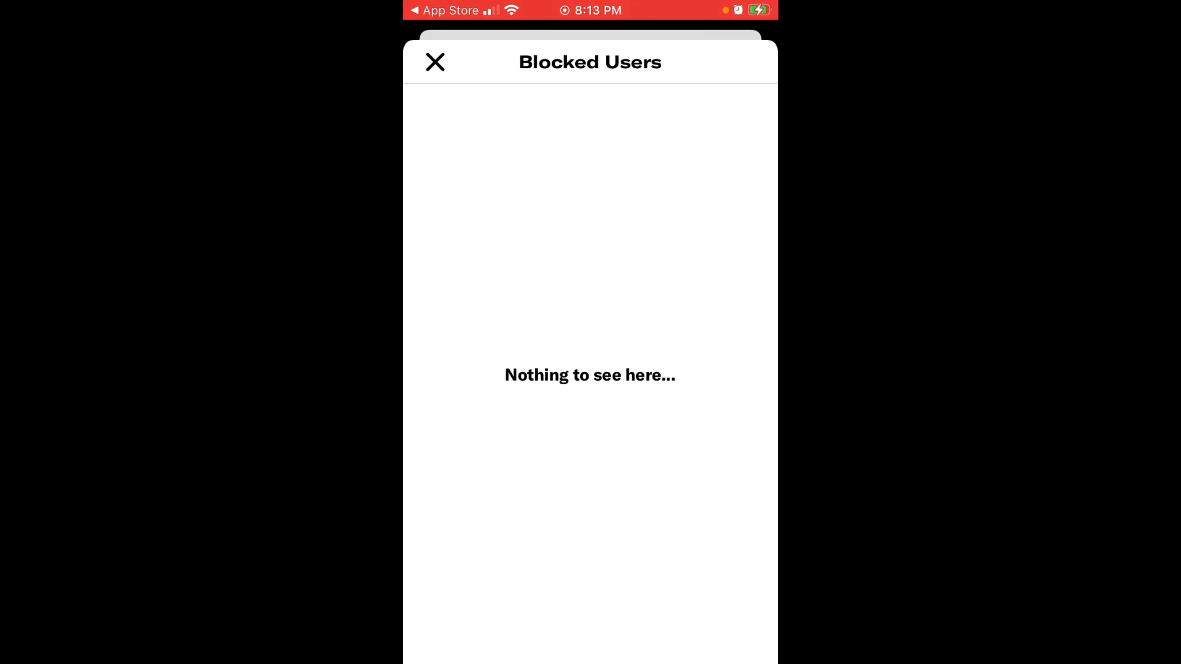
click(434, 62)
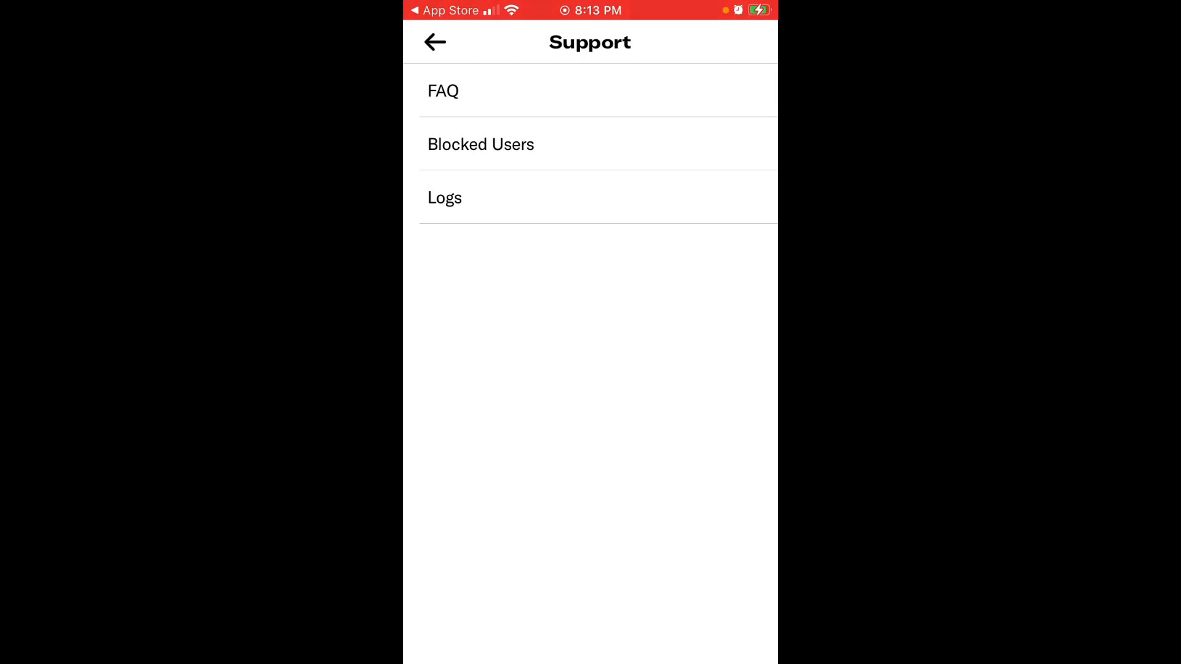
click(444, 90)
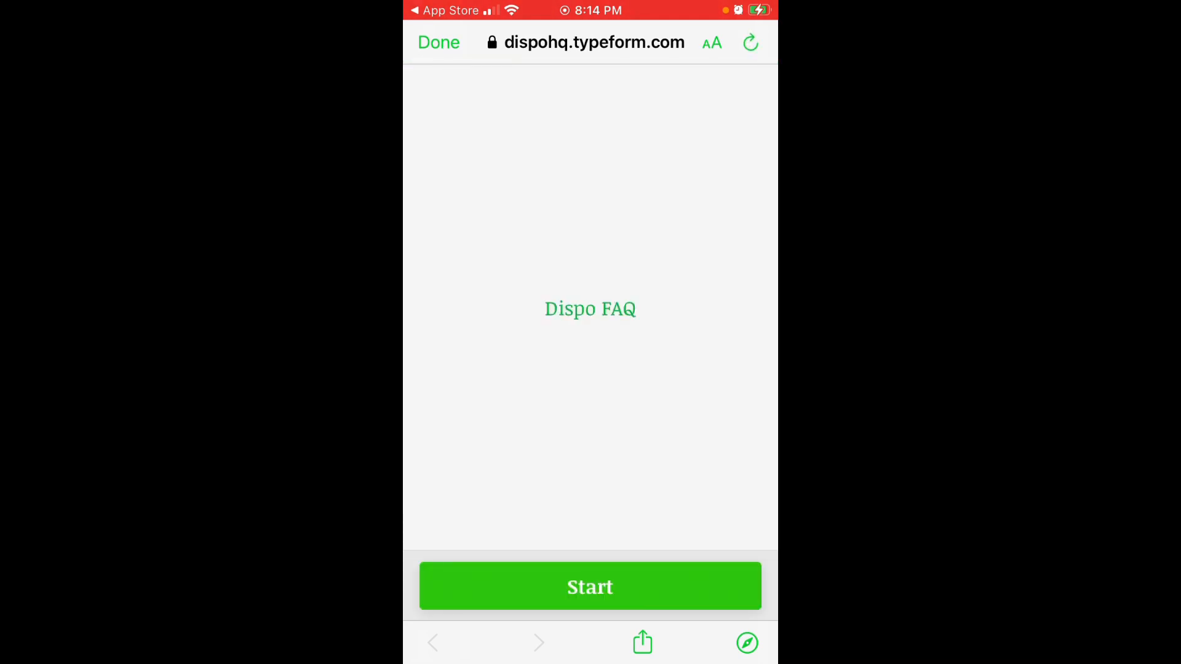
click(590, 586)
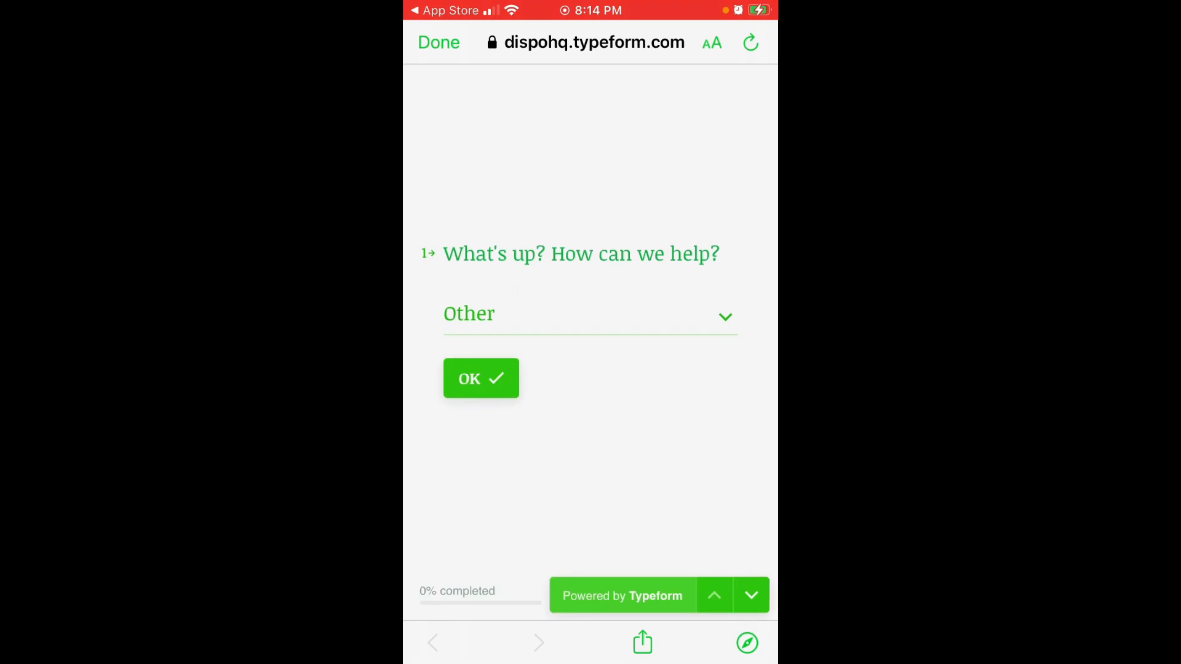
click(589, 314)
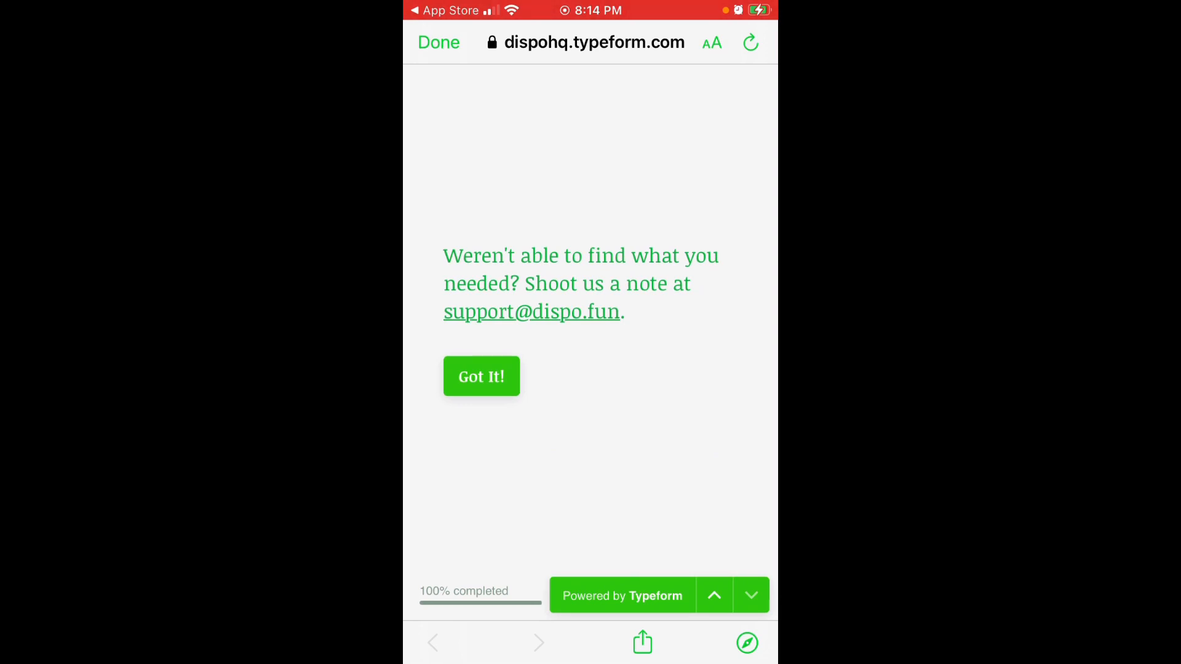
click(439, 42)
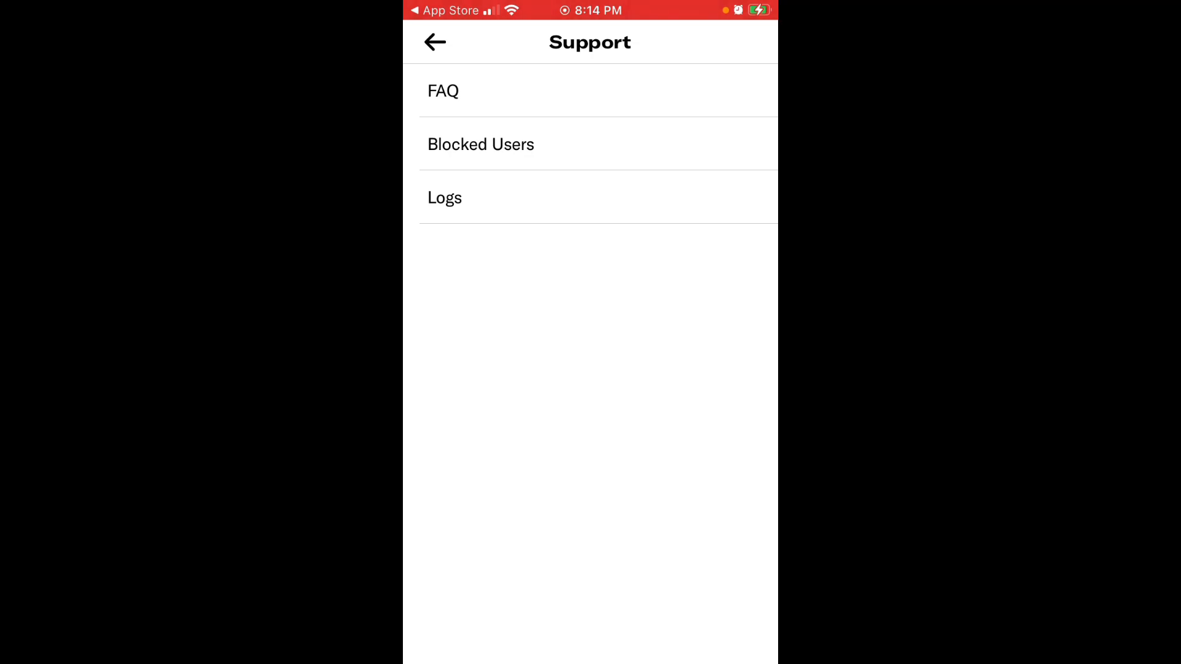
click(434, 42)
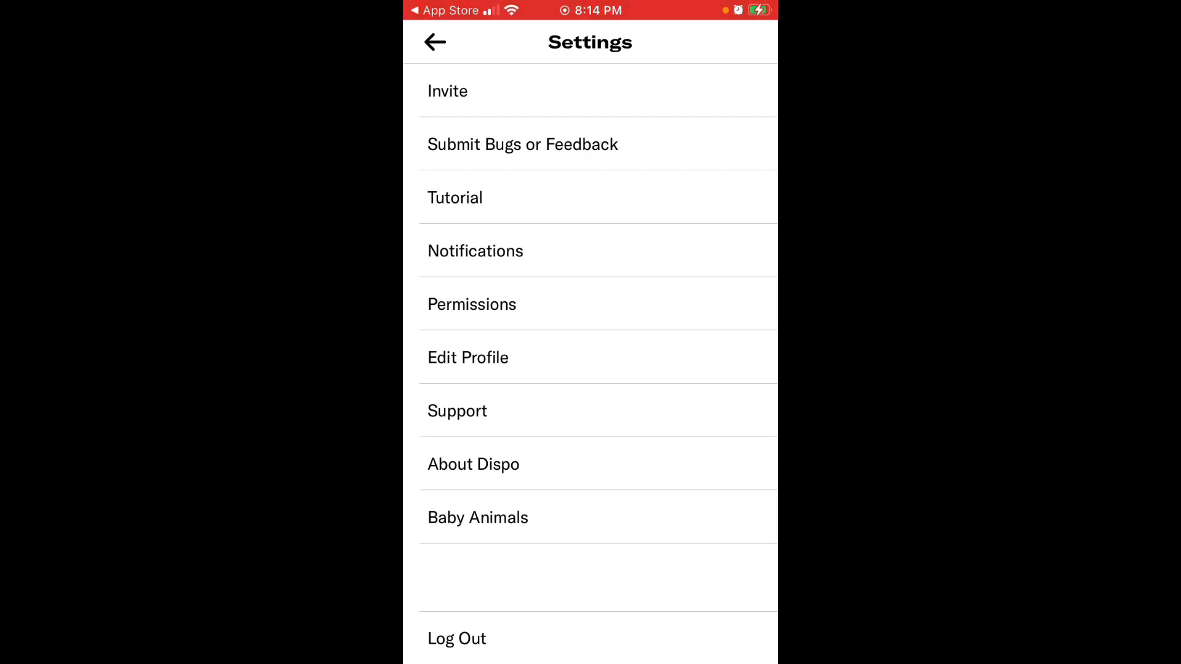
Step: Log out, then sign back in by connecting the Snapchat account, reaching the camera screen
click(457, 638)
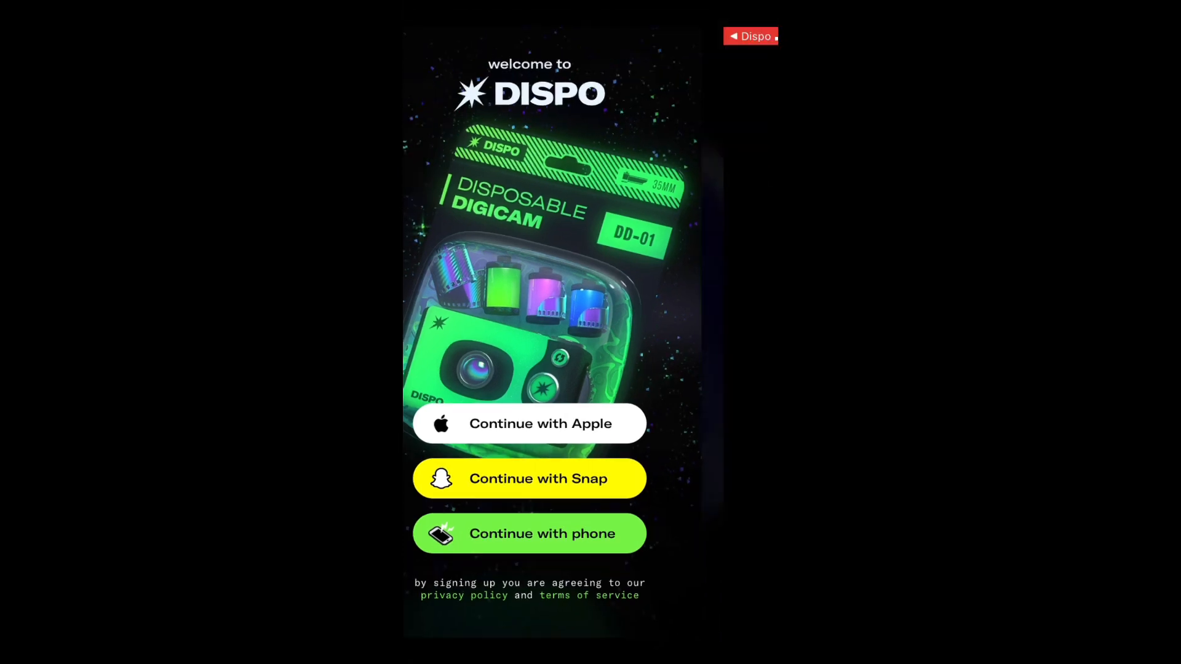
click(528, 479)
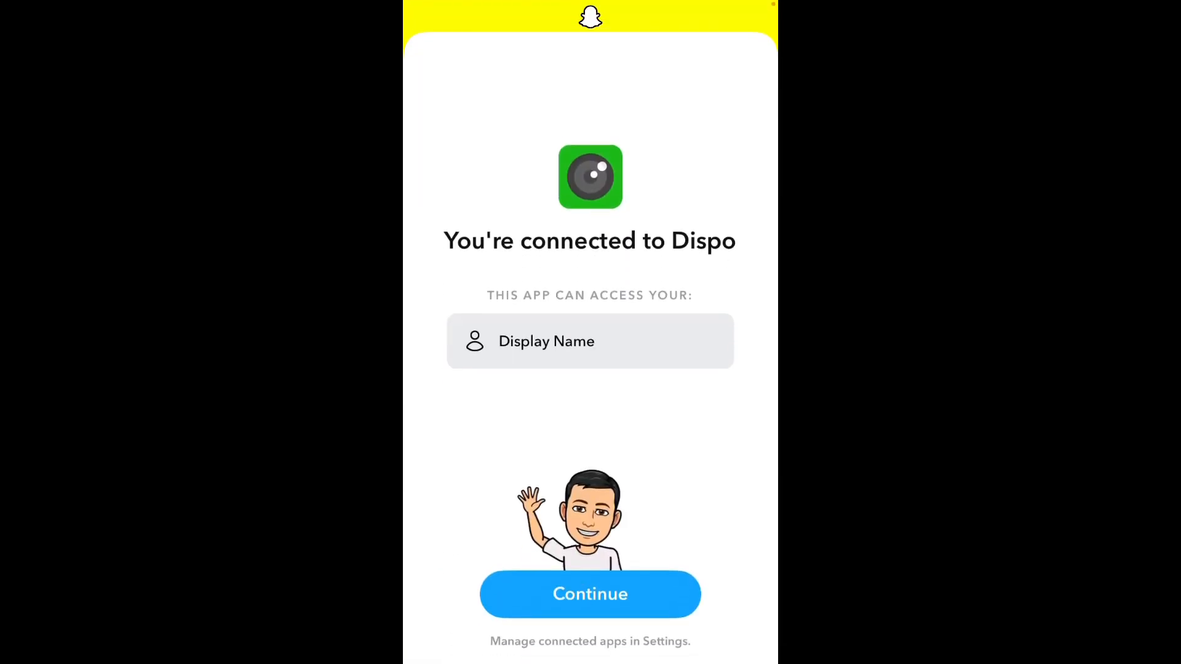
click(590, 593)
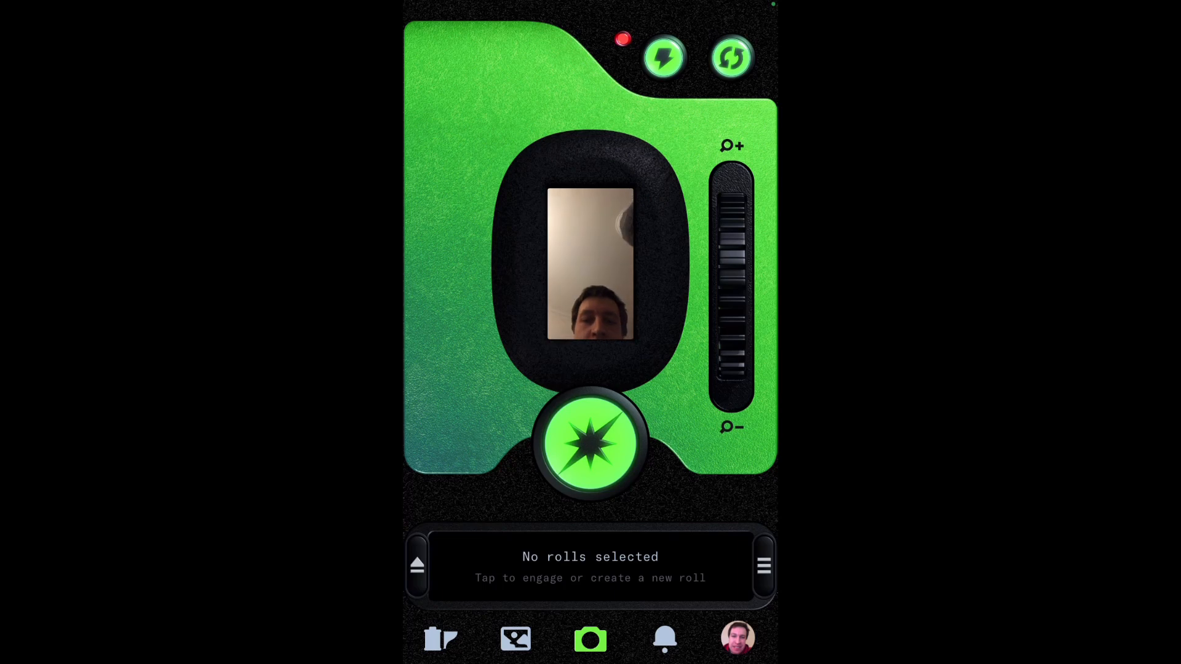
Step: View Andrii's following and followers lists from his profile and return to the profile page
click(737, 639)
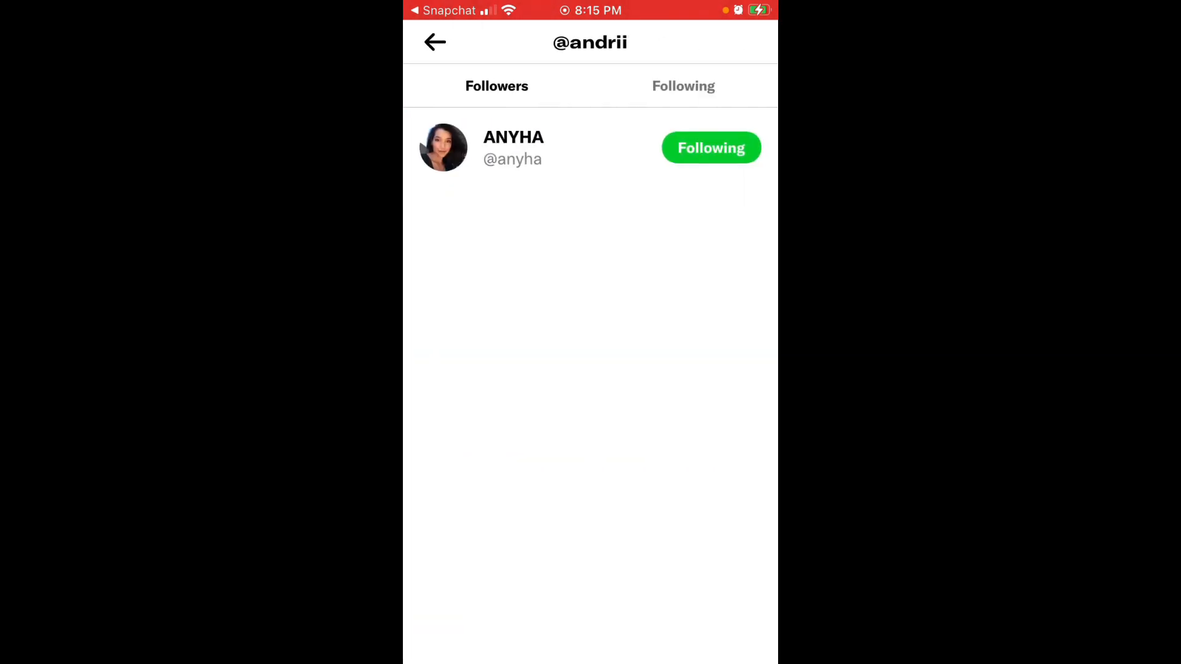
click(682, 87)
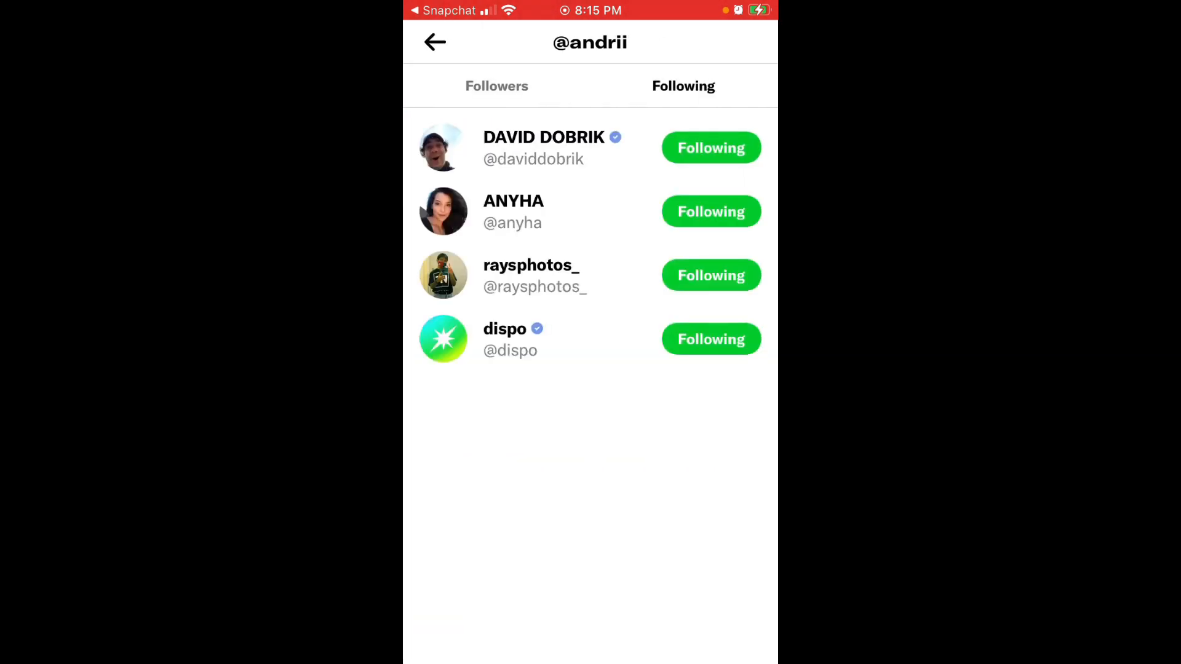
click(496, 86)
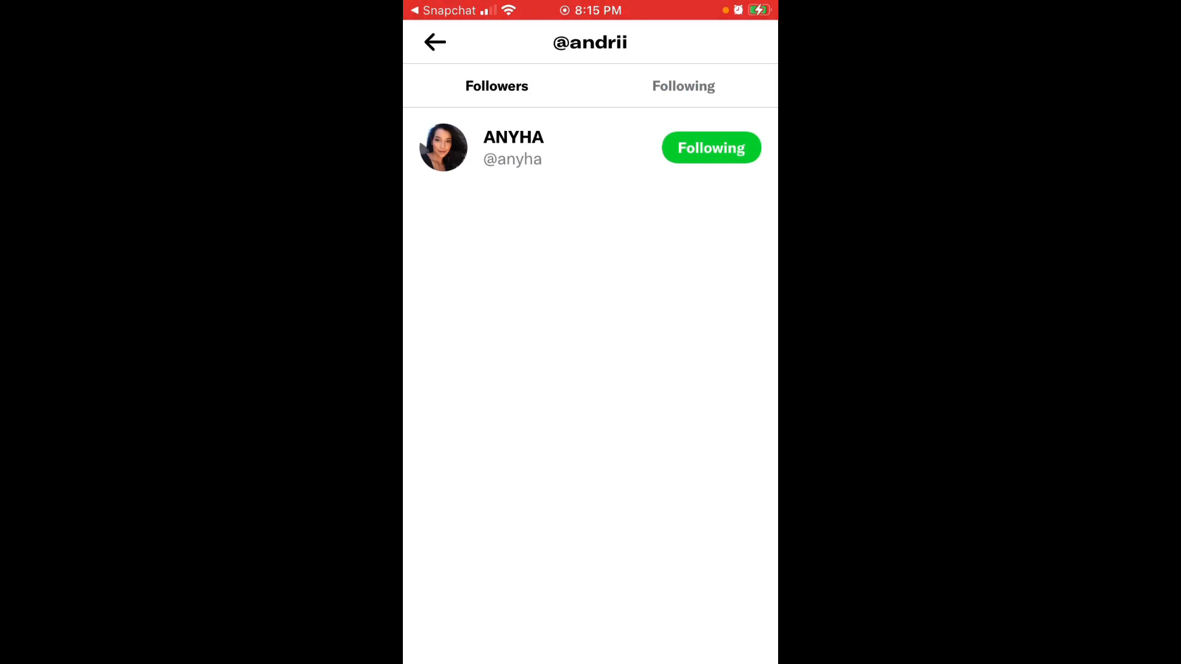
click(683, 86)
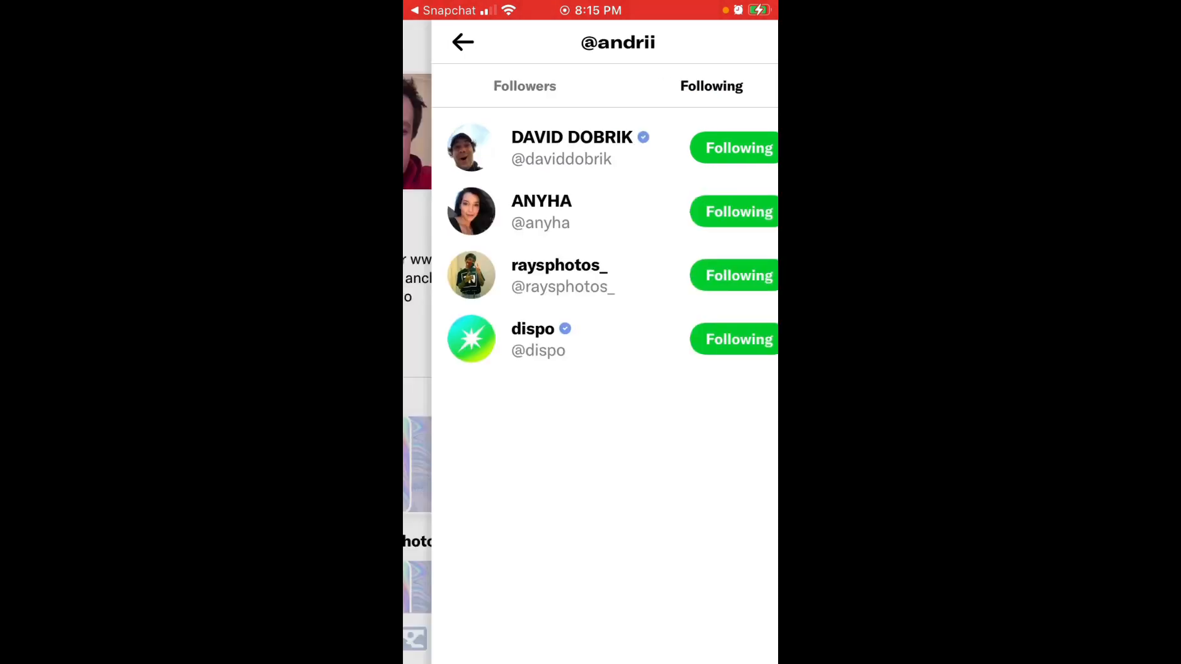
click(461, 42)
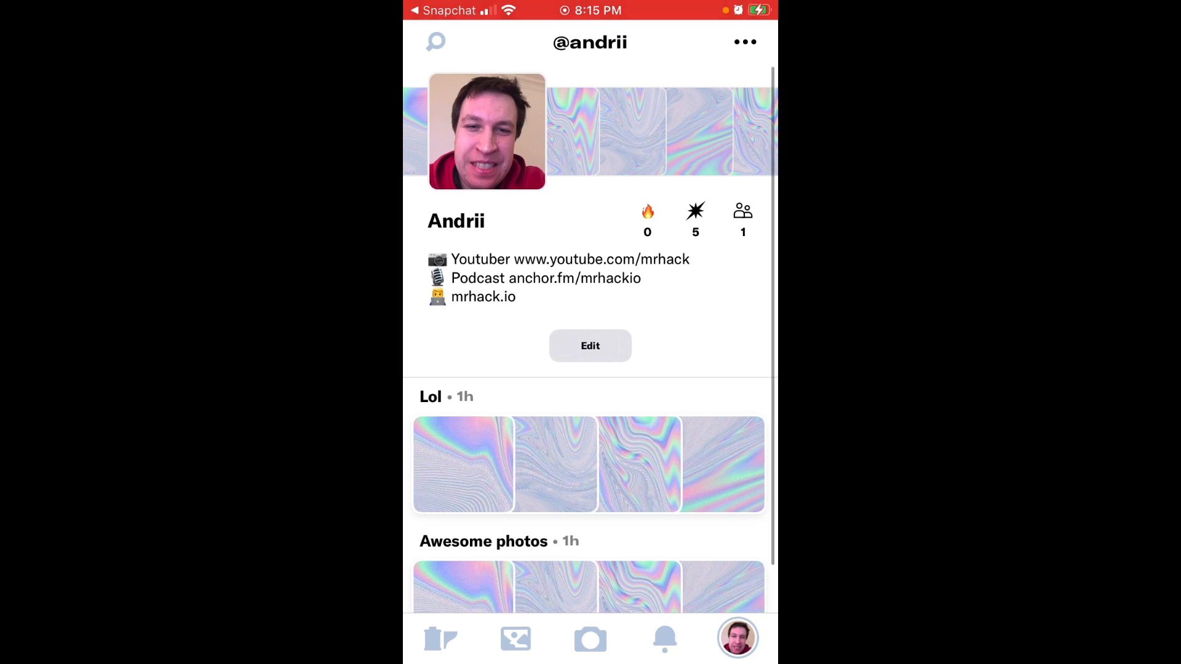
Step: Scroll the profile, then enter Edit Profile and leave without changes
scroll(up, 3)
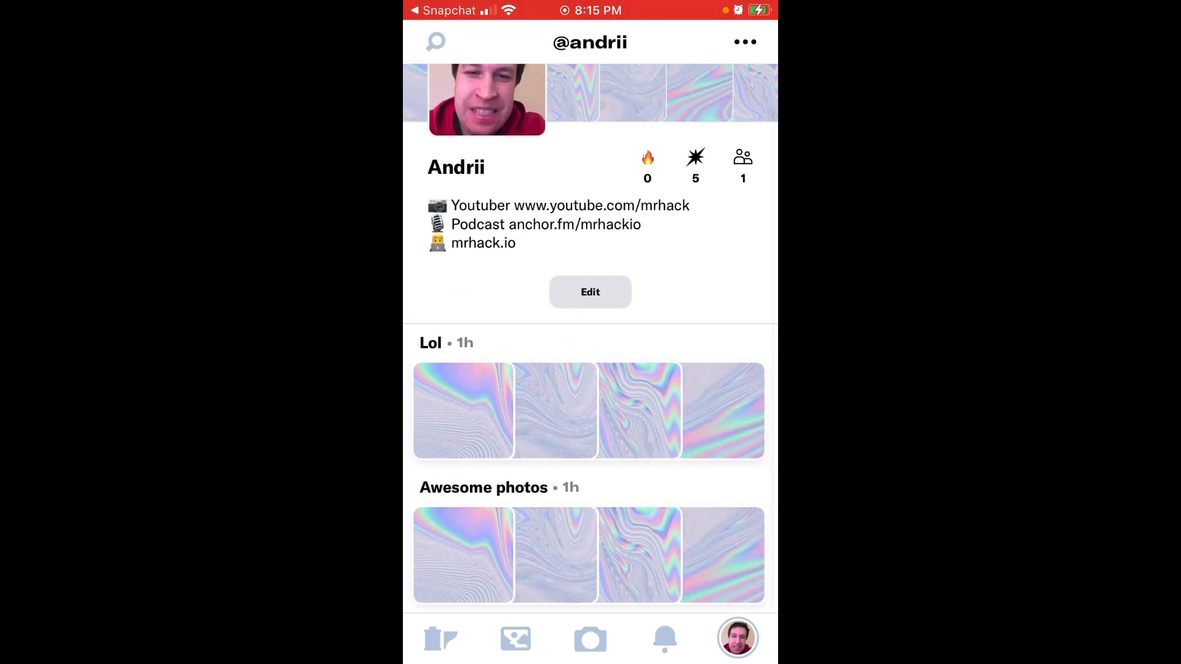
scroll(down, 3)
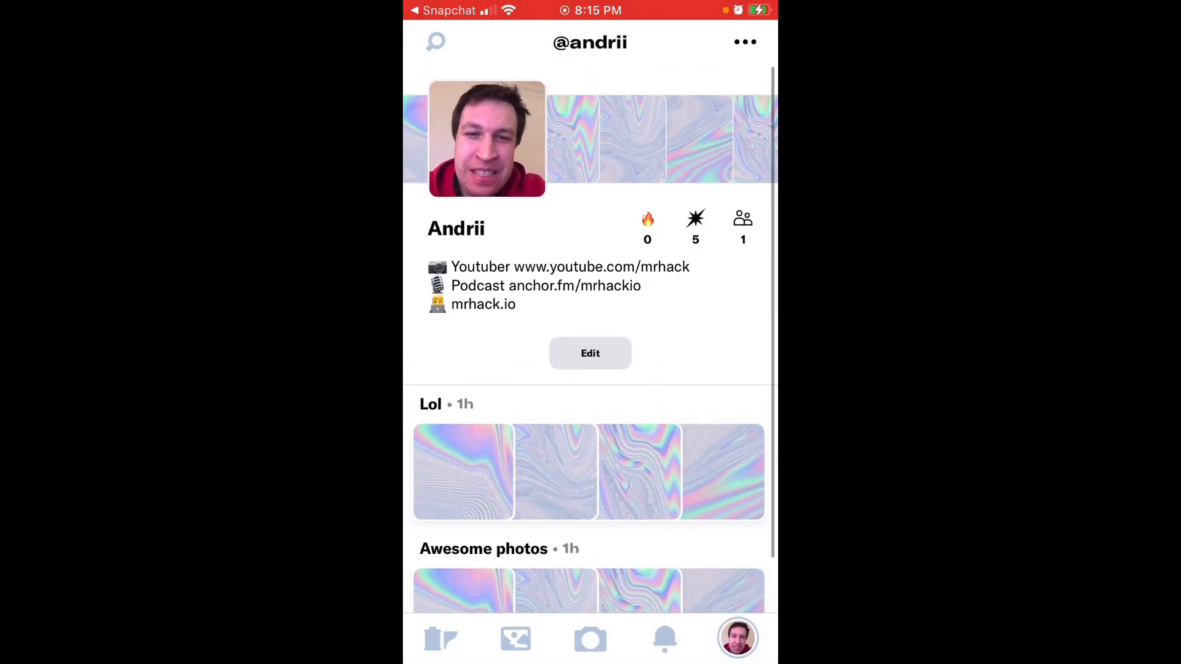
click(589, 353)
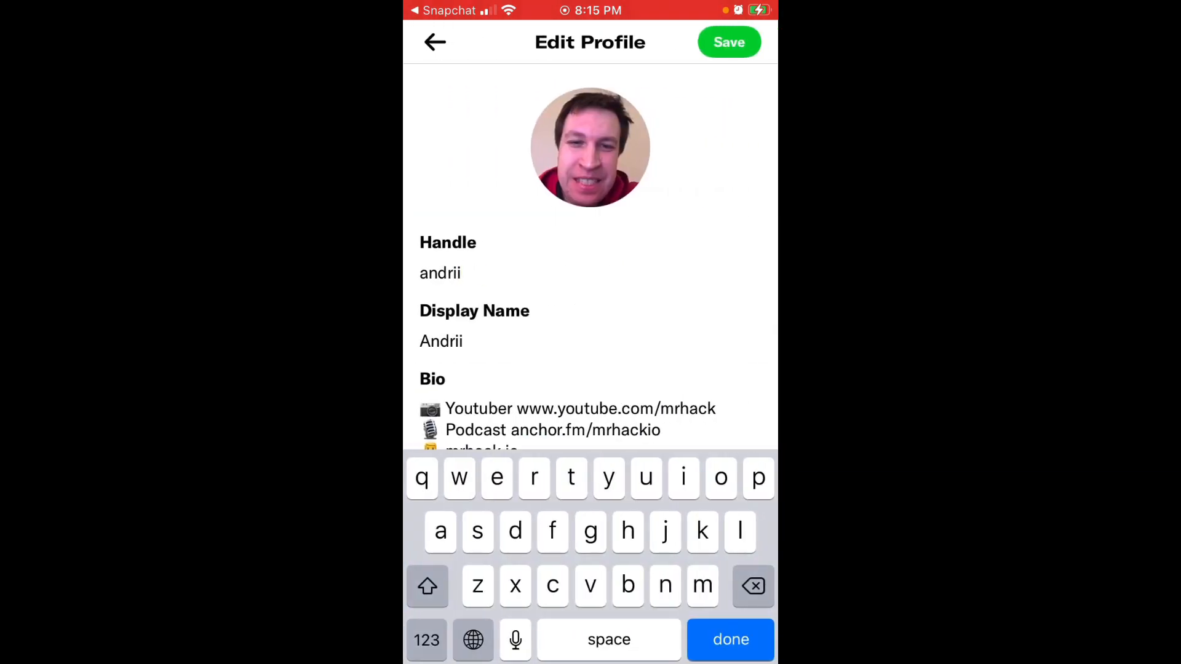
click(727, 42)
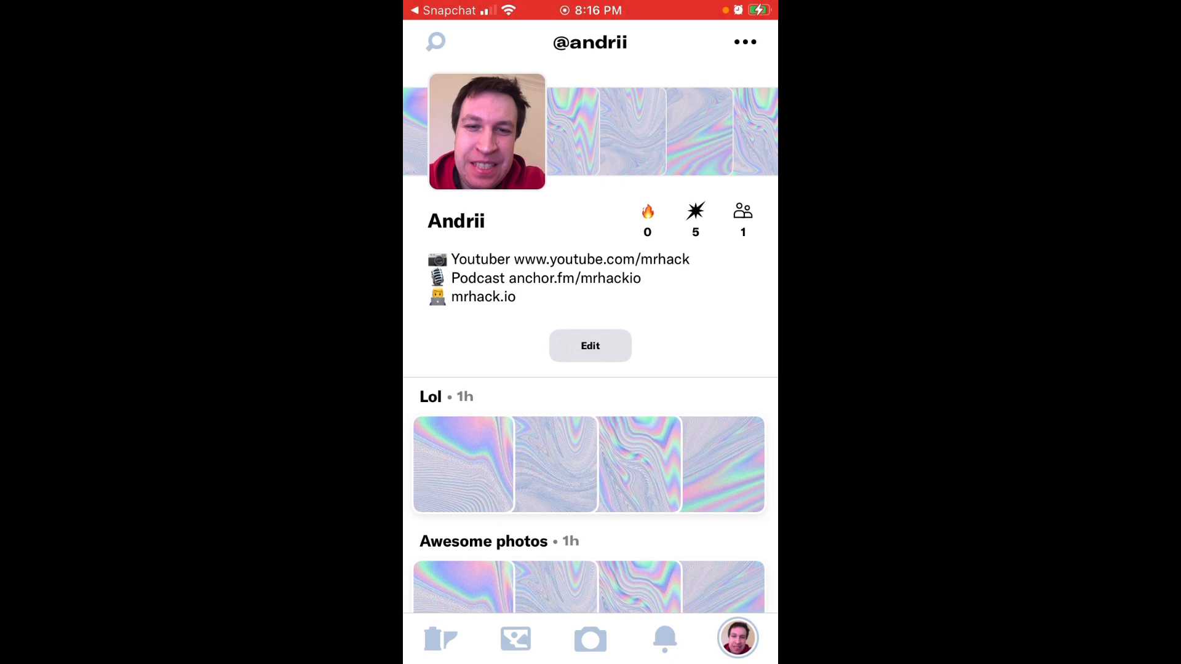
Step: Scroll the Rolls feed from Fun and Private down to Davids gone public!!
click(441, 639)
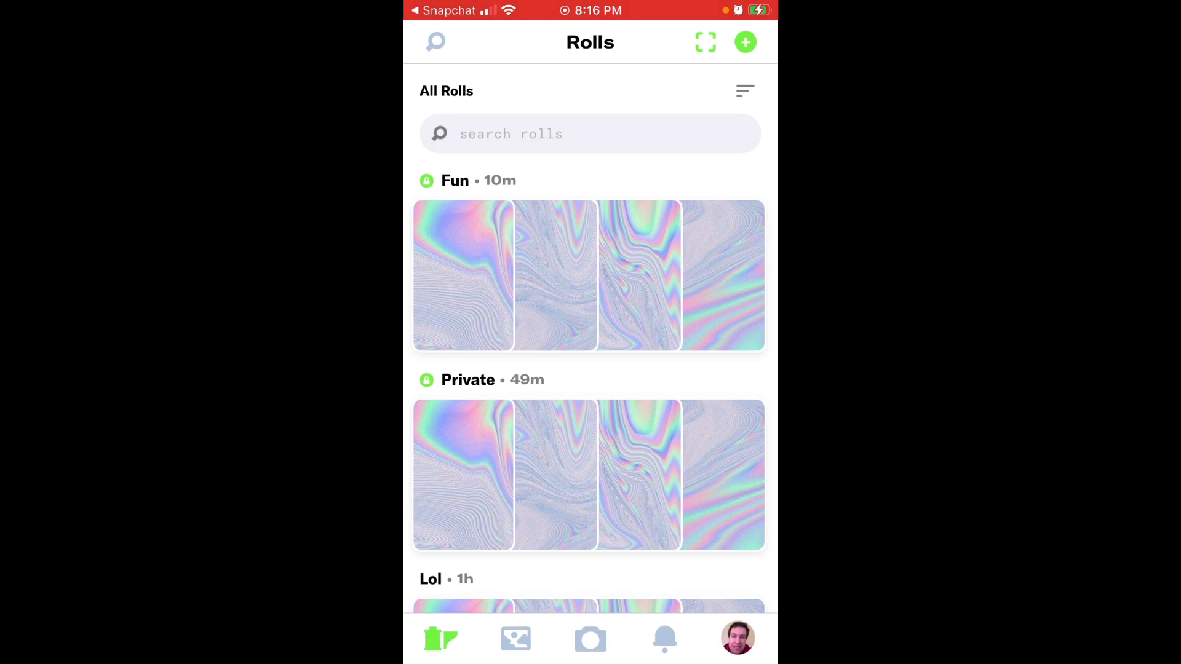
scroll(down, 3)
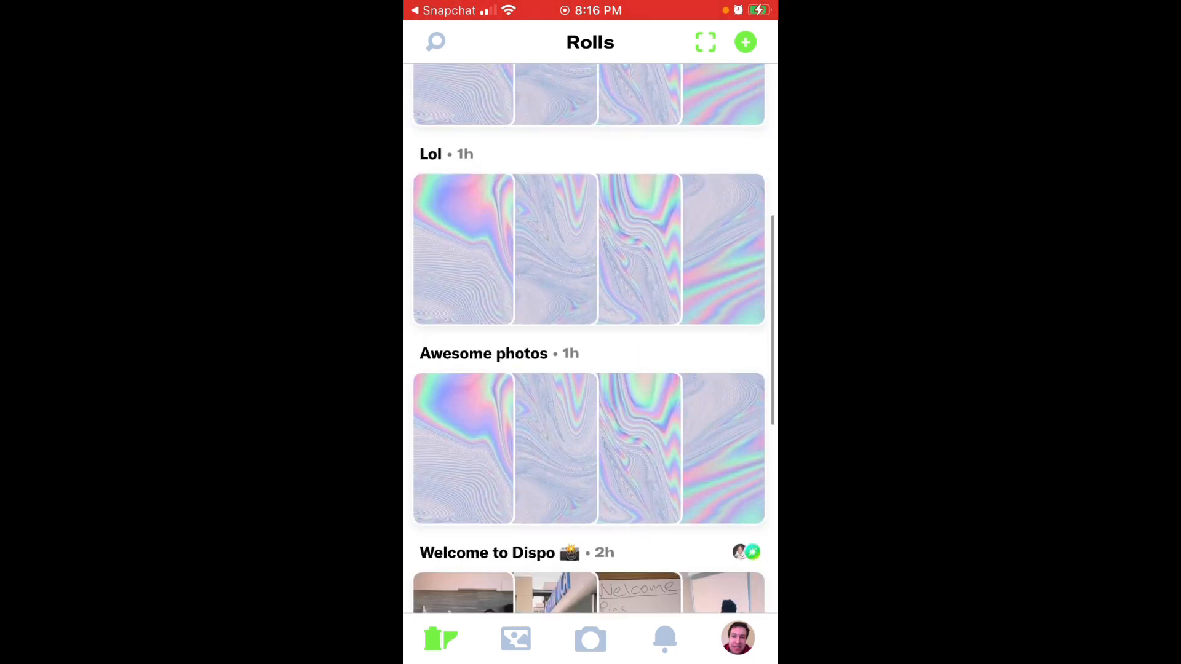
scroll(down, 3)
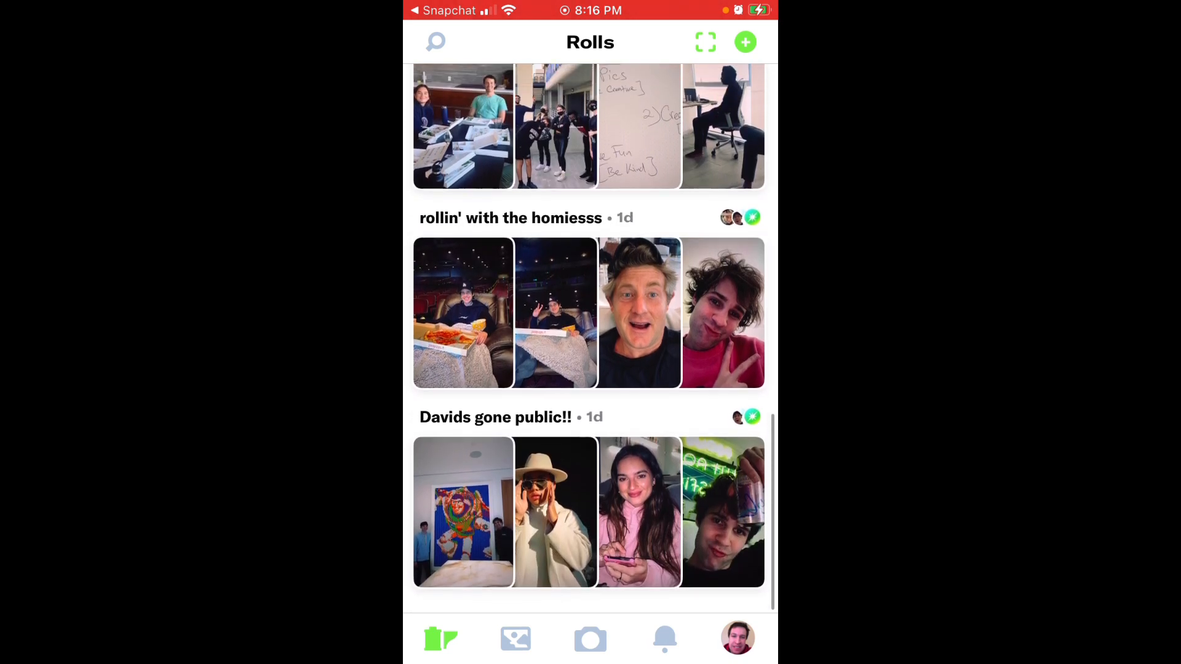
scroll(up, 3)
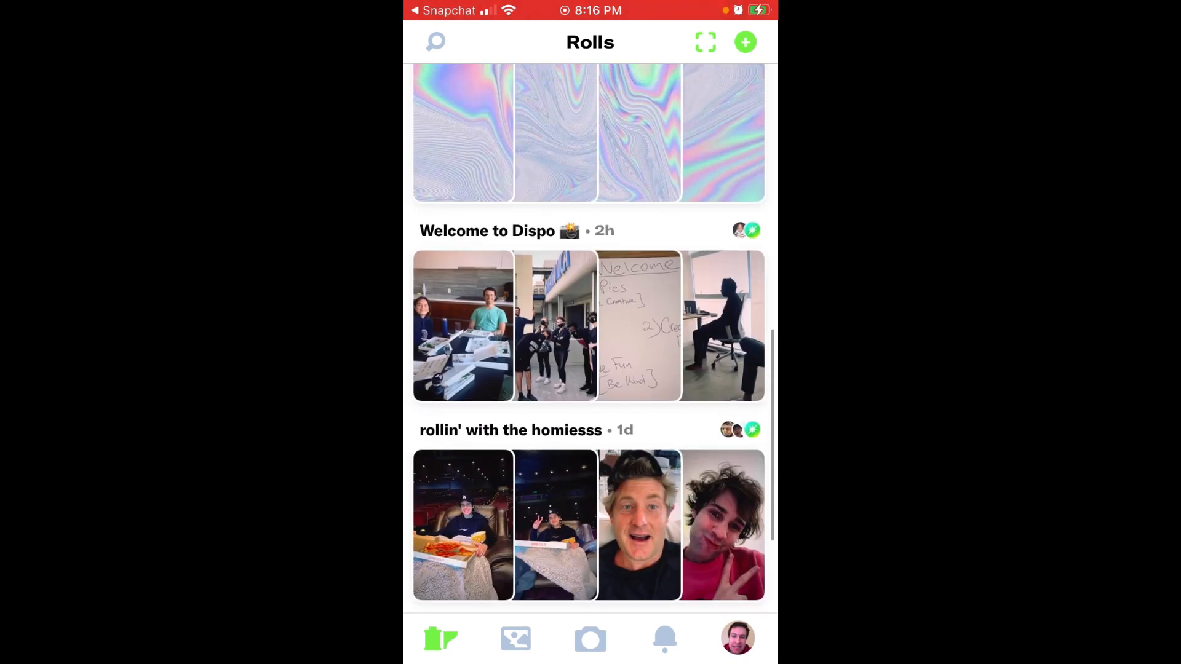
scroll(down, 3)
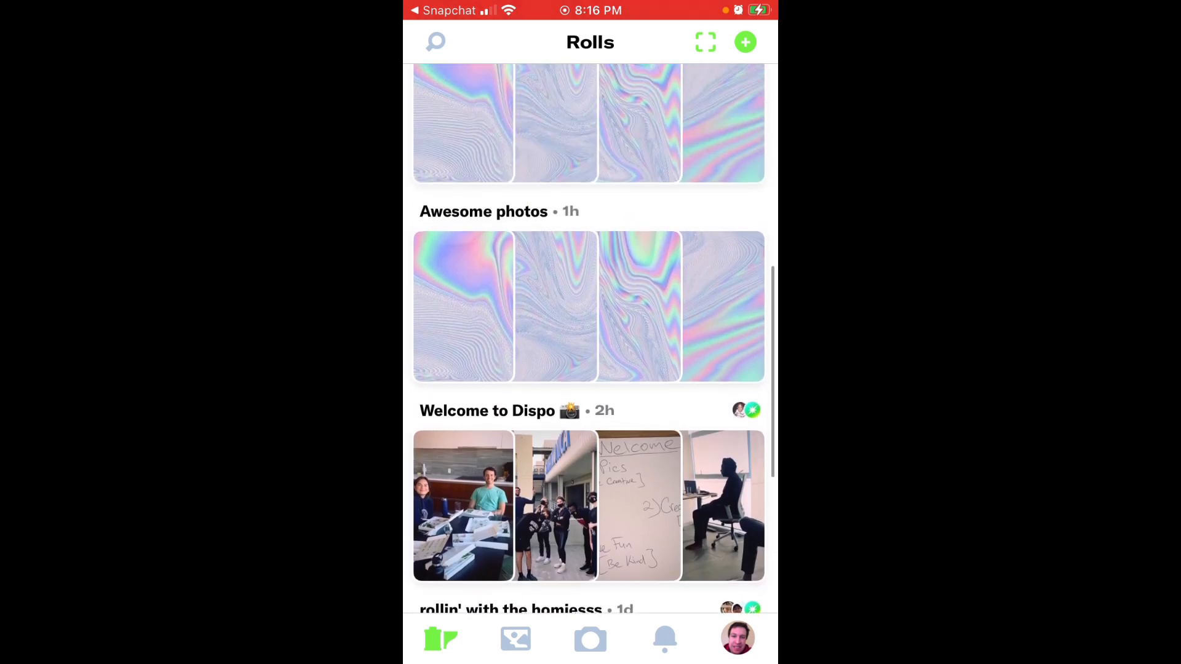
scroll(down, 3)
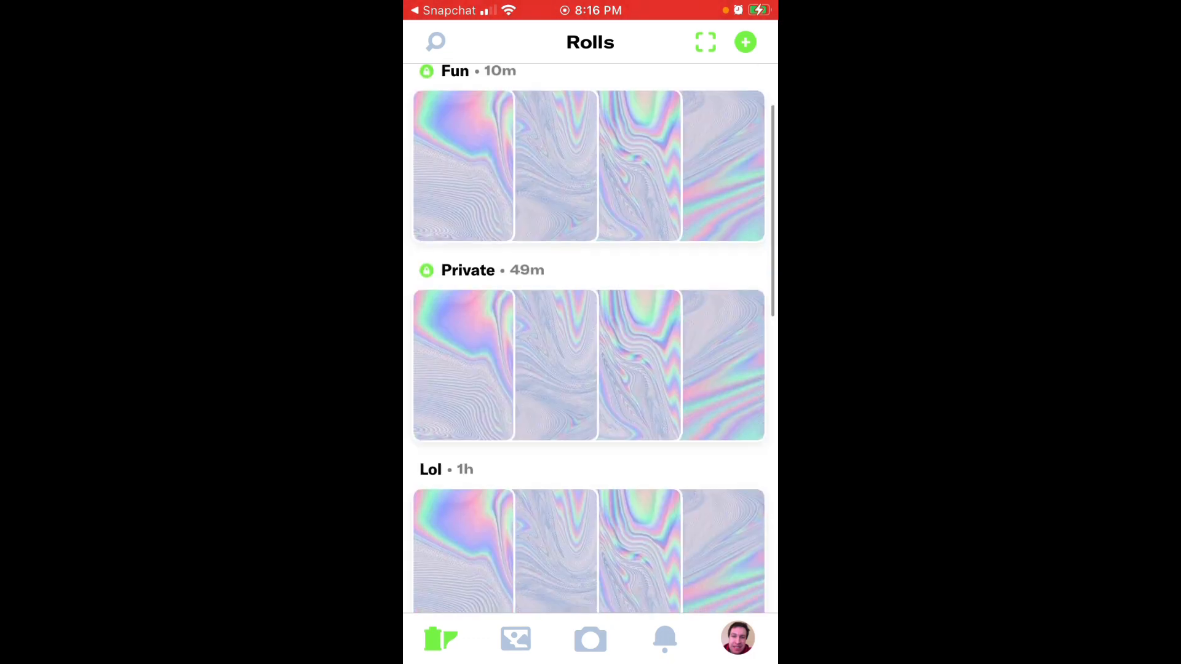
scroll(down, 3)
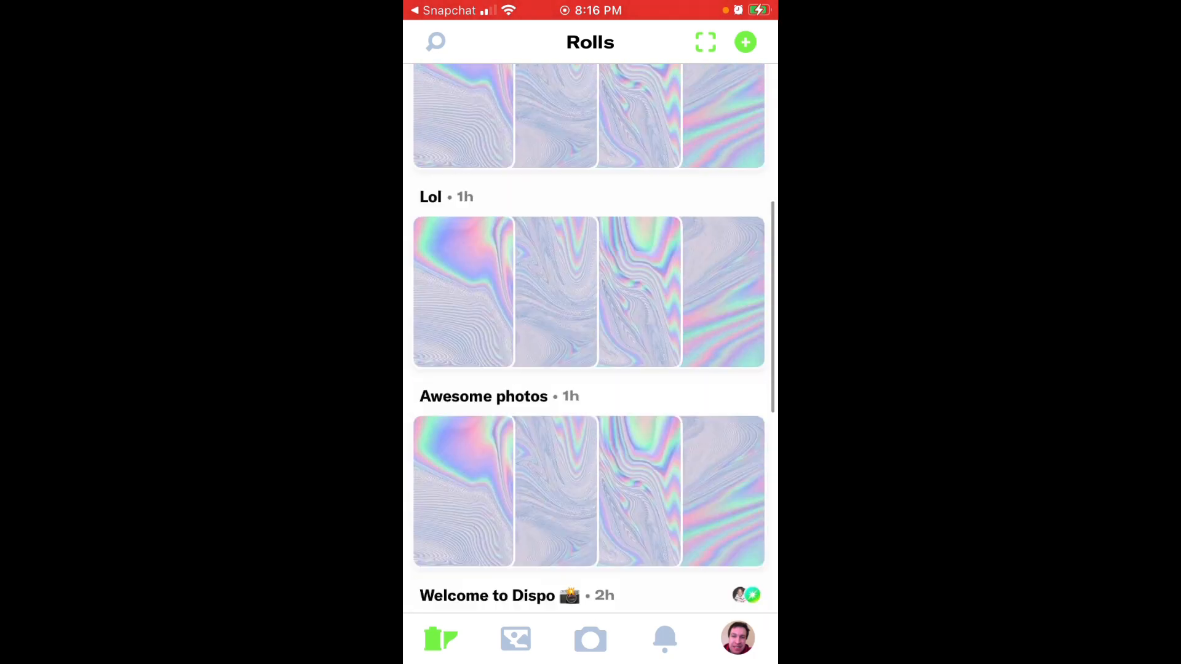
scroll(down, 3)
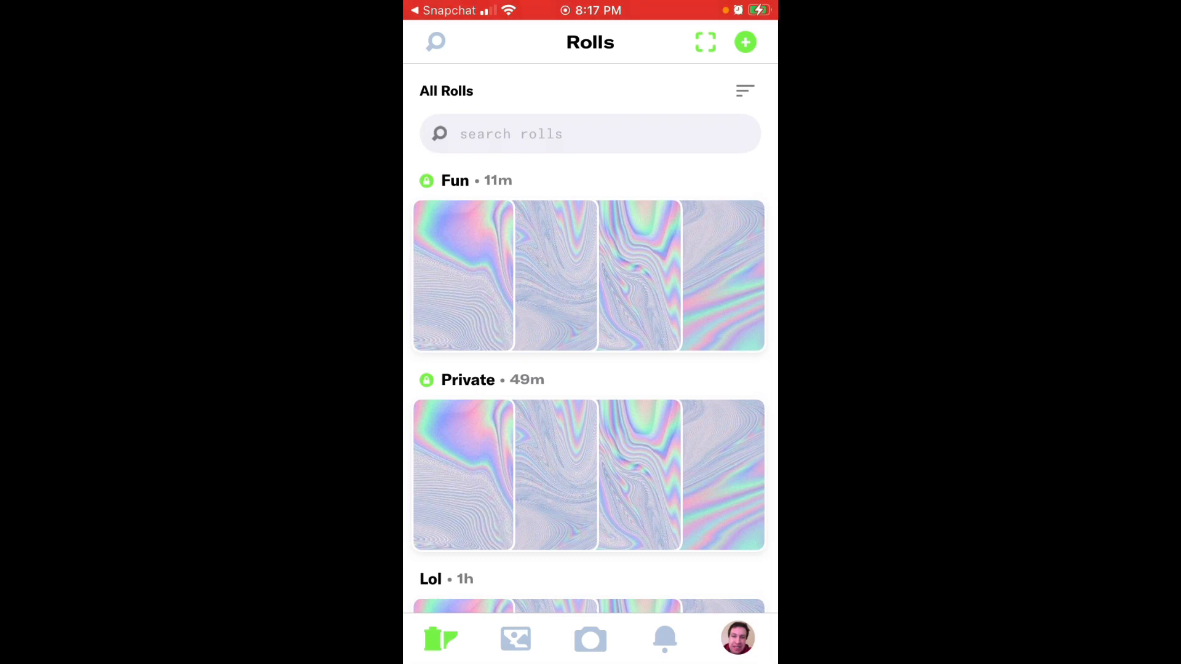
scroll(down, 3)
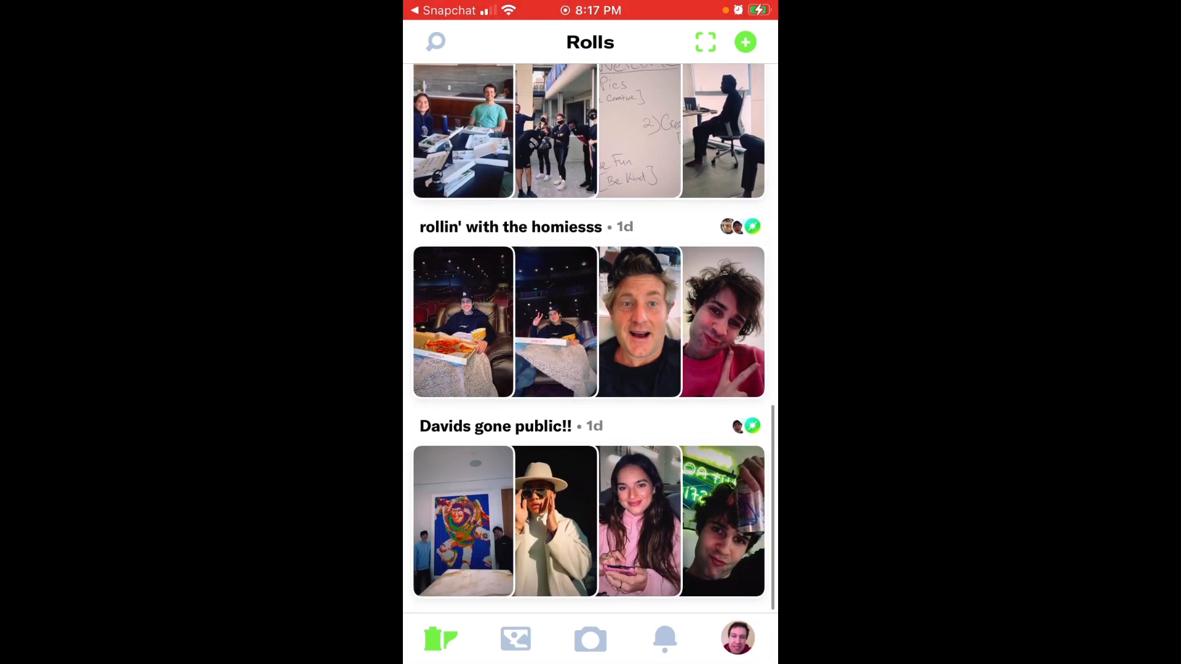